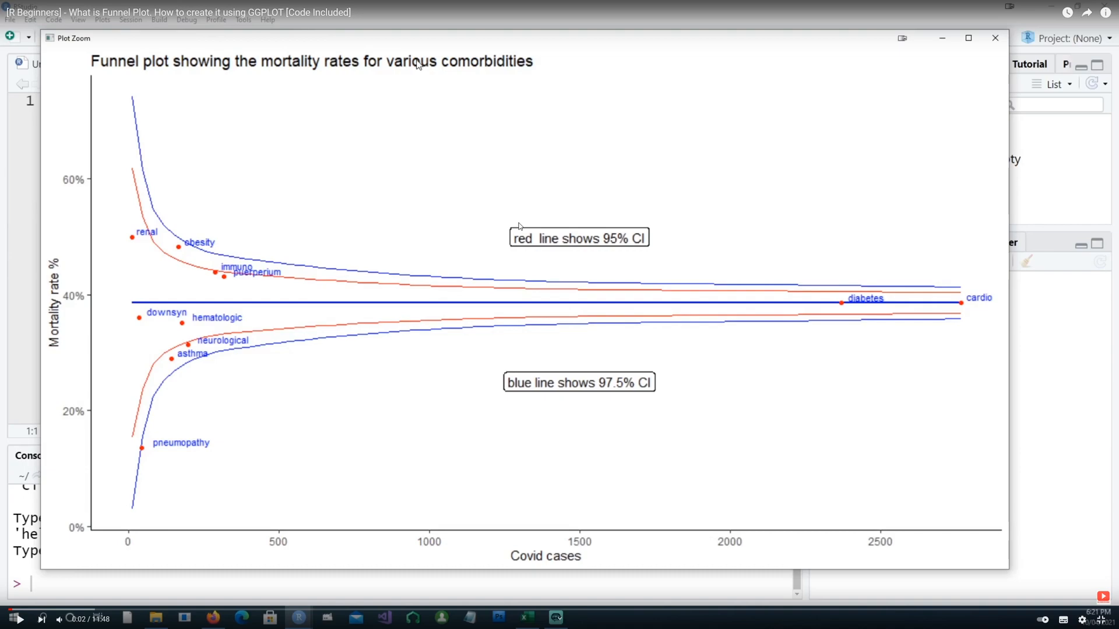
mouse_move(165, 72)
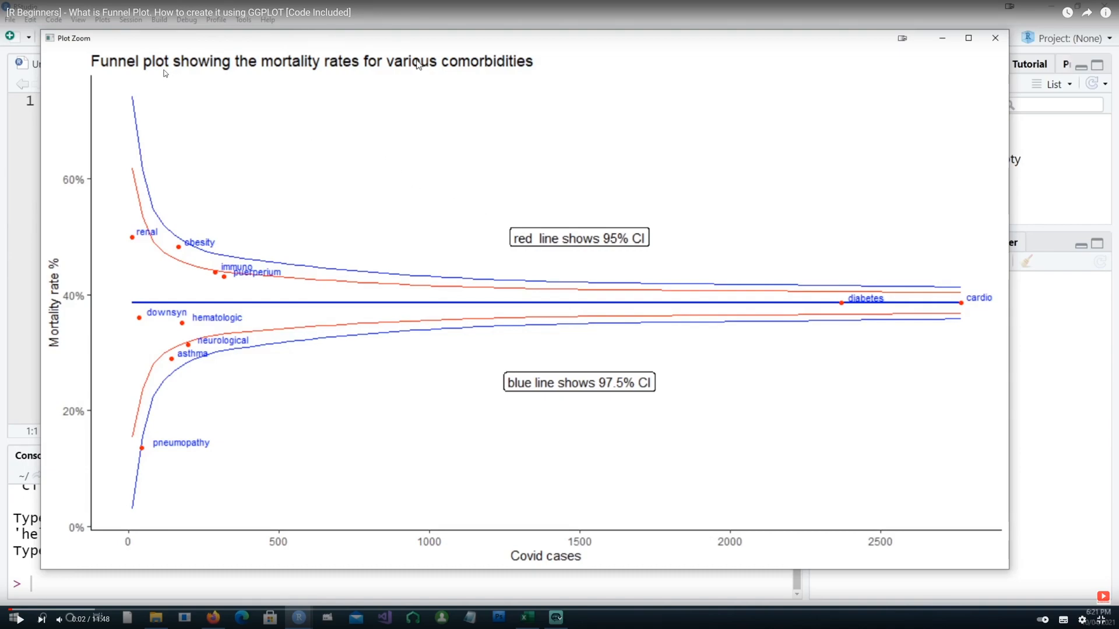
mouse_move(254, 77)
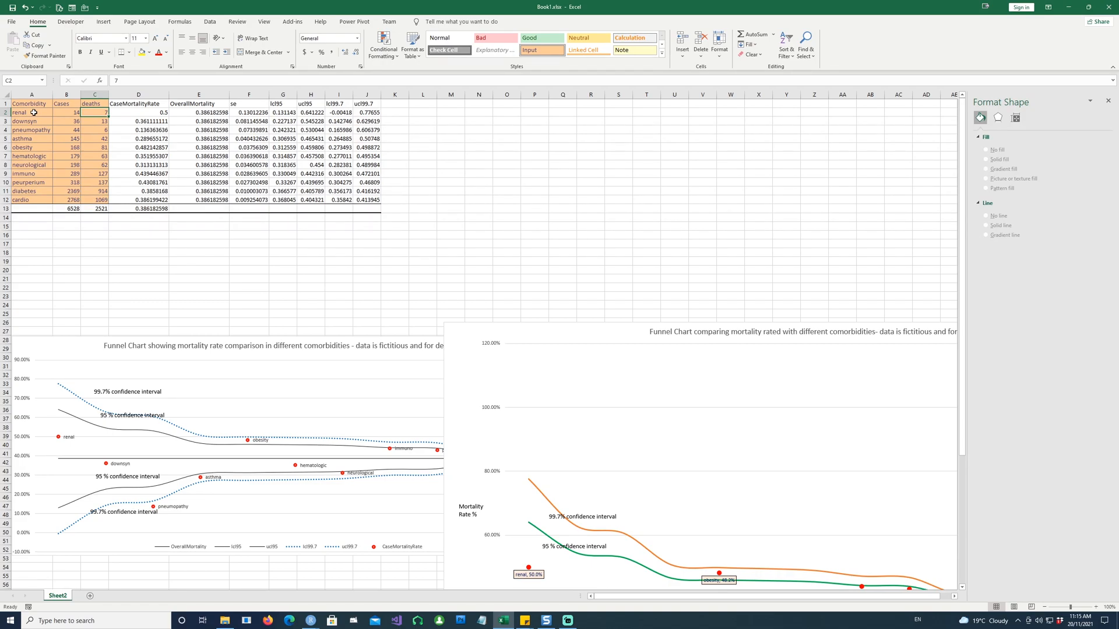
mouse_move(377, 269)
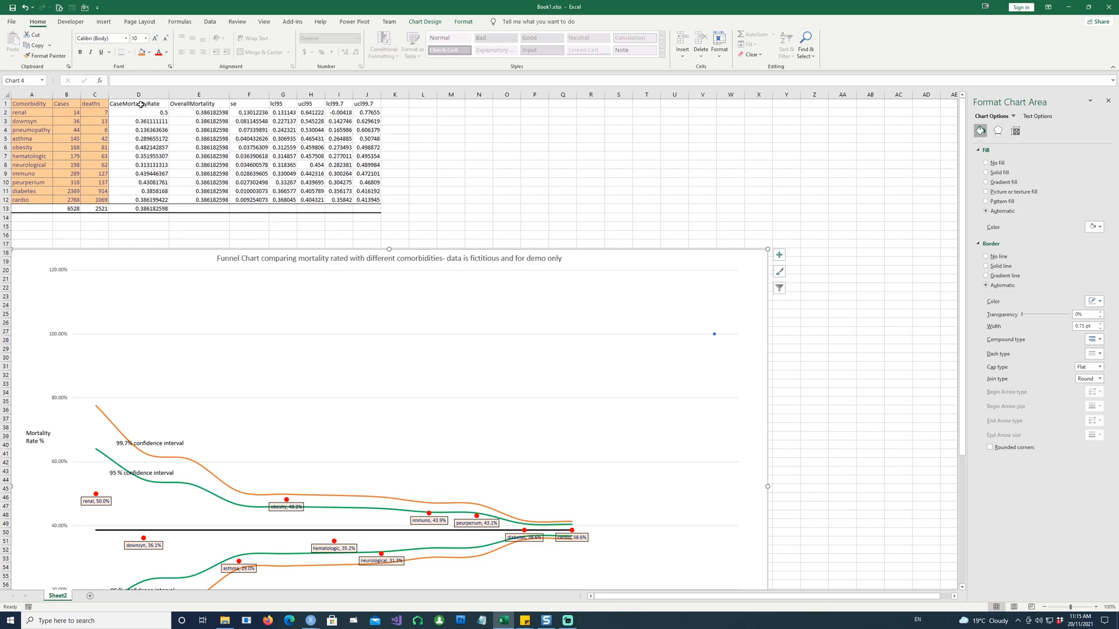
left_click(139, 112)
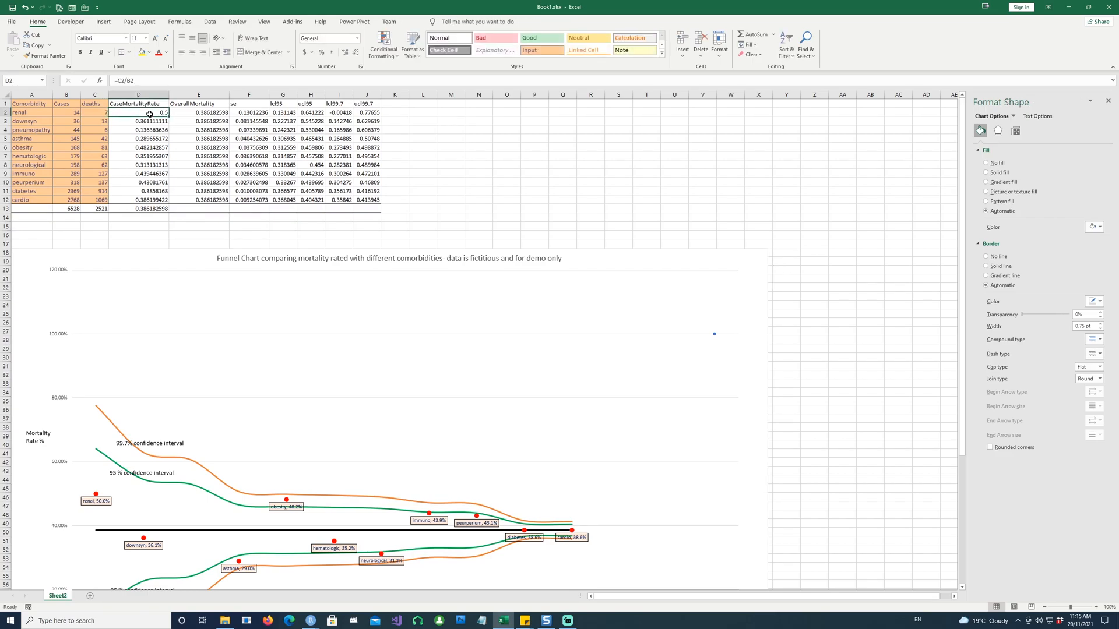
double_click(139, 112)
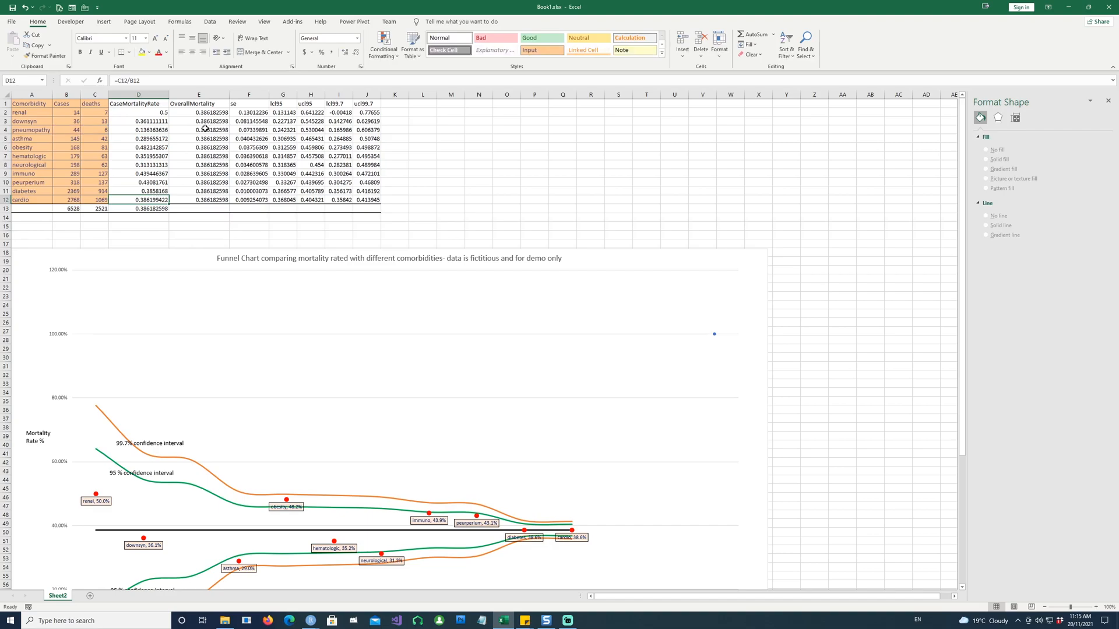
left_click(139, 235)
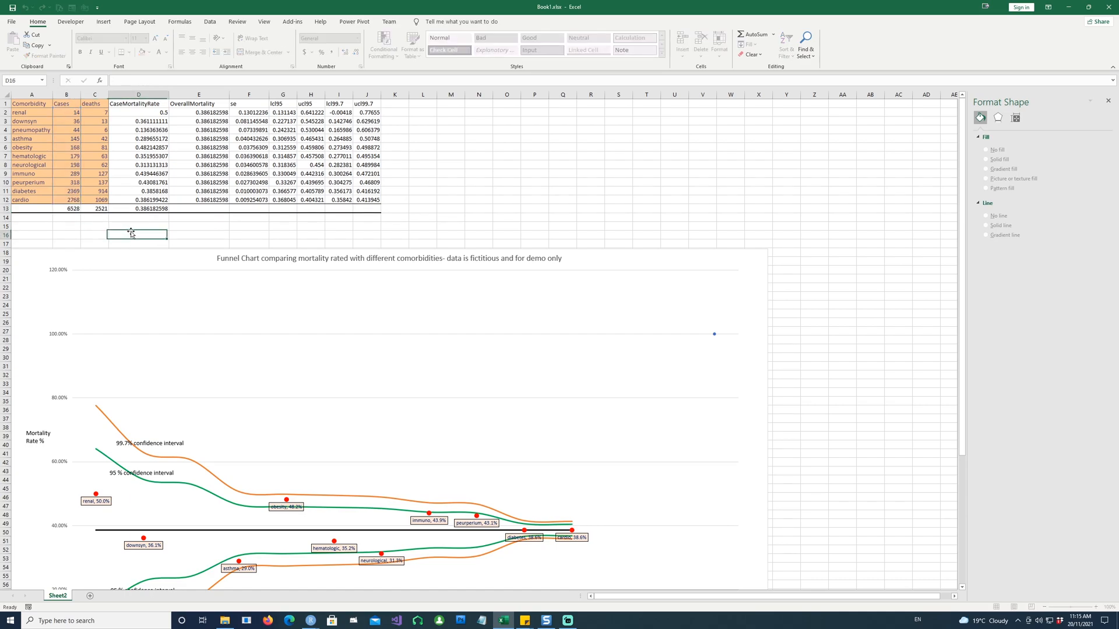
left_click(137, 226)
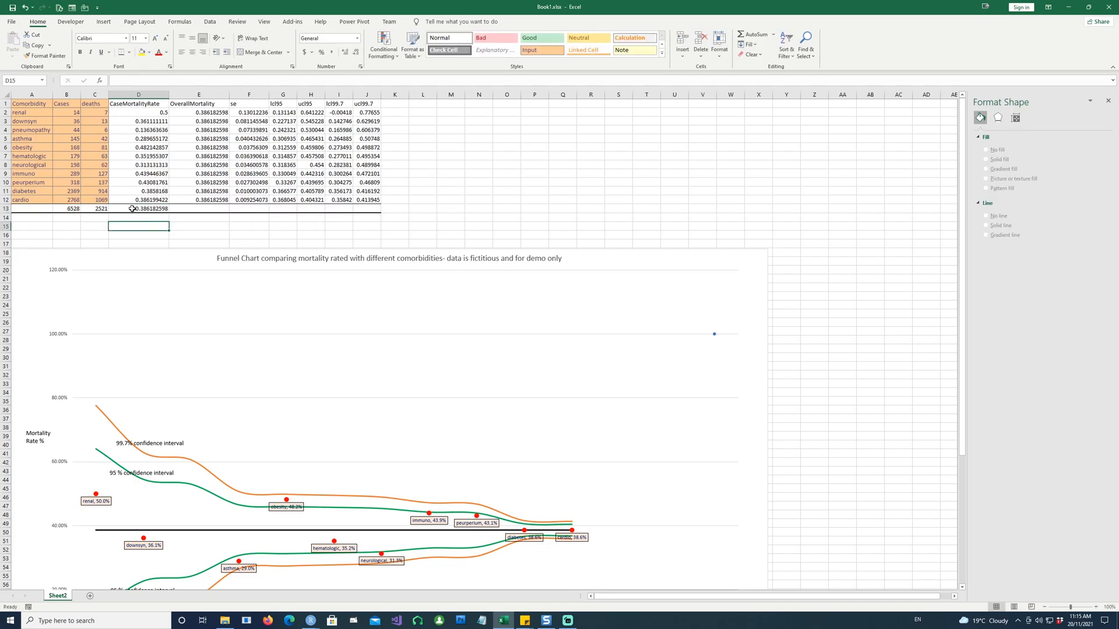
mouse_move(212, 130)
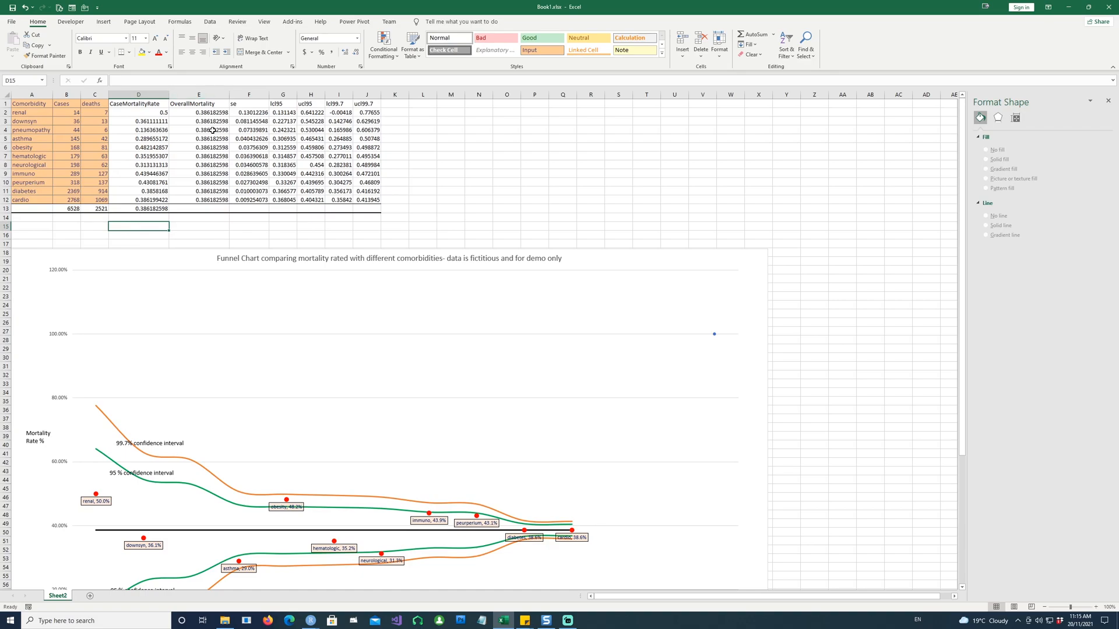
left_click(139, 209)
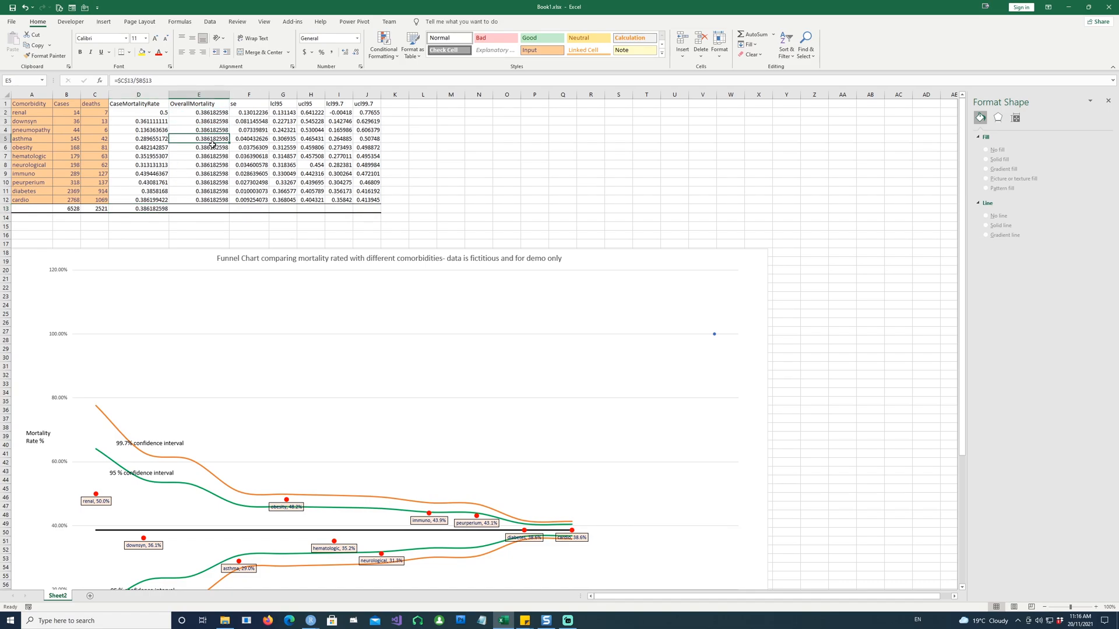
left_click(533, 209)
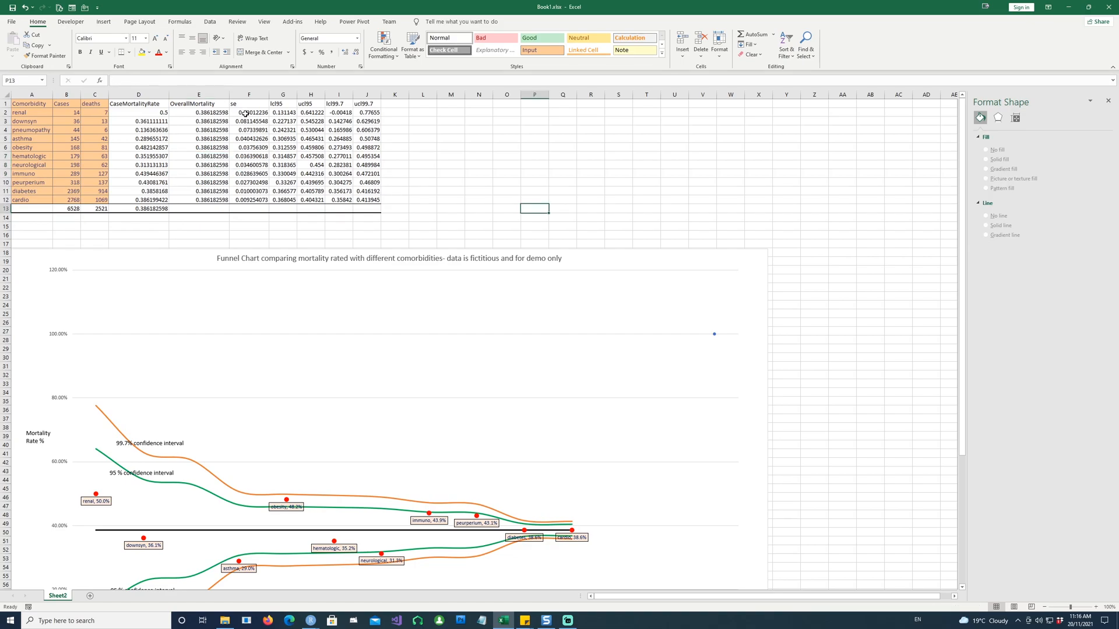
left_click(249, 112)
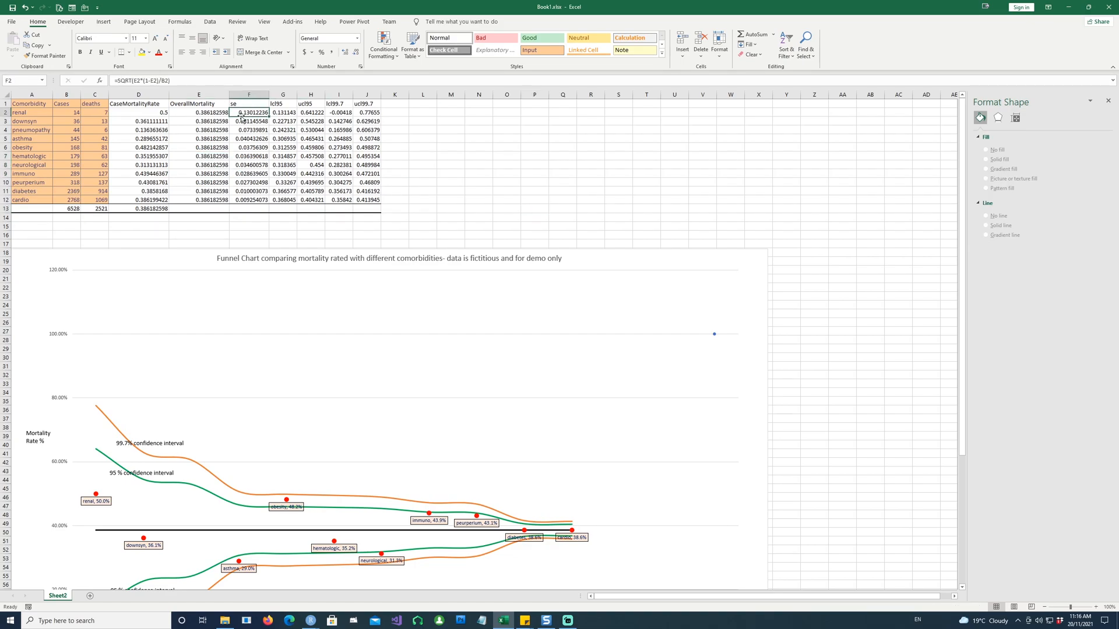
double_click(250, 112)
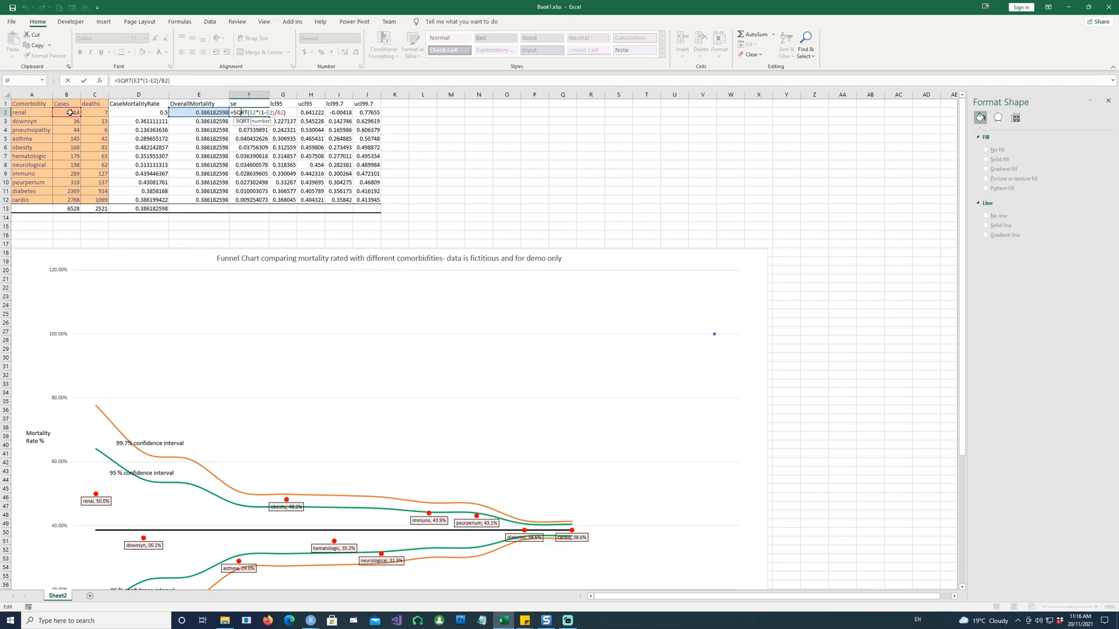
mouse_move(255, 123)
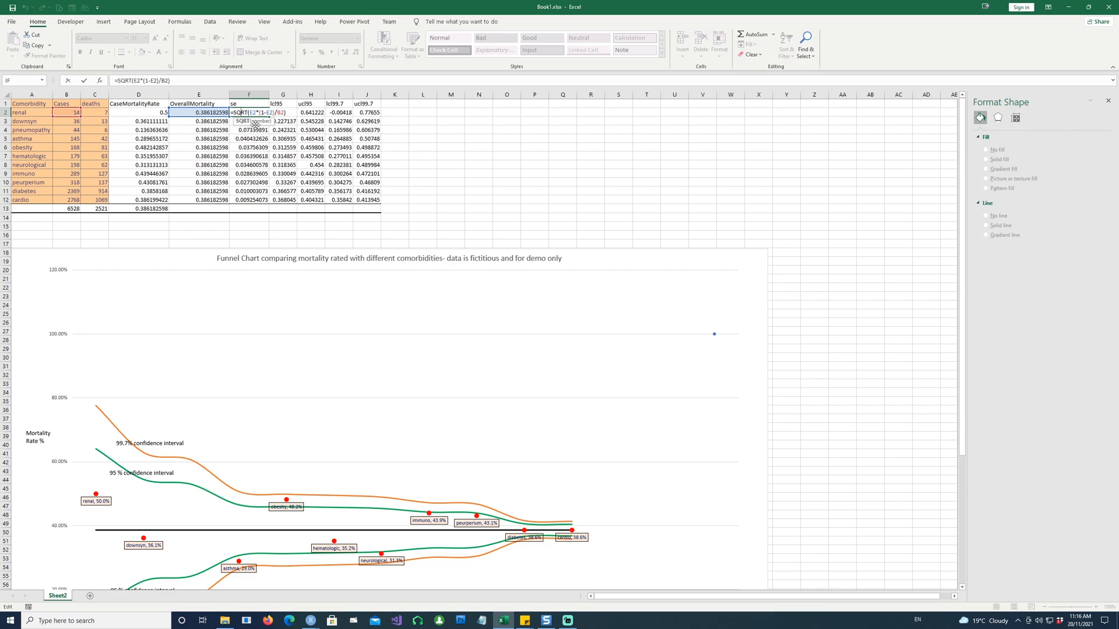
left_click(433, 143)
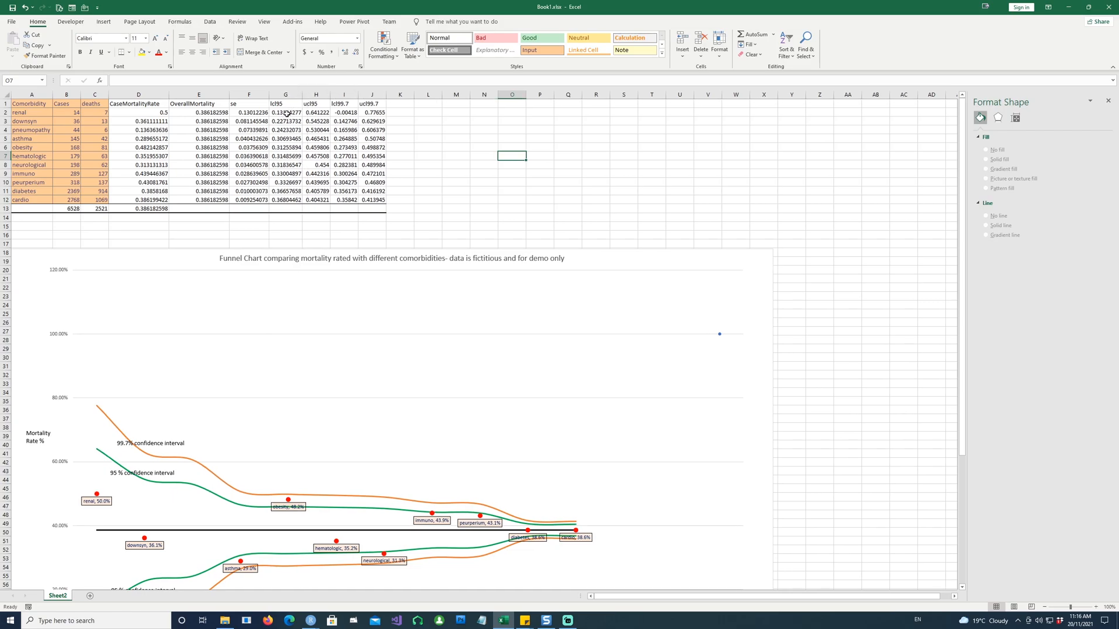
left_click(284, 112)
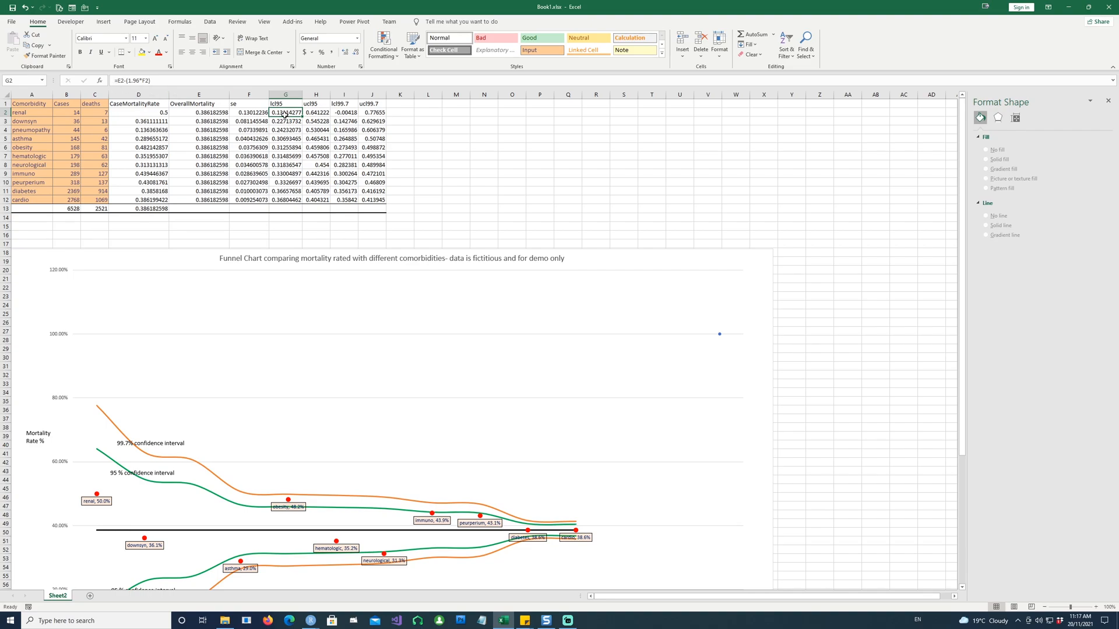
double_click(285, 112)
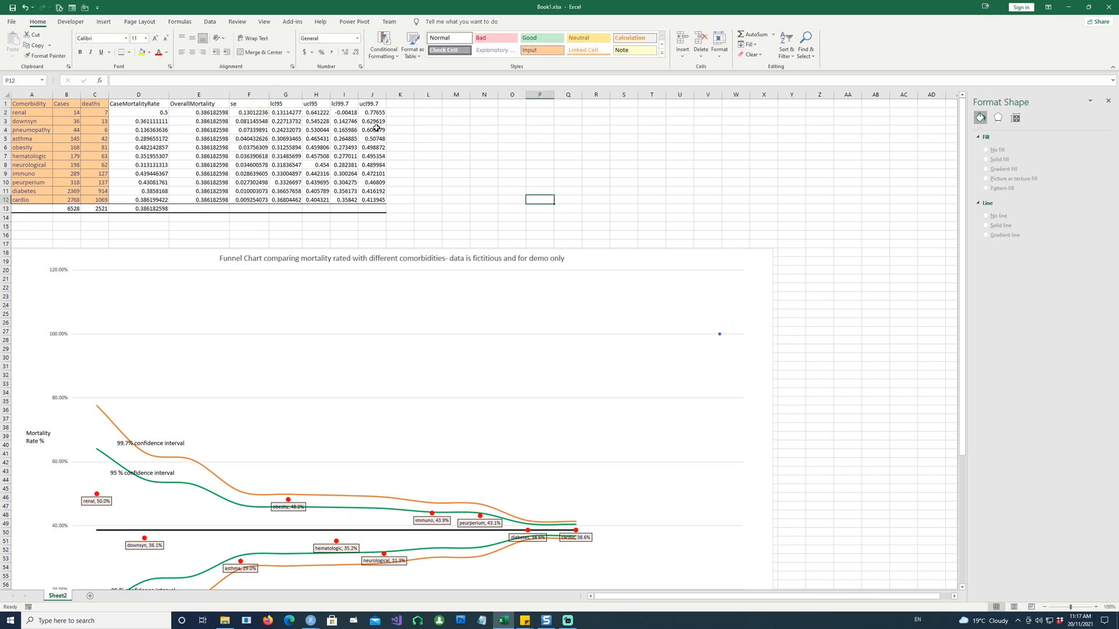
mouse_move(317, 114)
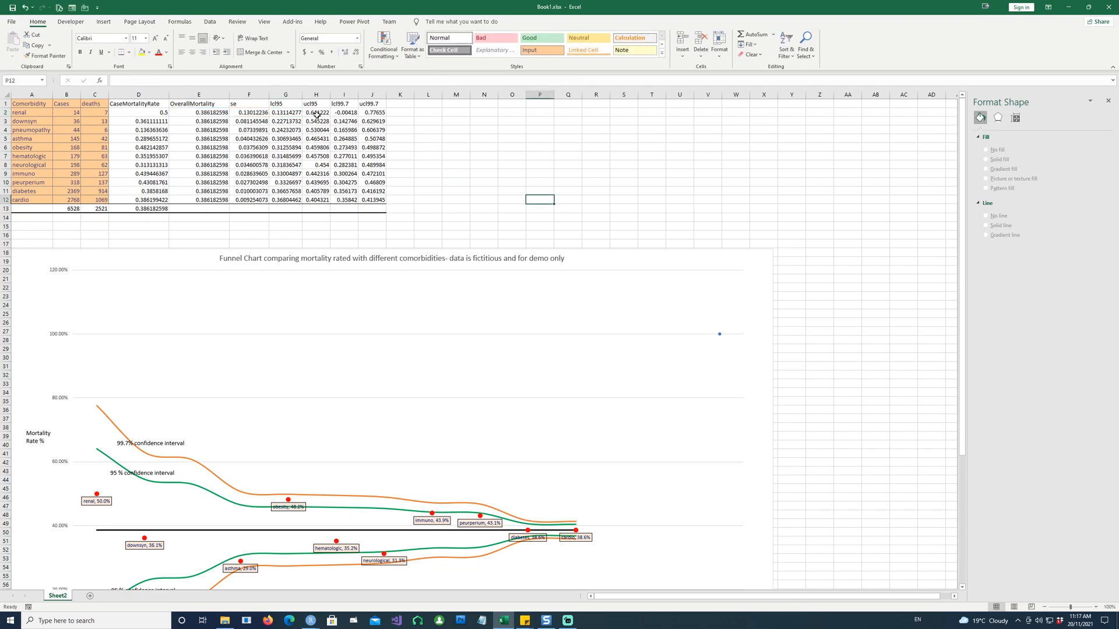
mouse_move(391, 539)
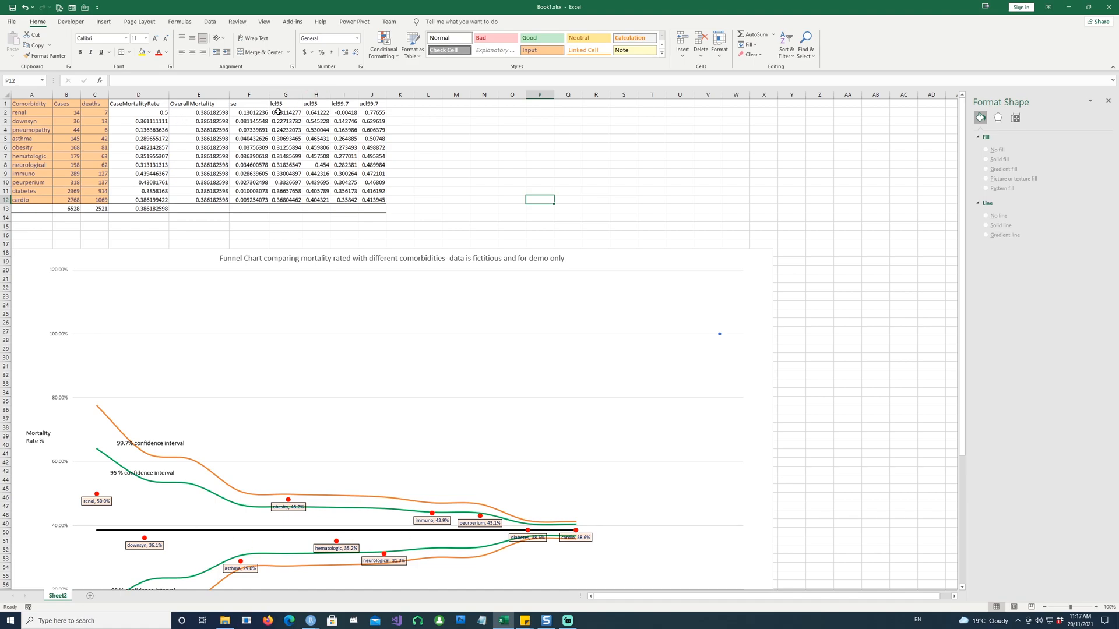
mouse_move(310, 112)
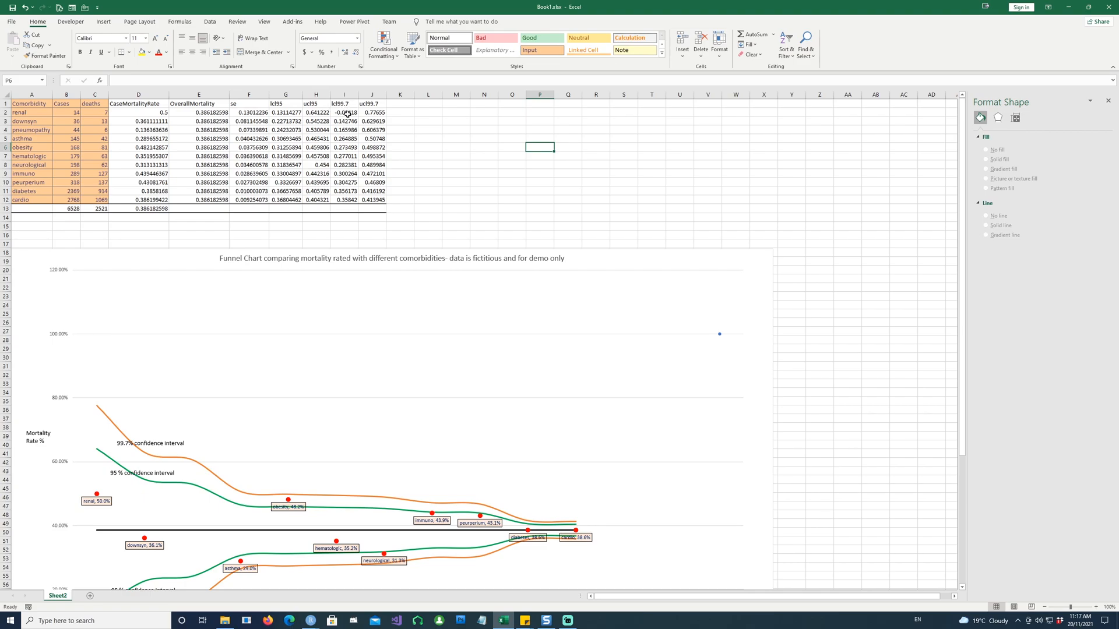
left_click(428, 130)
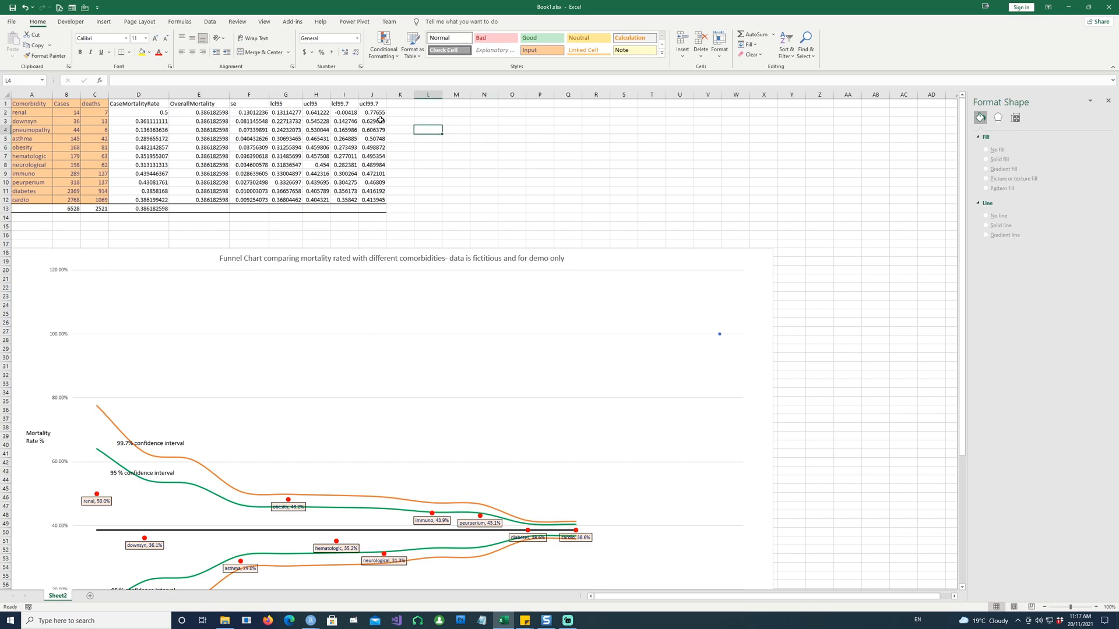
left_click(342, 199)
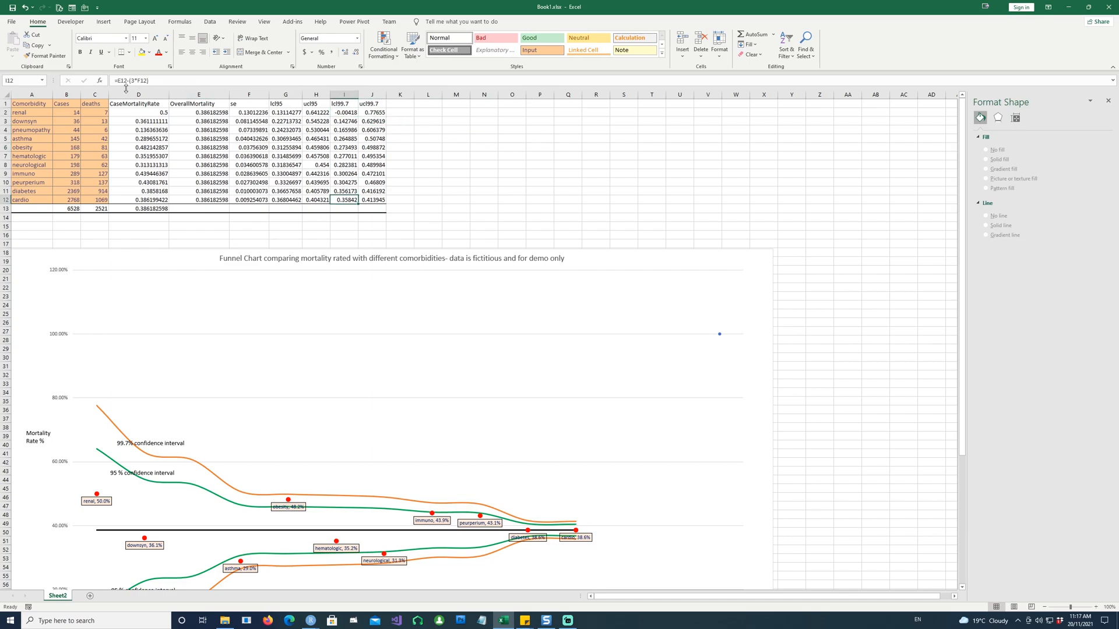
double_click(344, 112)
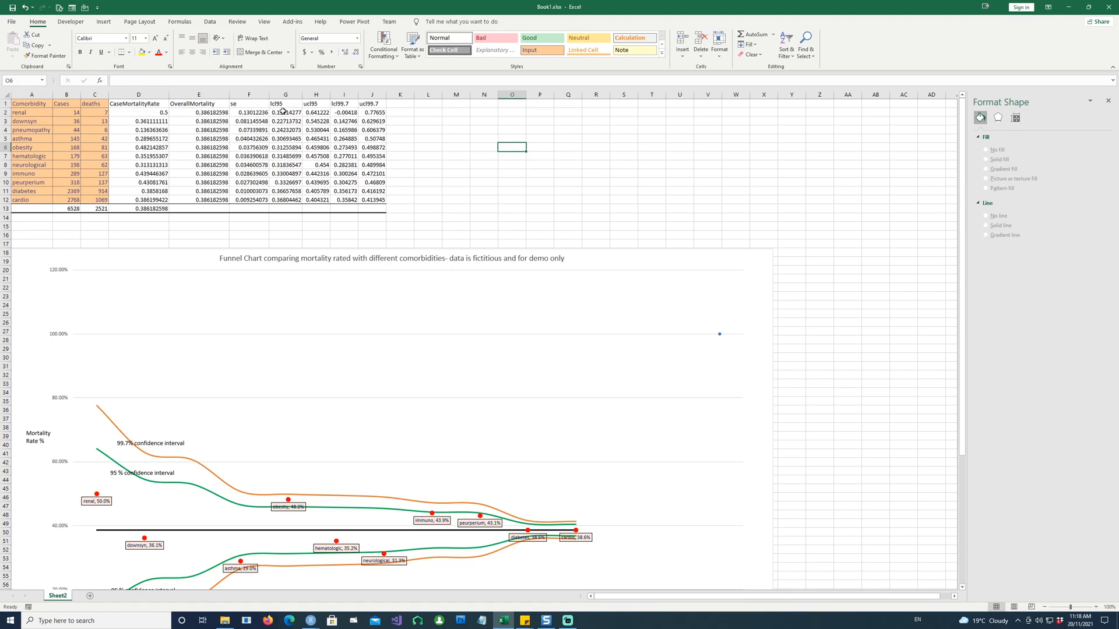
double_click(285, 112)
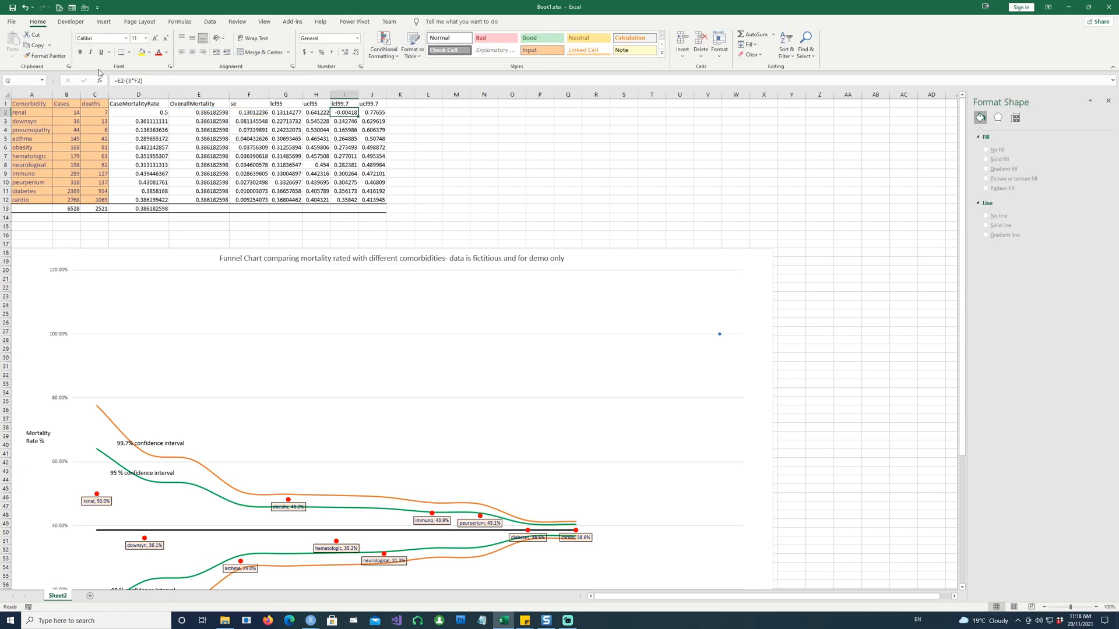
left_click(539, 173)
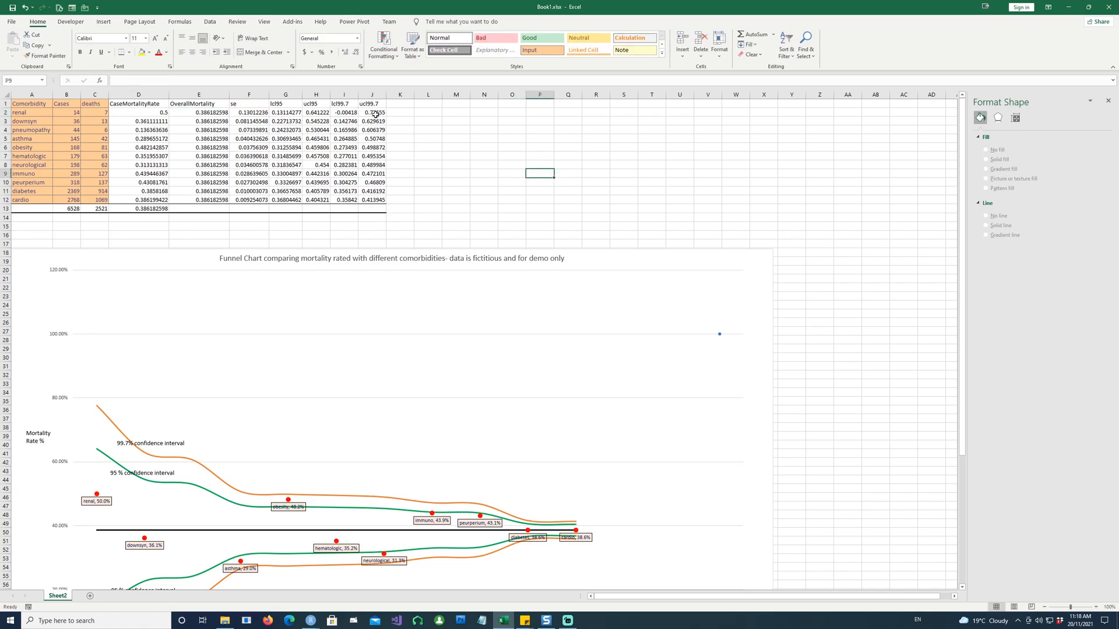
left_click(371, 112)
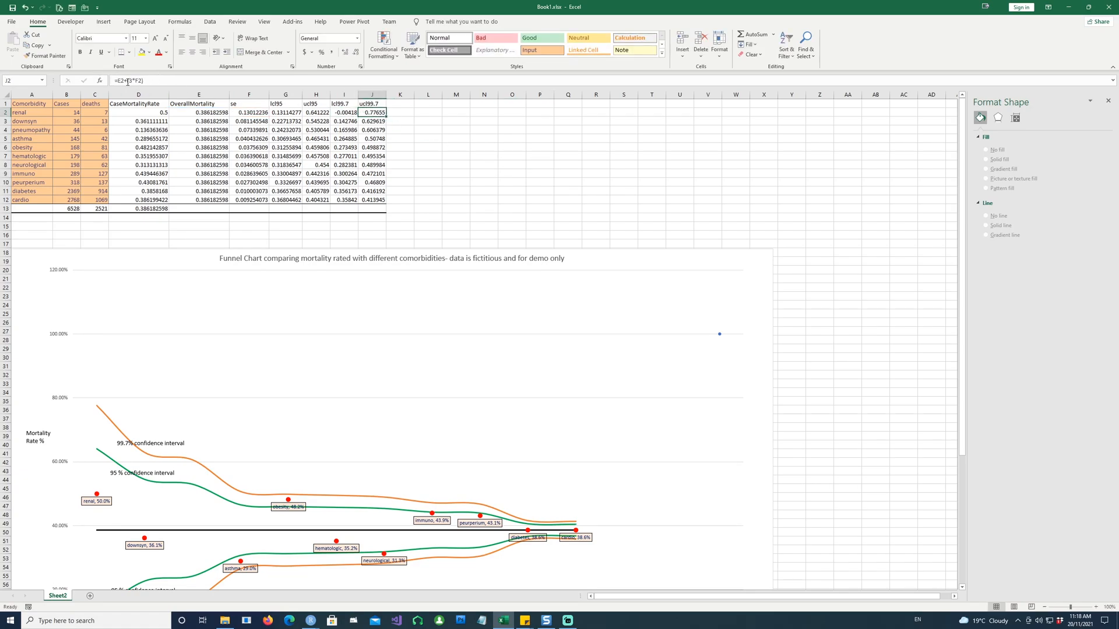
left_click(482, 155)
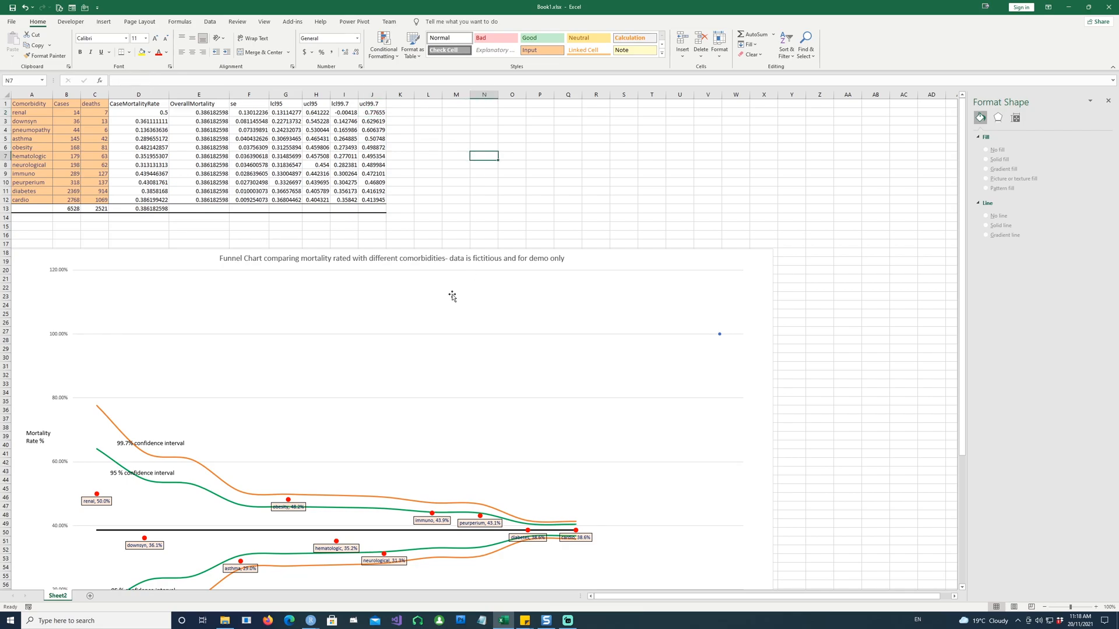
mouse_move(180, 200)
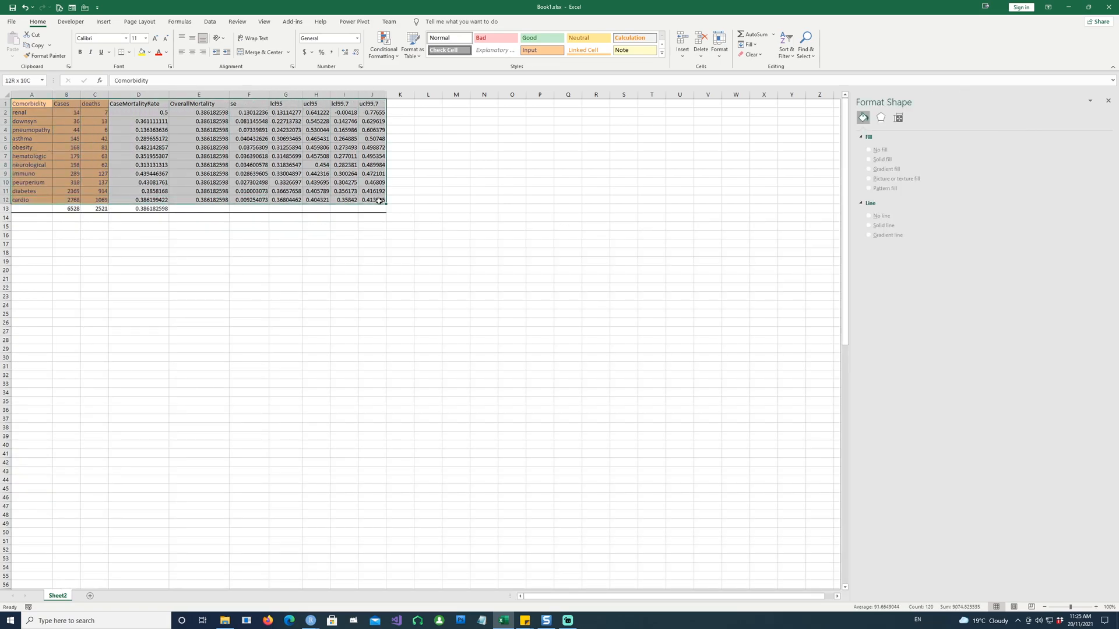
left_click(103, 20)
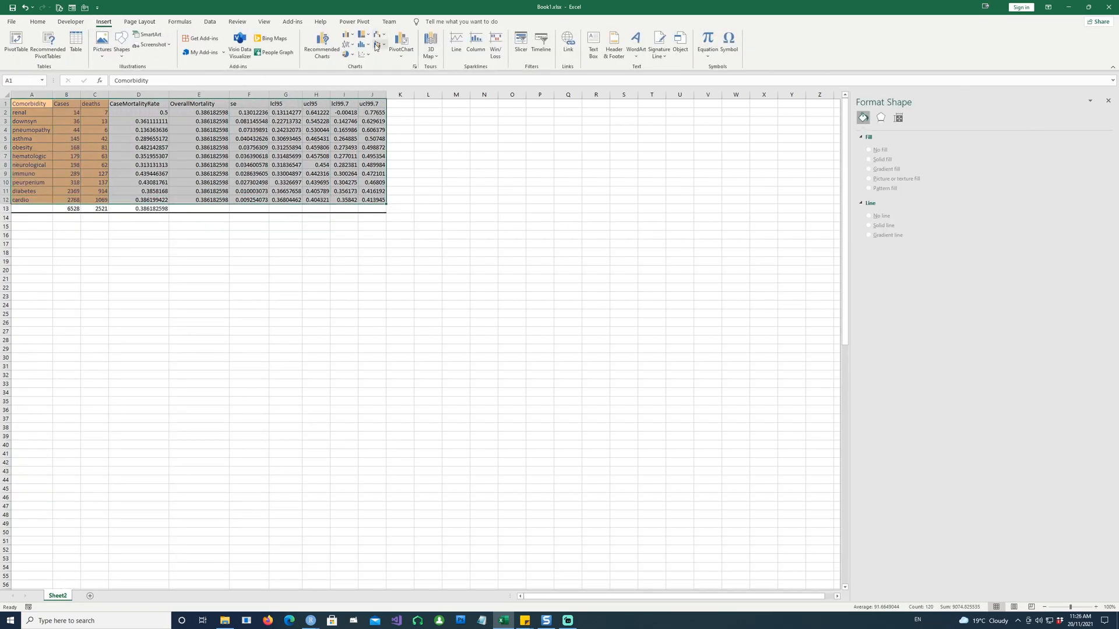
left_click(348, 46)
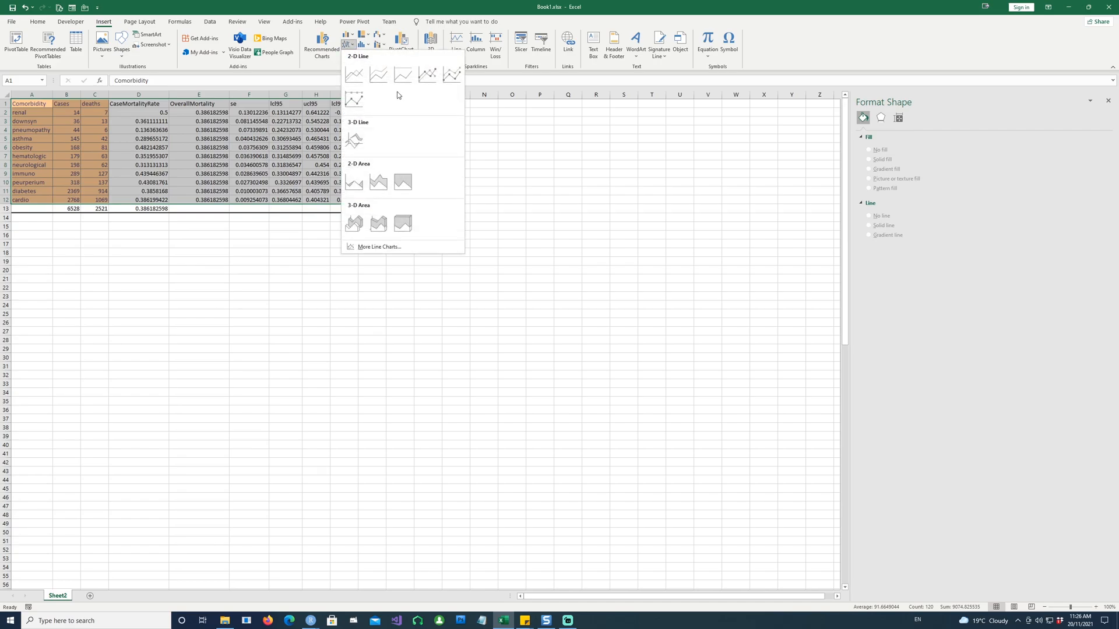
left_click(353, 74)
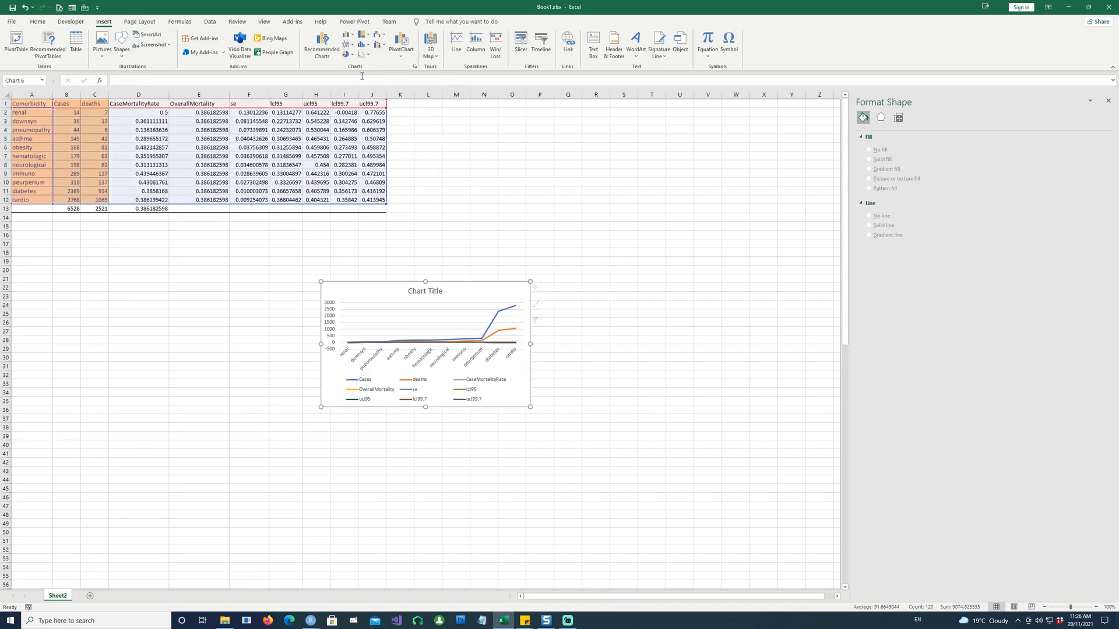
left_click(424, 342)
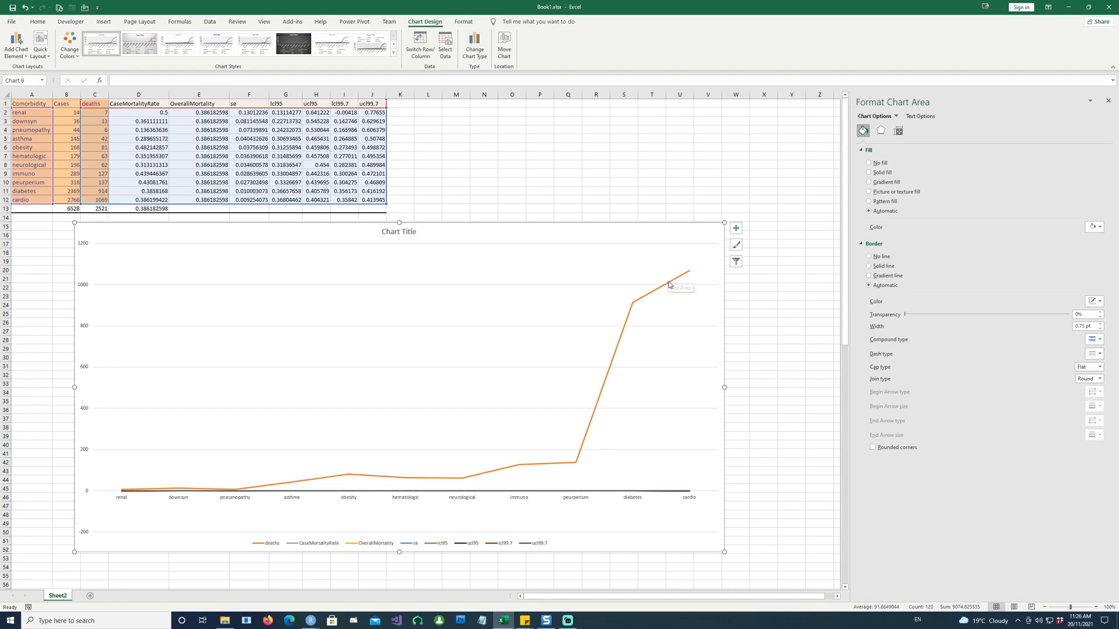
left_click(667, 284)
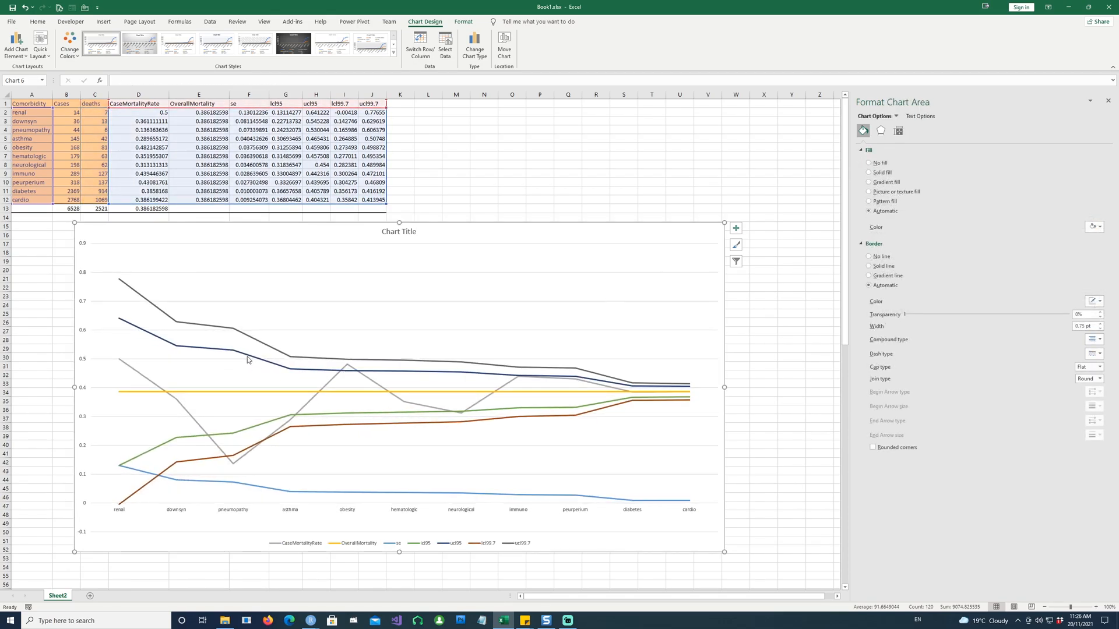
mouse_move(366, 383)
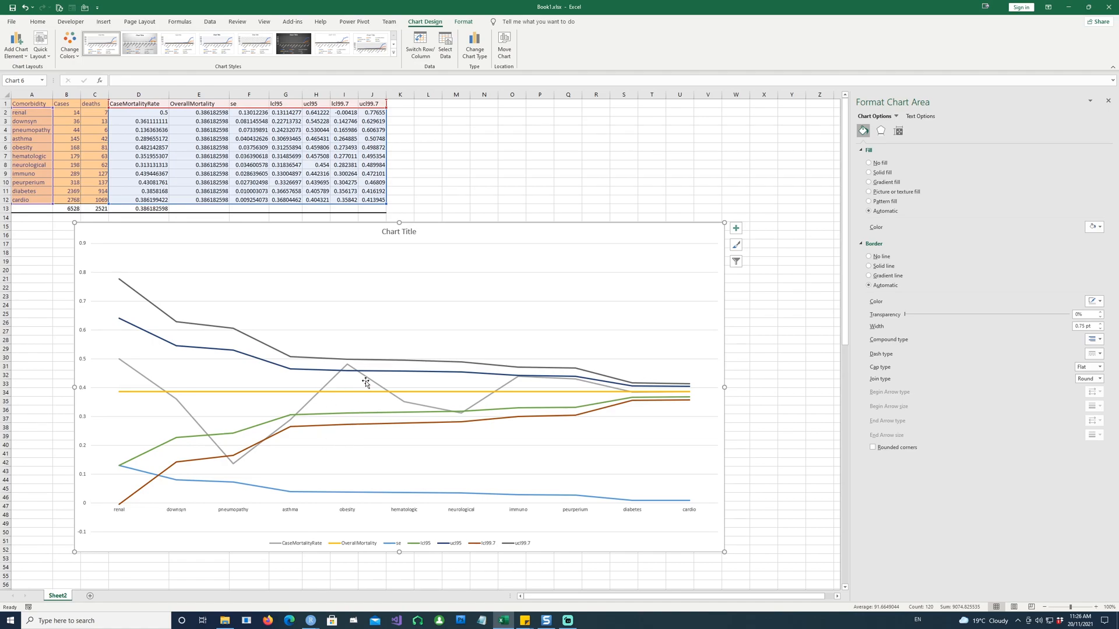
mouse_move(350, 364)
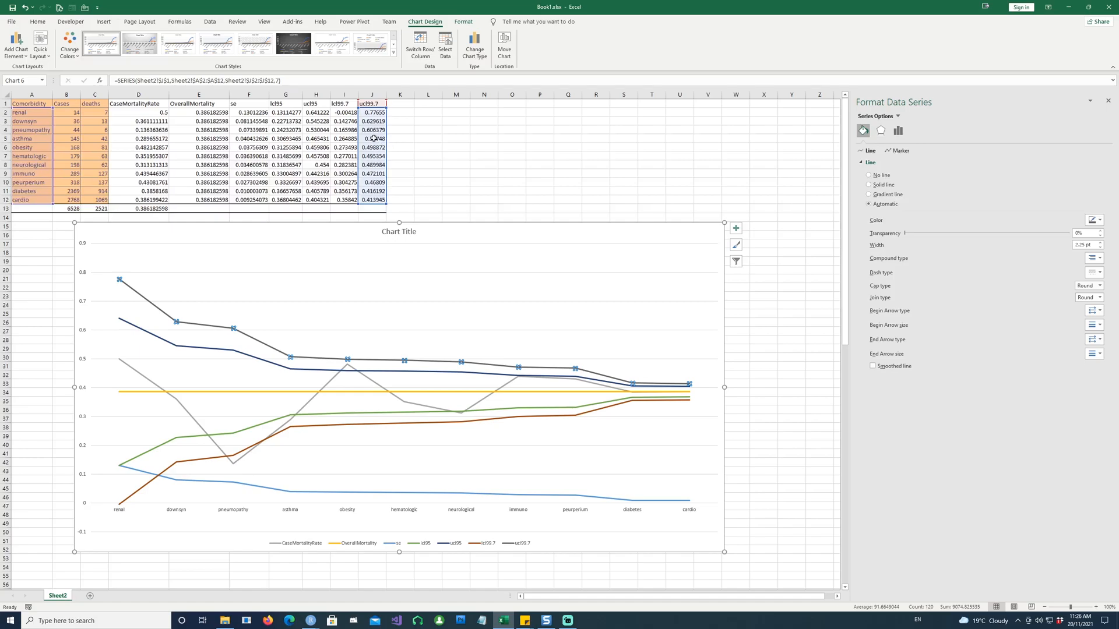
mouse_move(364, 111)
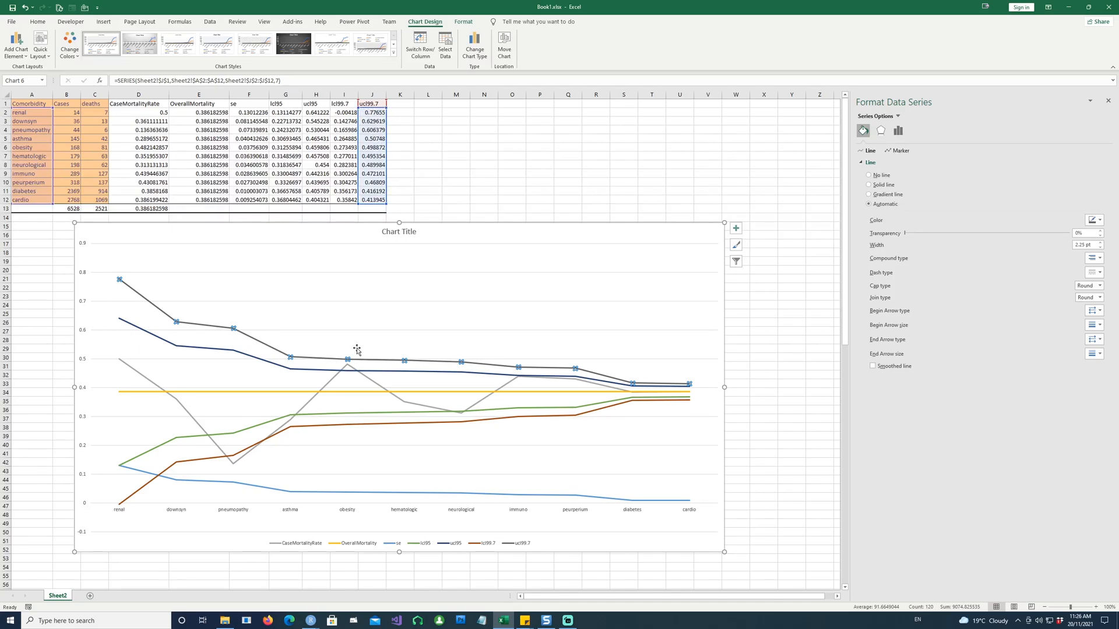
mouse_move(391, 363)
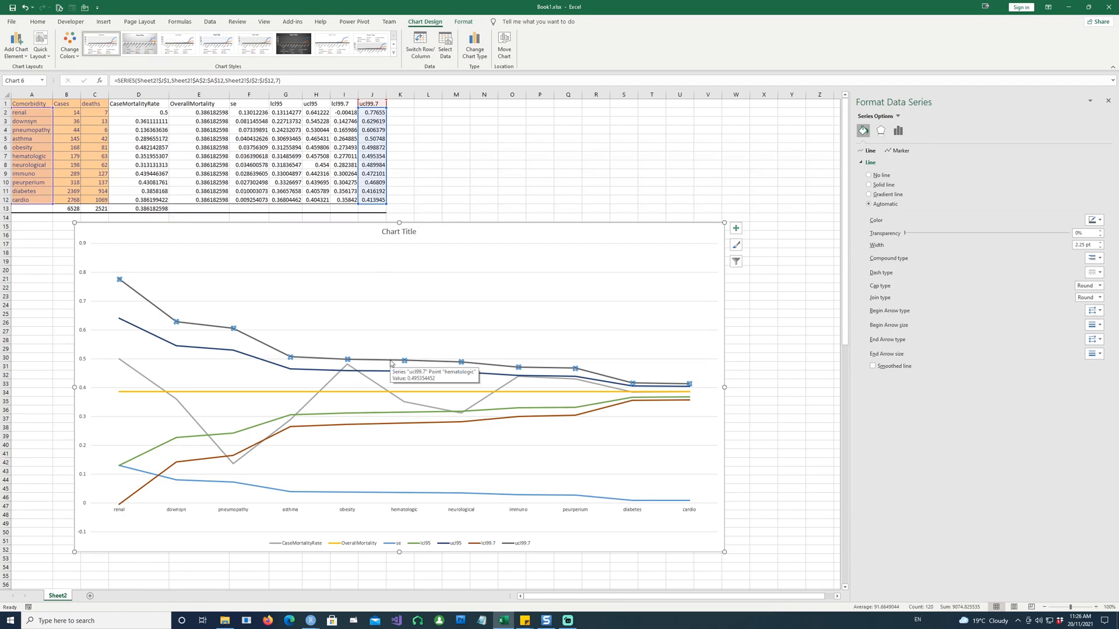
mouse_move(402, 358)
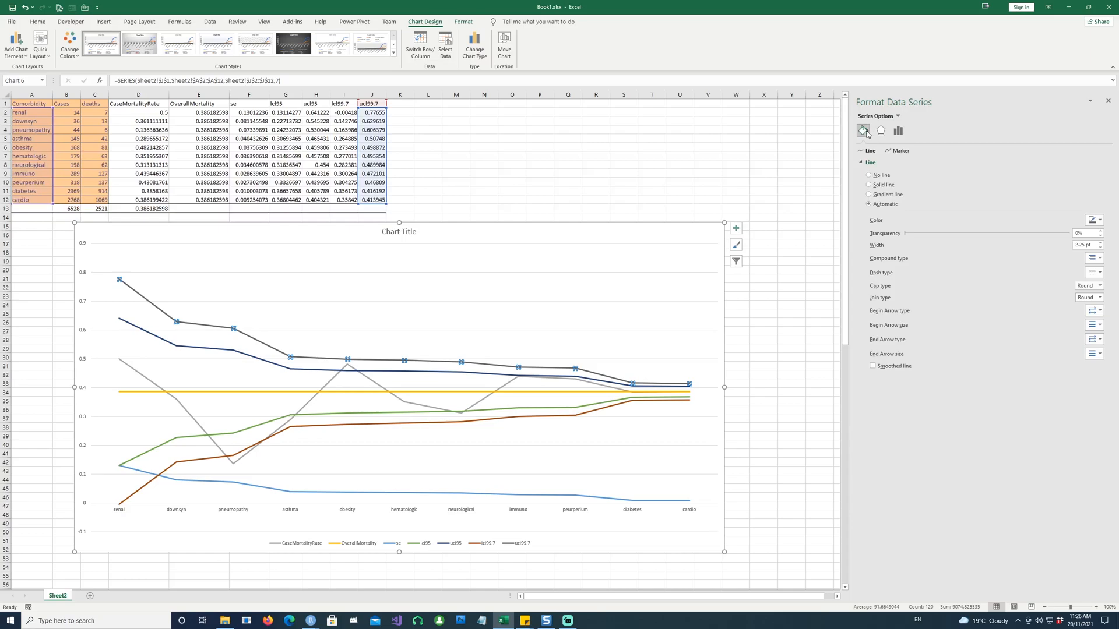
- Smooth the ucl95 and lcl99.7 limit lines via Format Data Series
left_click(872, 365)
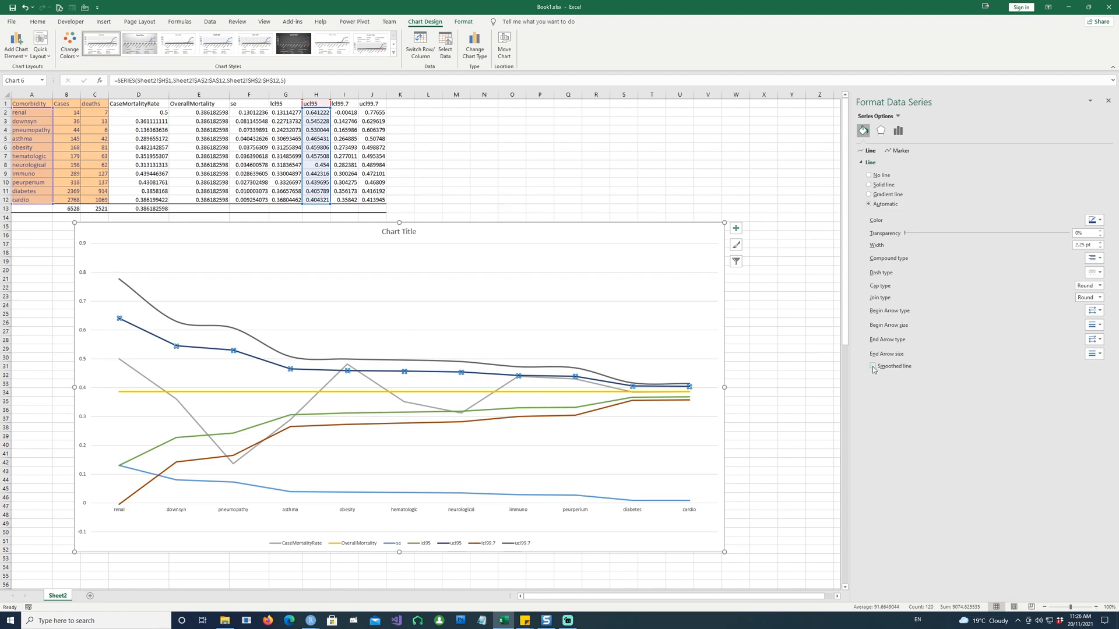
left_click(870, 366)
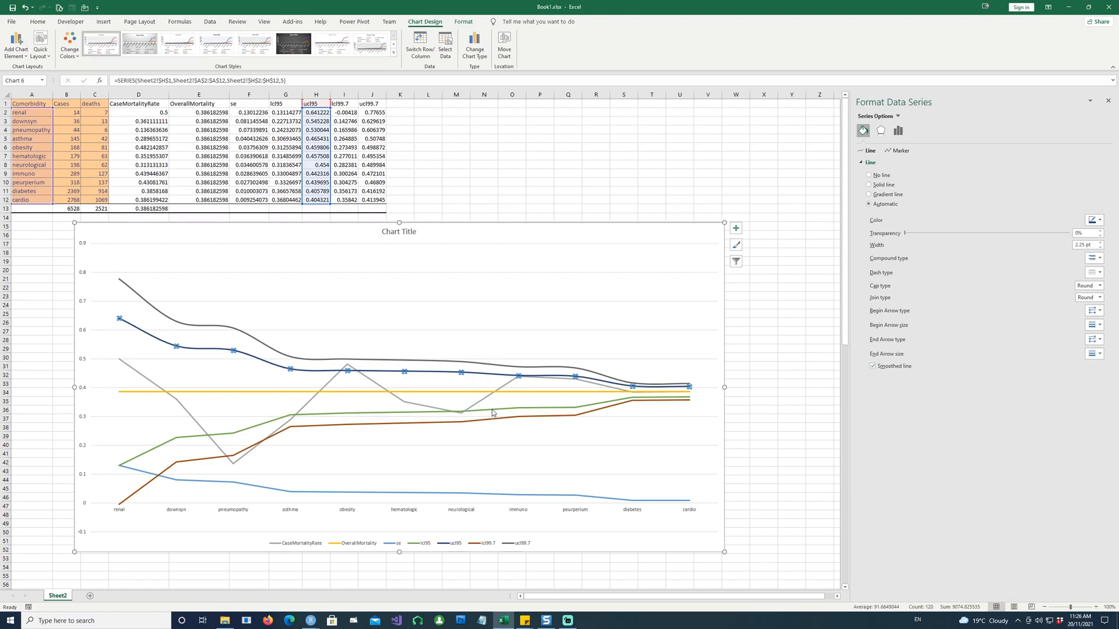
left_click(494, 414)
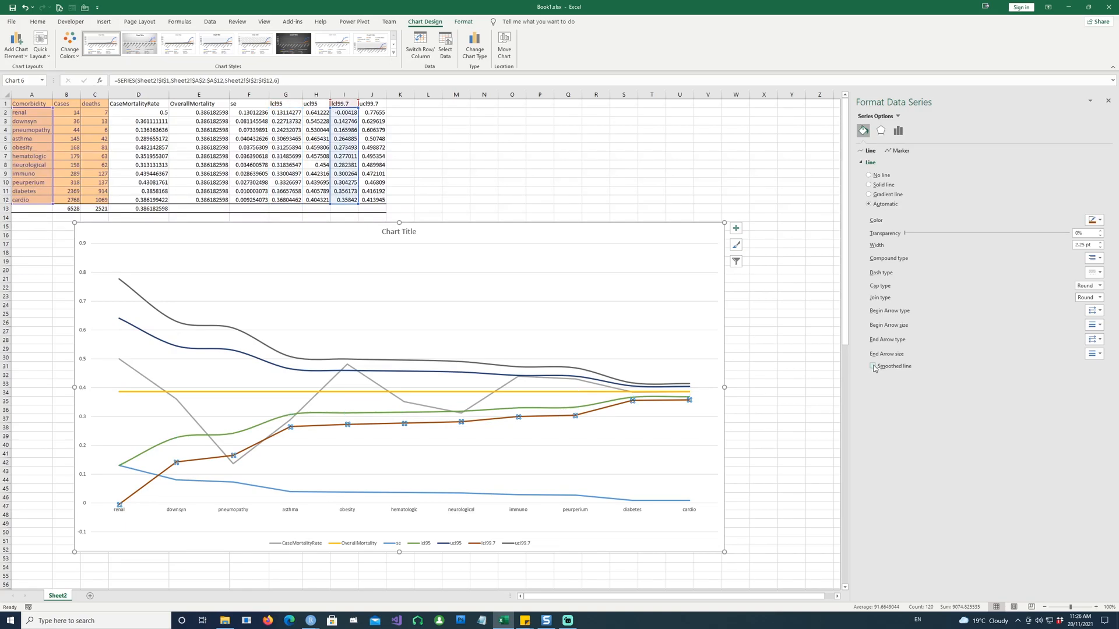
left_click(873, 366)
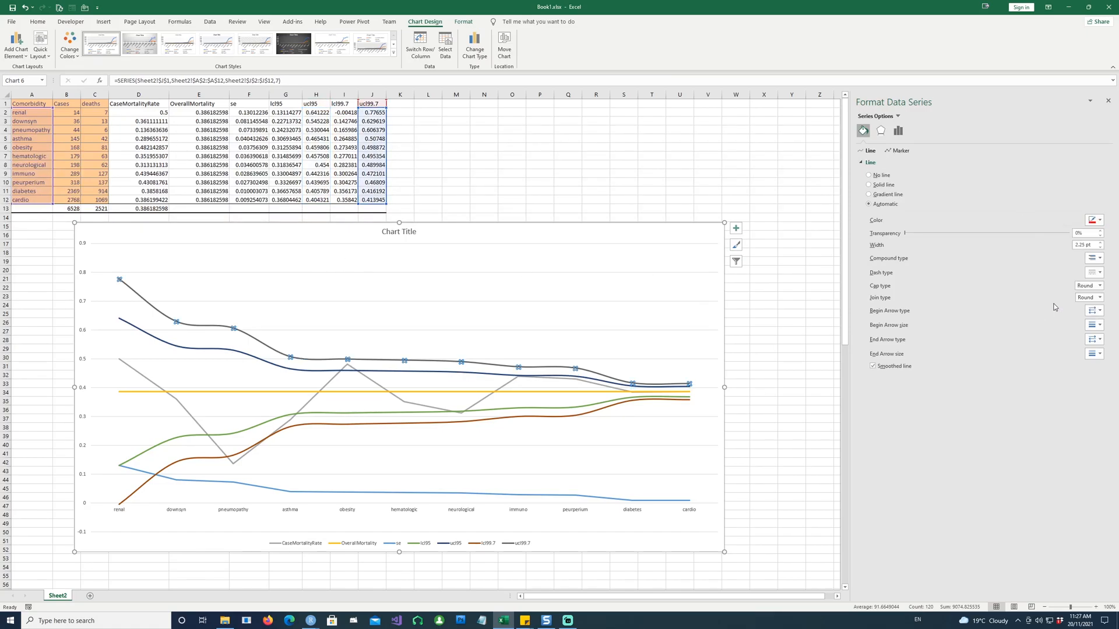
- Colour the ucl99.7 limit line red and the ucl95 and lcl95 limit lines yellow
left_click(870, 185)
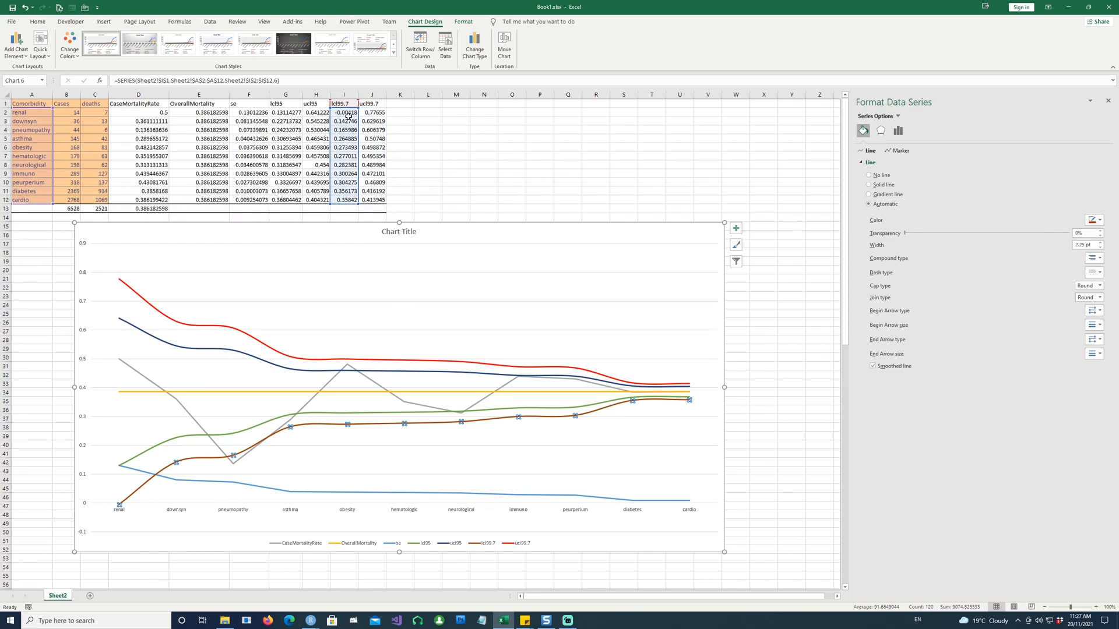
mouse_move(364, 360)
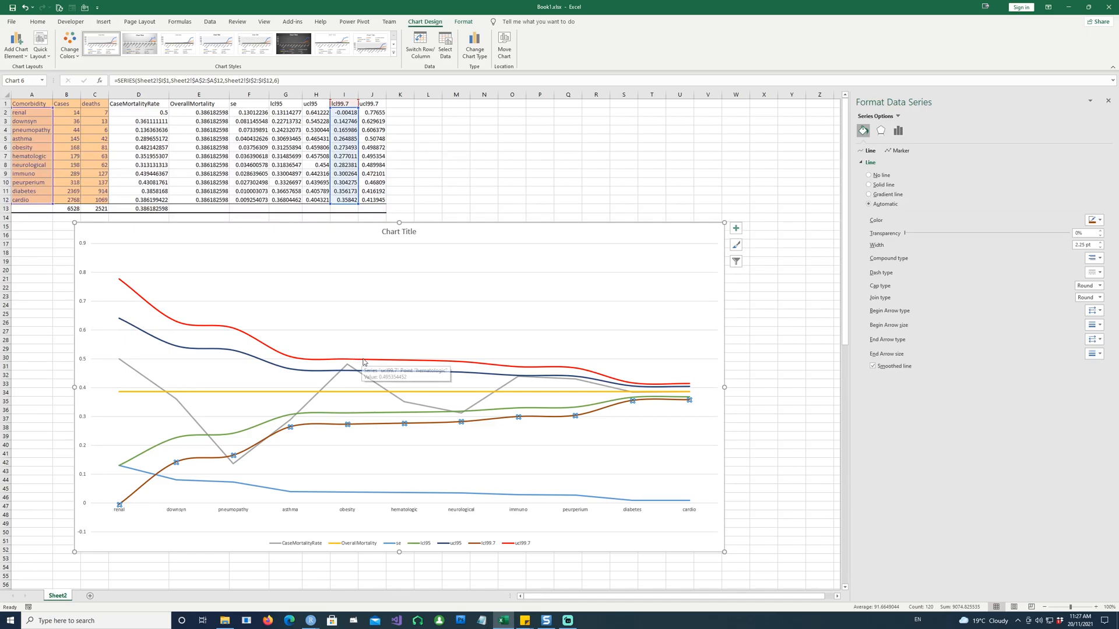
left_click(1094, 220)
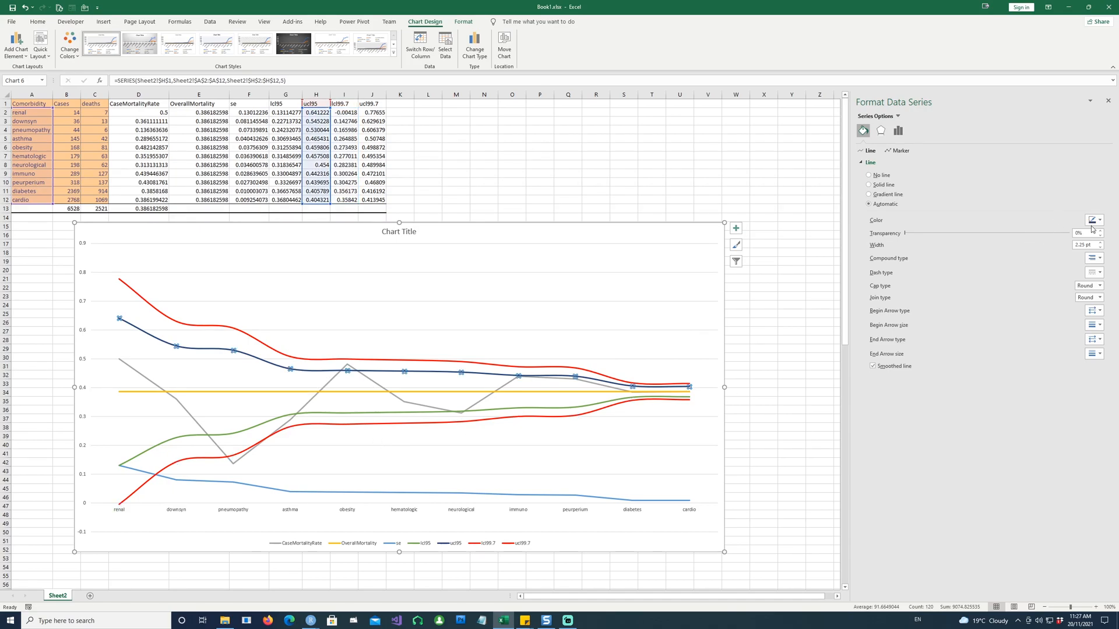
left_click(1097, 220)
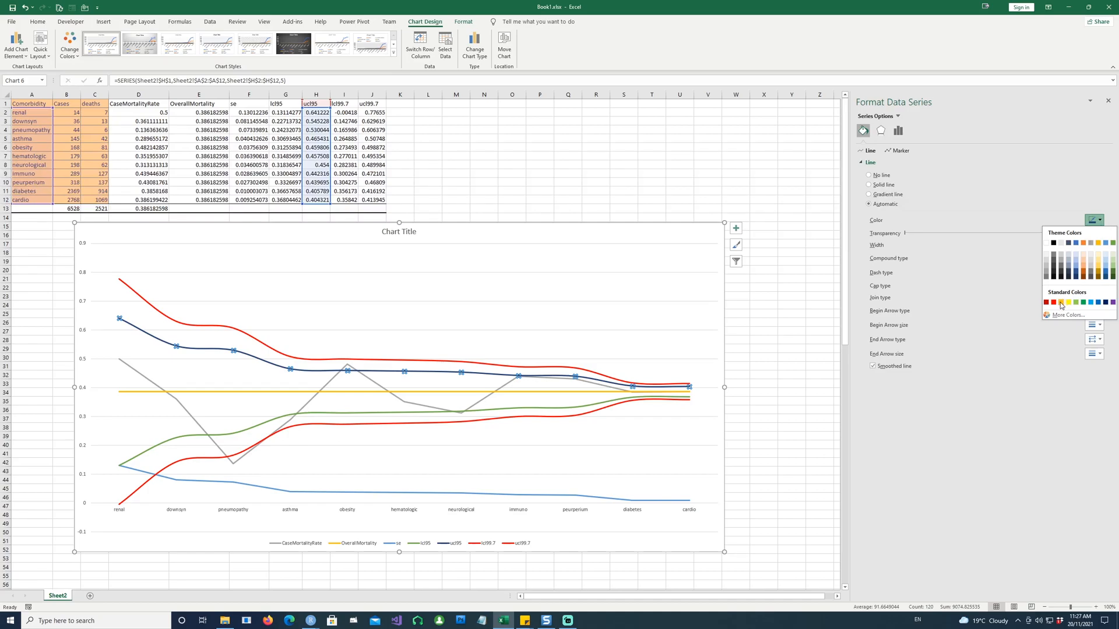
left_click(1061, 300)
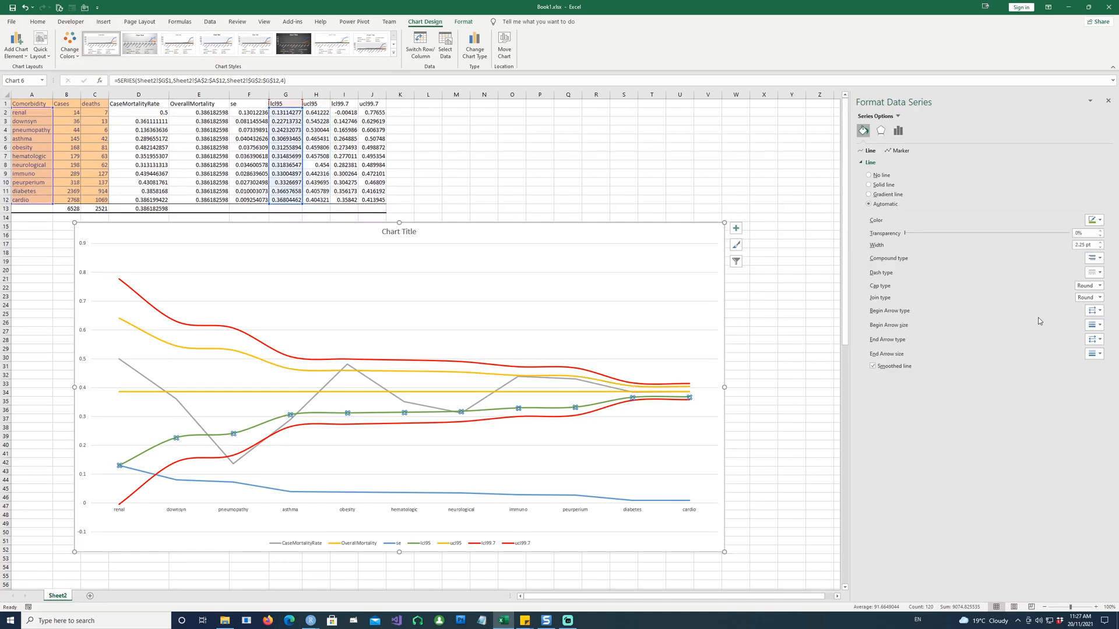
left_click(1094, 221)
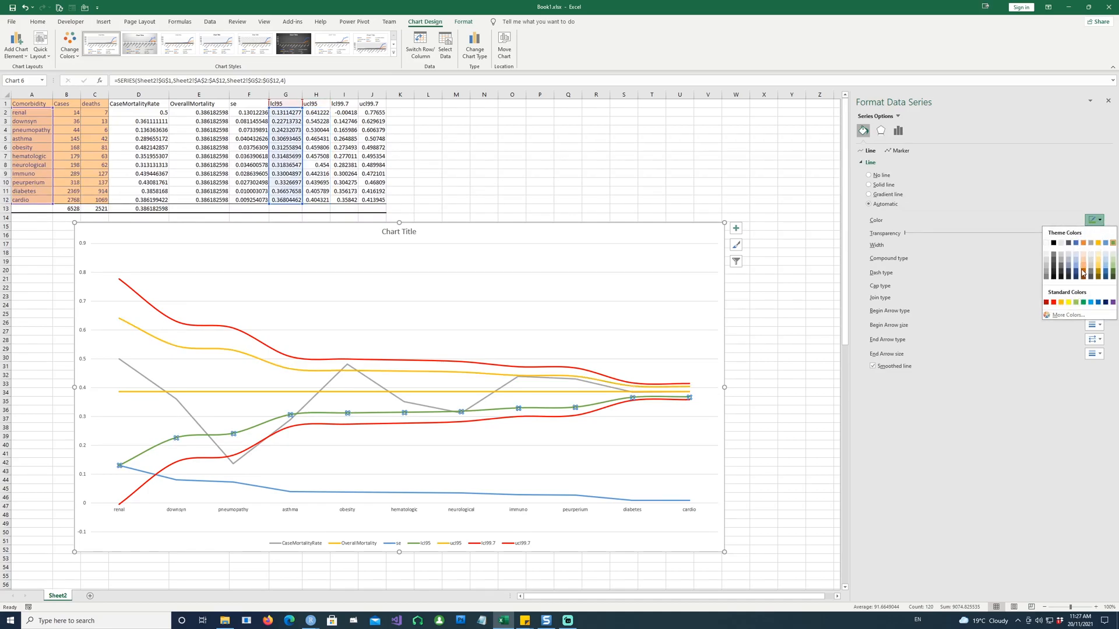
left_click(1082, 262)
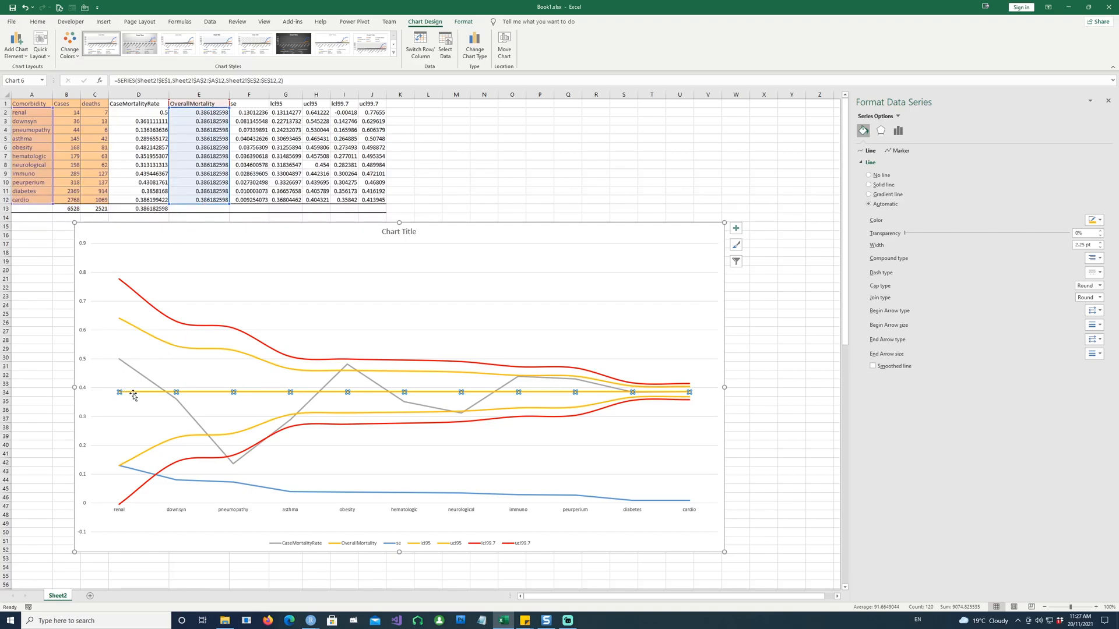
mouse_move(937, 183)
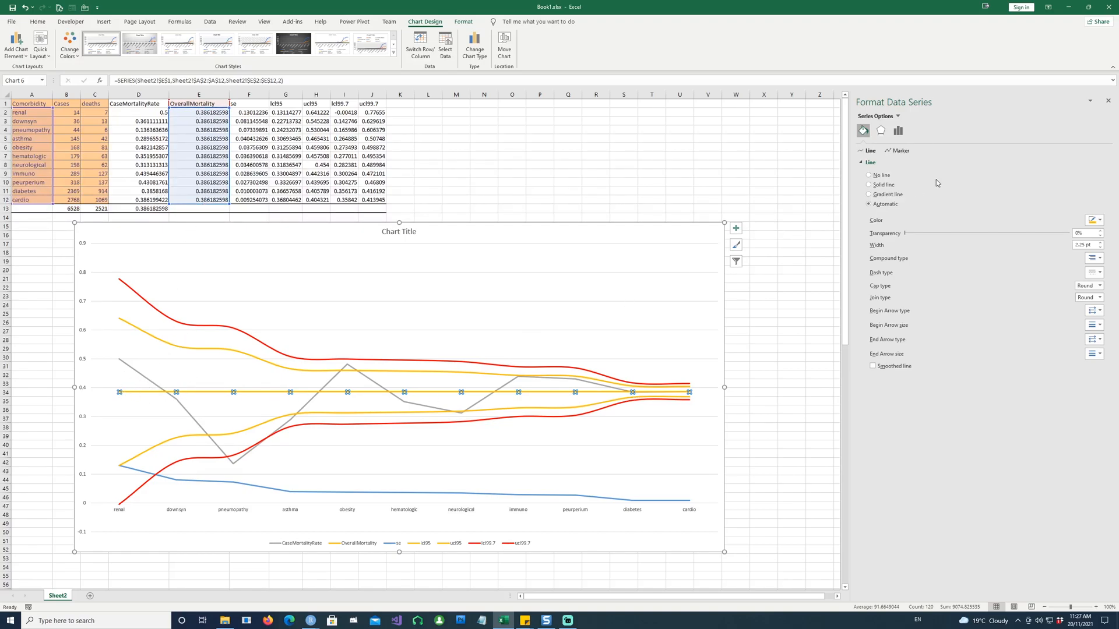
- Make the OverallMortality line black
left_click(1094, 220)
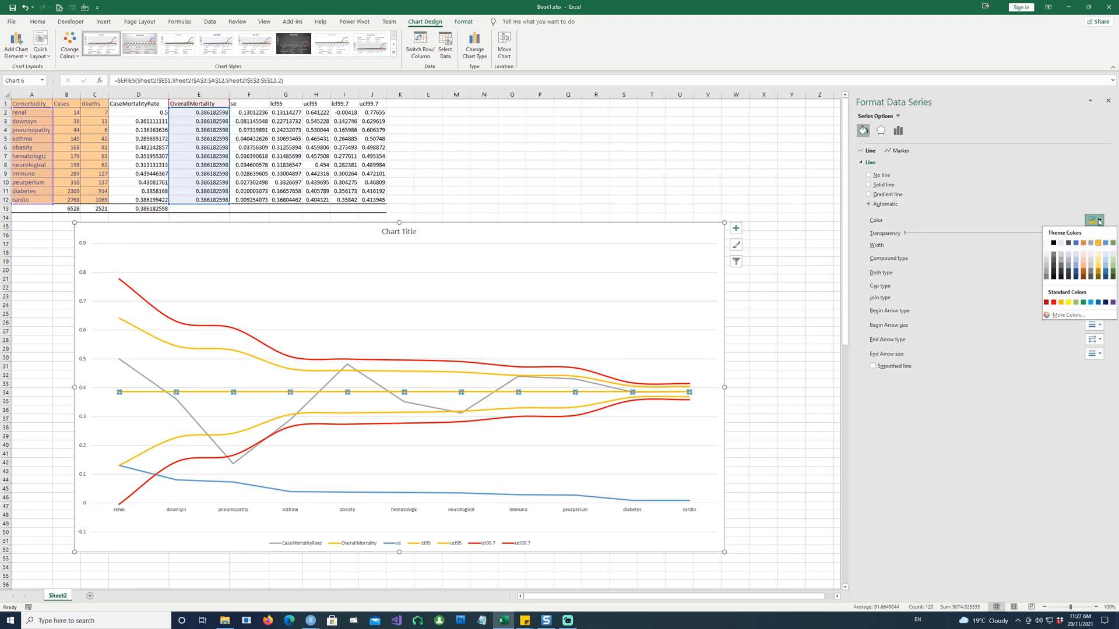
left_click(1098, 220)
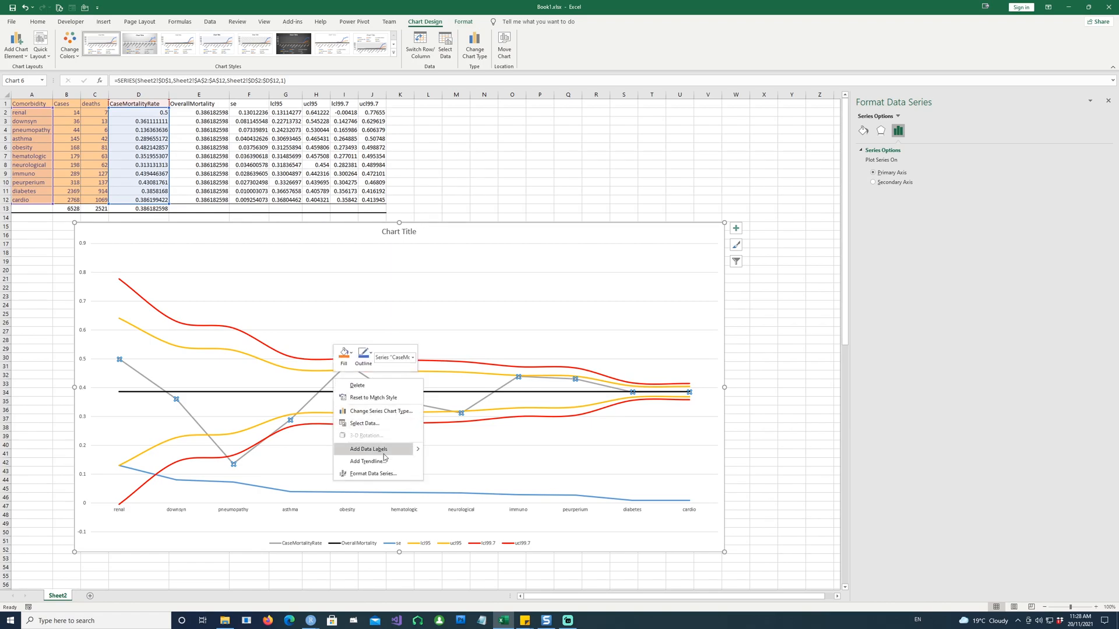
- Change the CaseMortalityRate series to Scatter on the primary axis and apply it
left_click(380, 412)
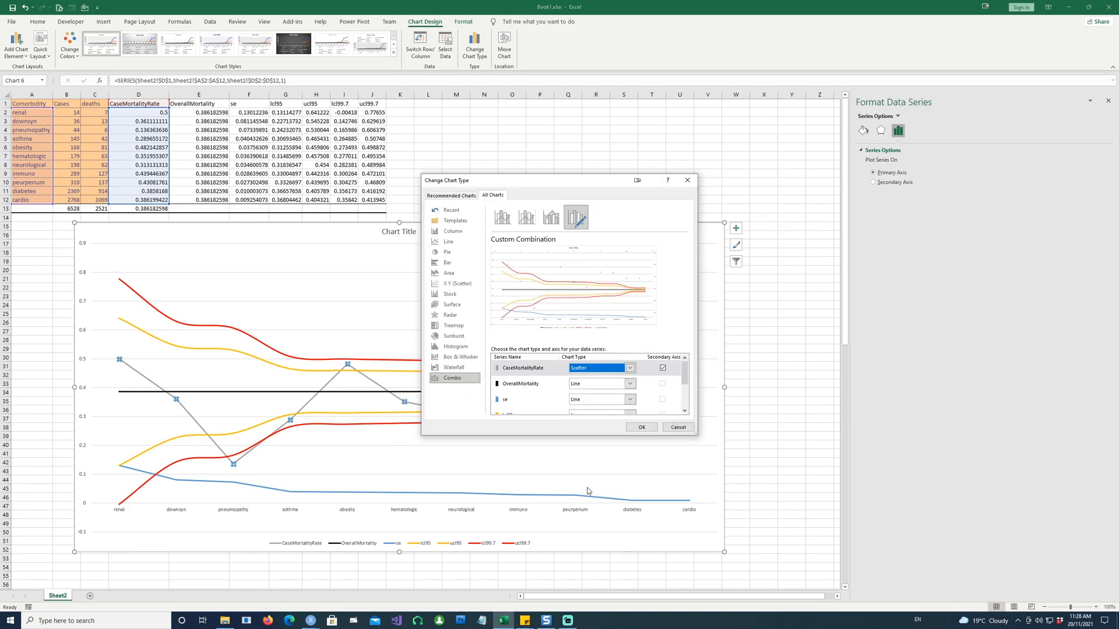
left_click(663, 367)
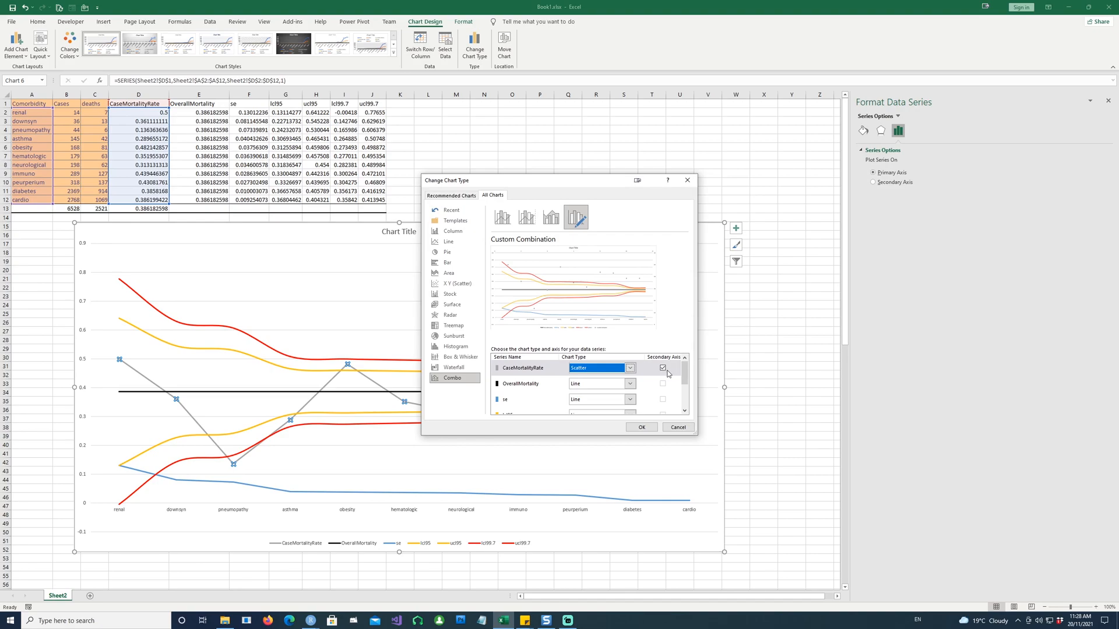
mouse_move(663, 367)
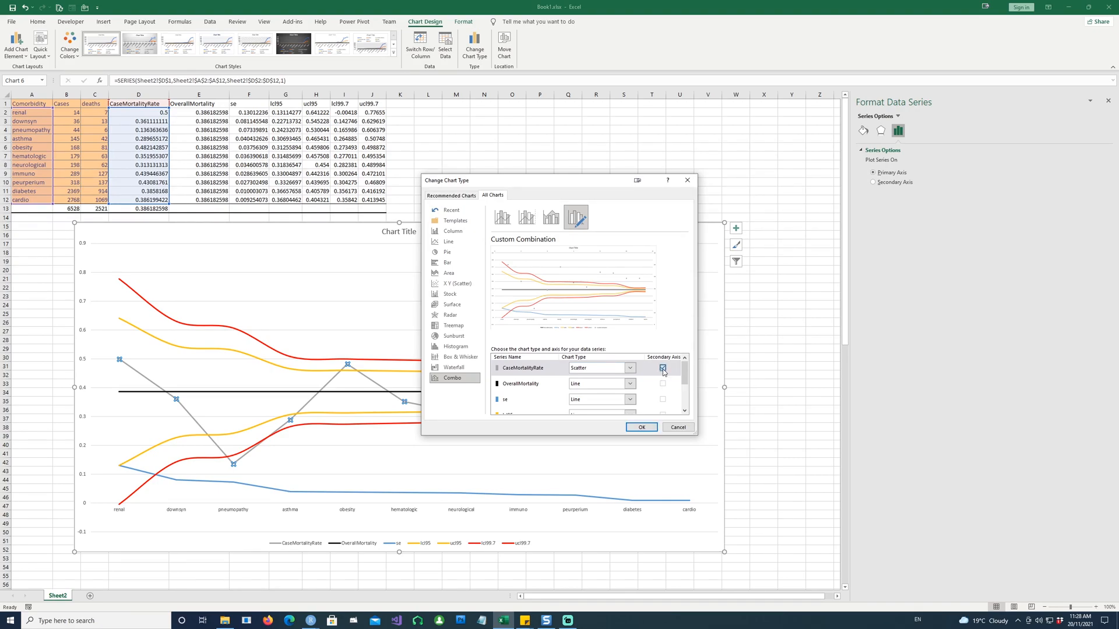
left_click(662, 369)
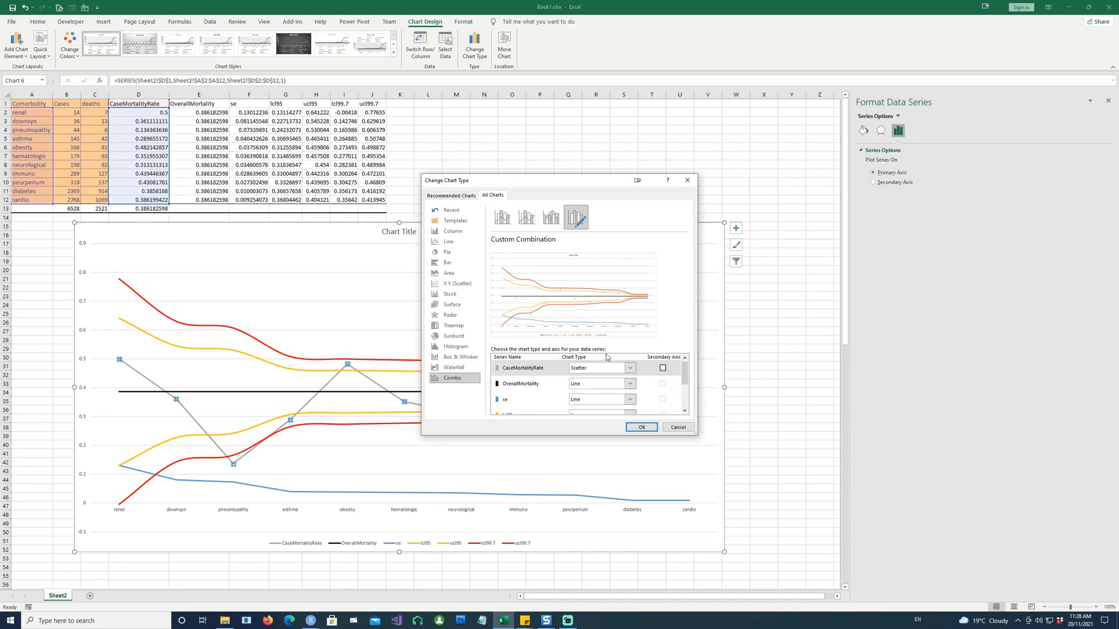
left_click(639, 426)
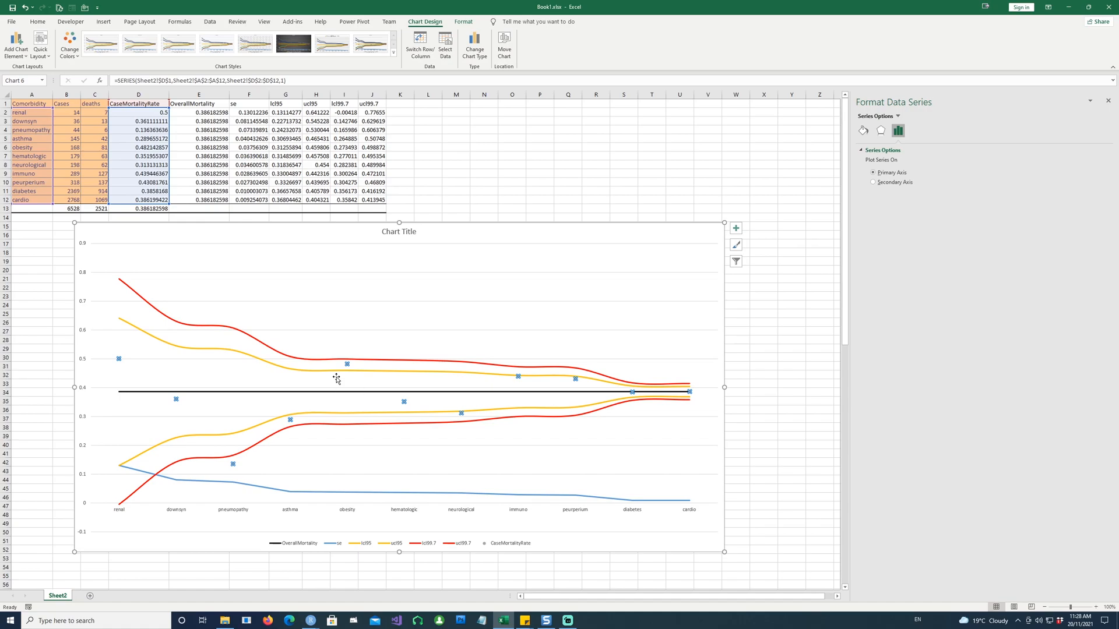
- Add value data labels to the CaseMortalityRate scatter points and reopen their options
right_click(519, 380)
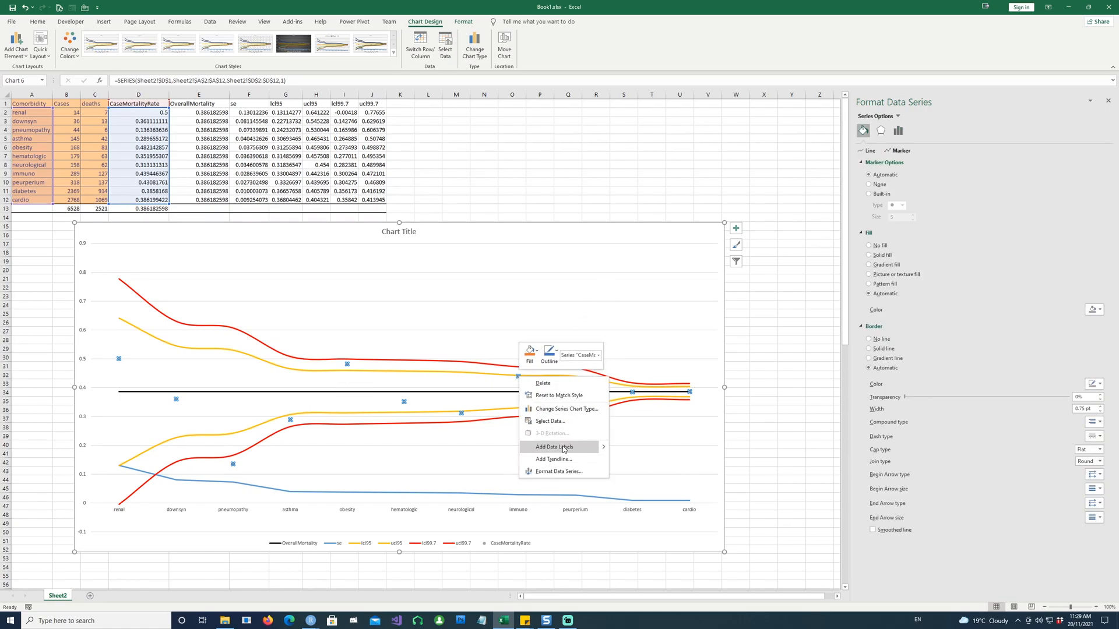
mouse_move(595, 451)
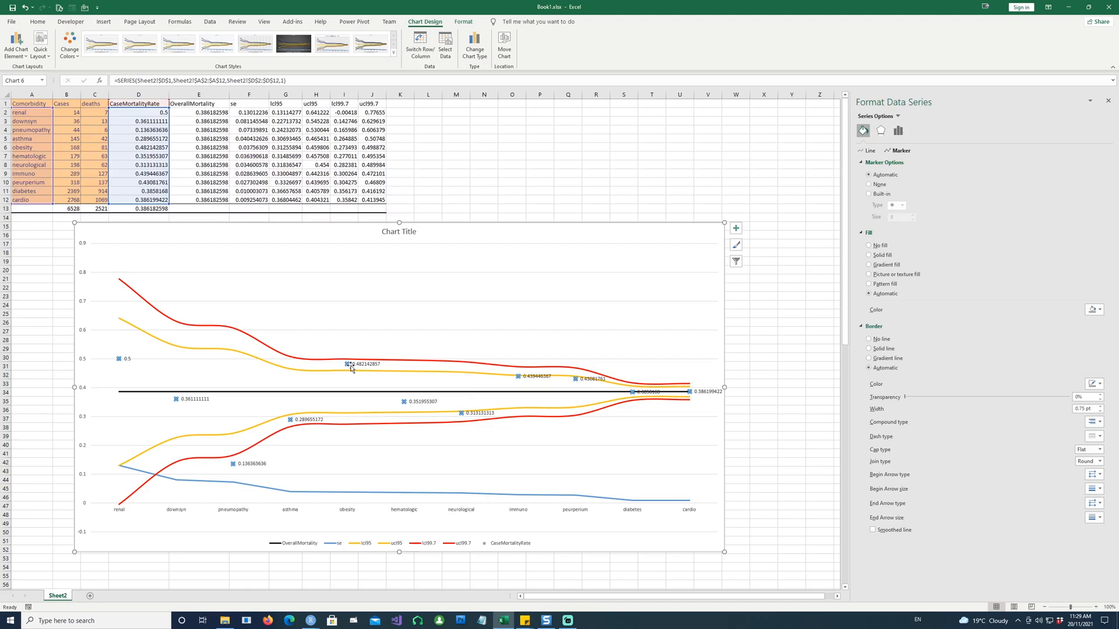
mouse_move(614, 376)
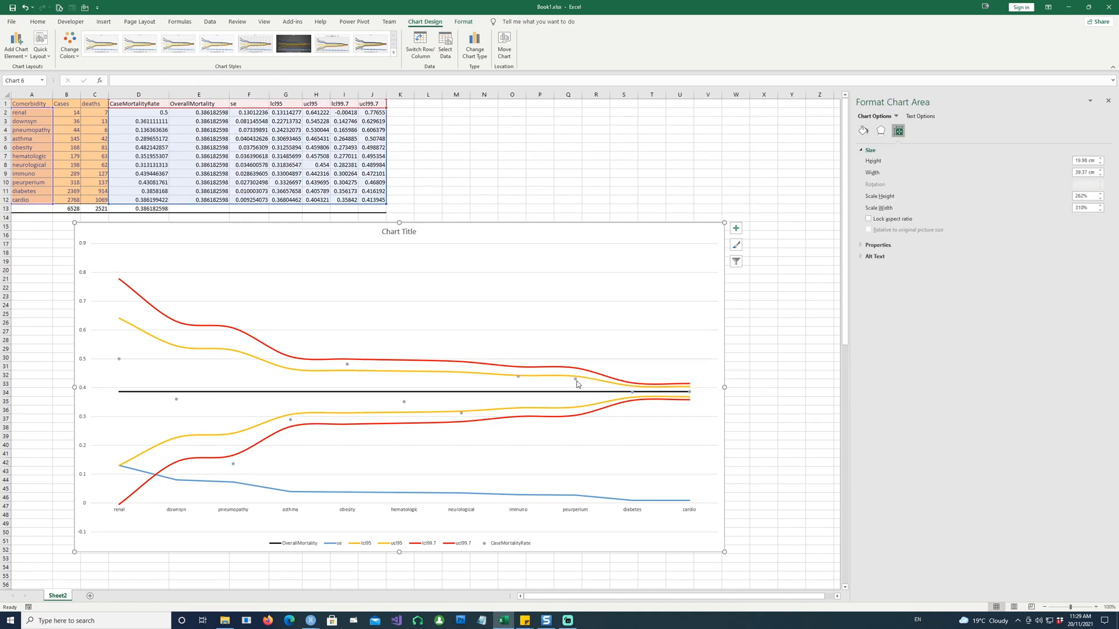
right_click(577, 383)
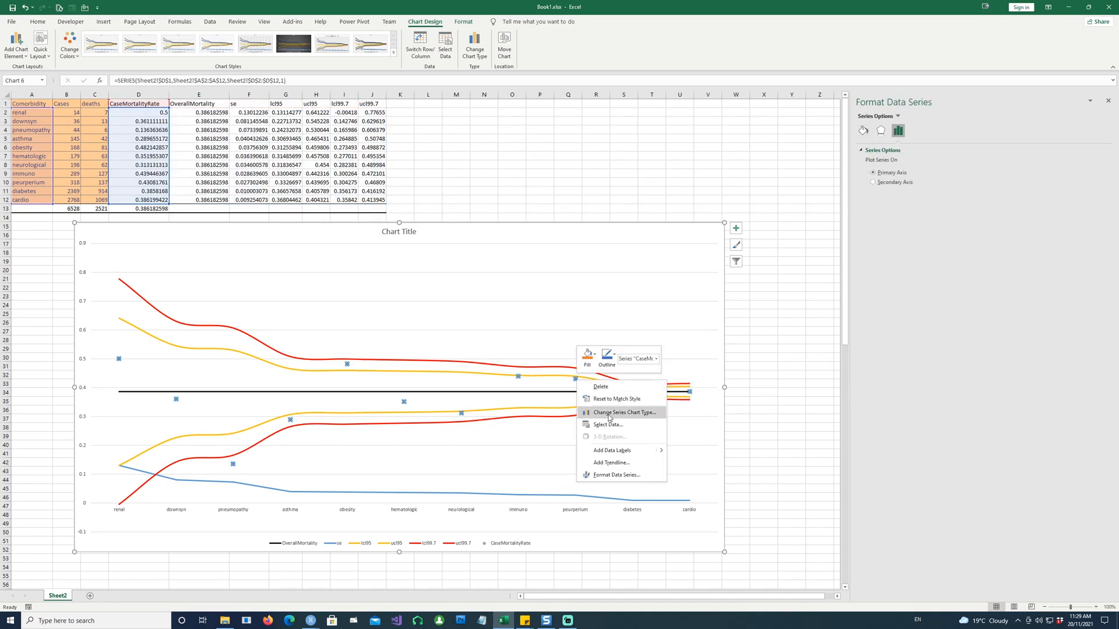
mouse_move(630, 450)
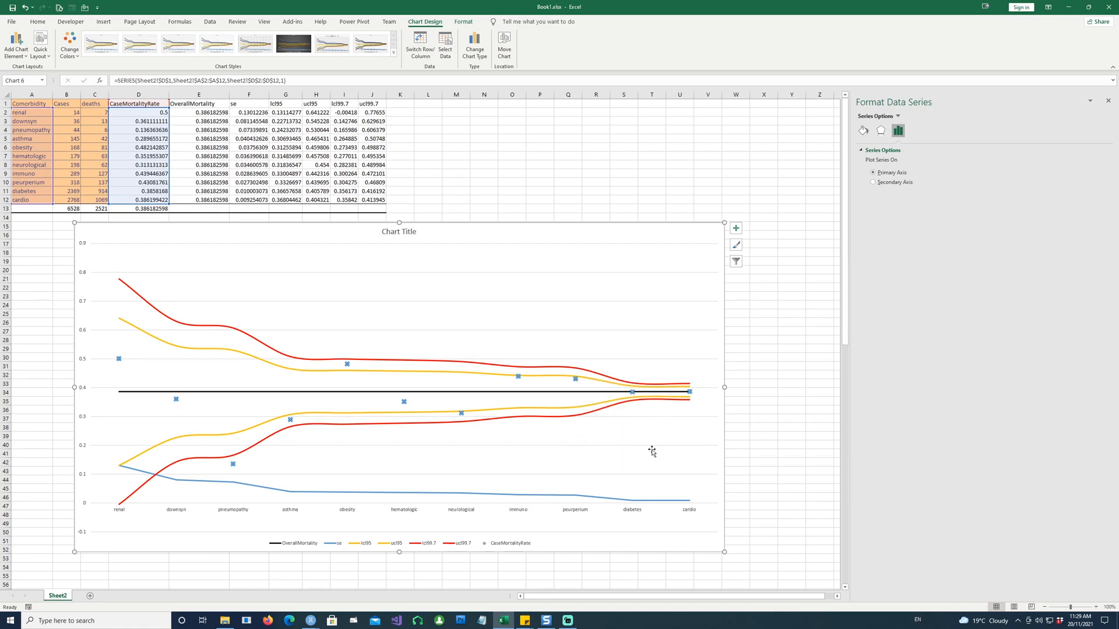
right_click(651, 451)
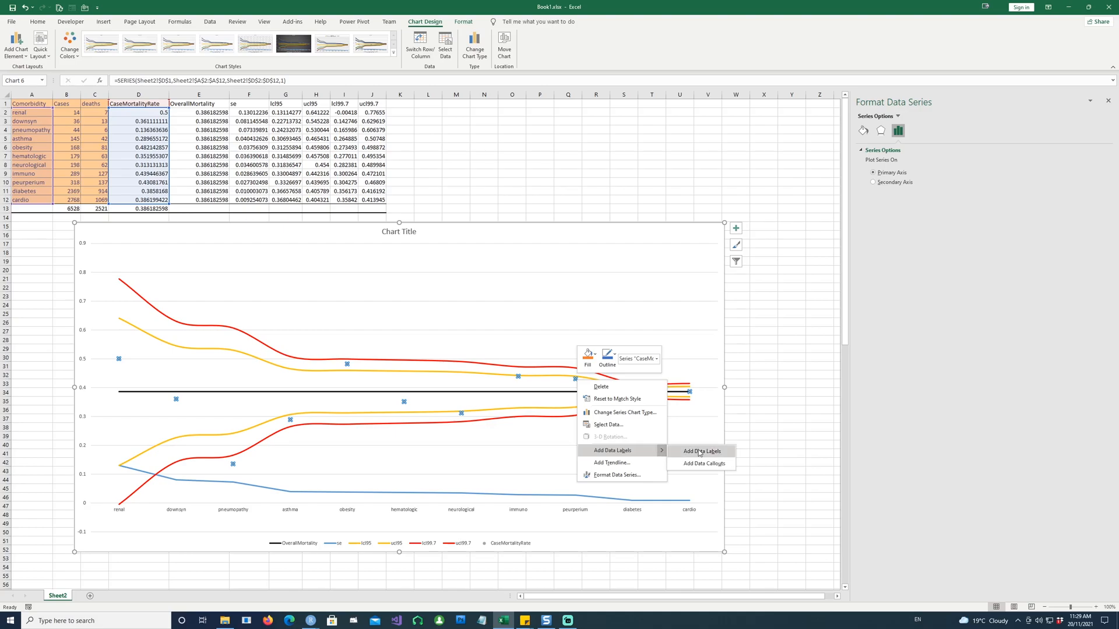
left_click(701, 451)
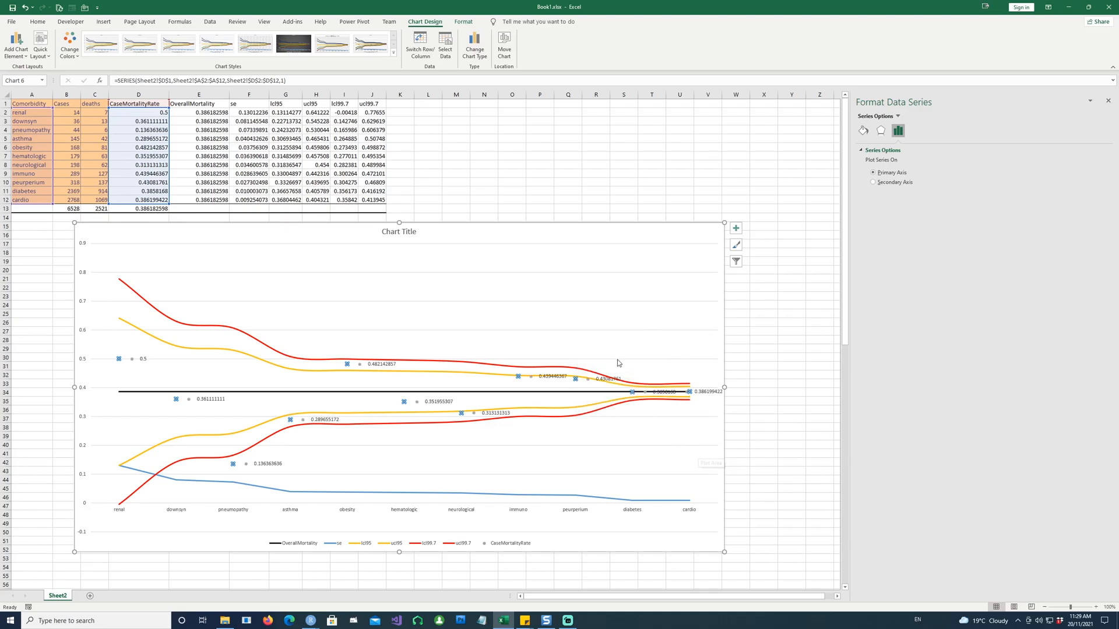
right_click(596, 376)
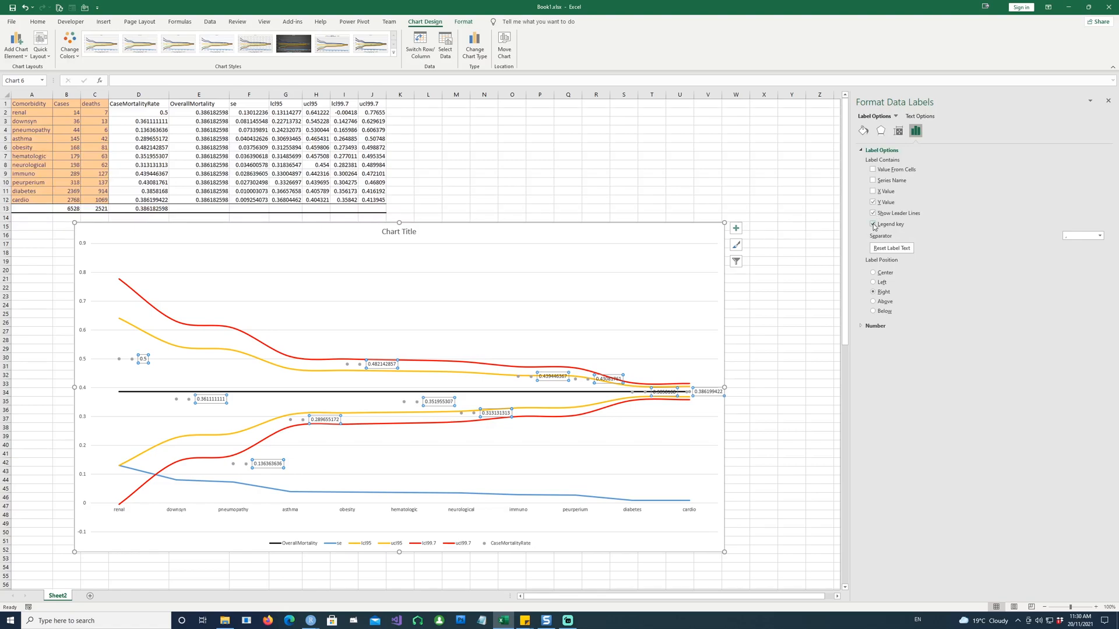
- Show Category Name without legend key and format label values as two-decimal percentages
left_click(873, 224)
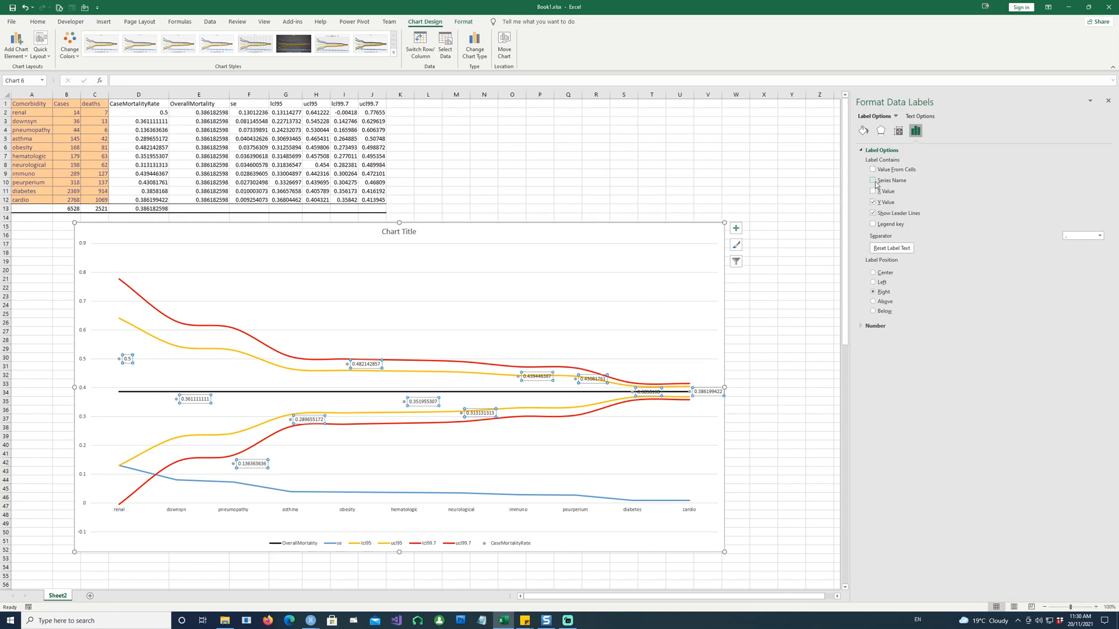
left_click(873, 179)
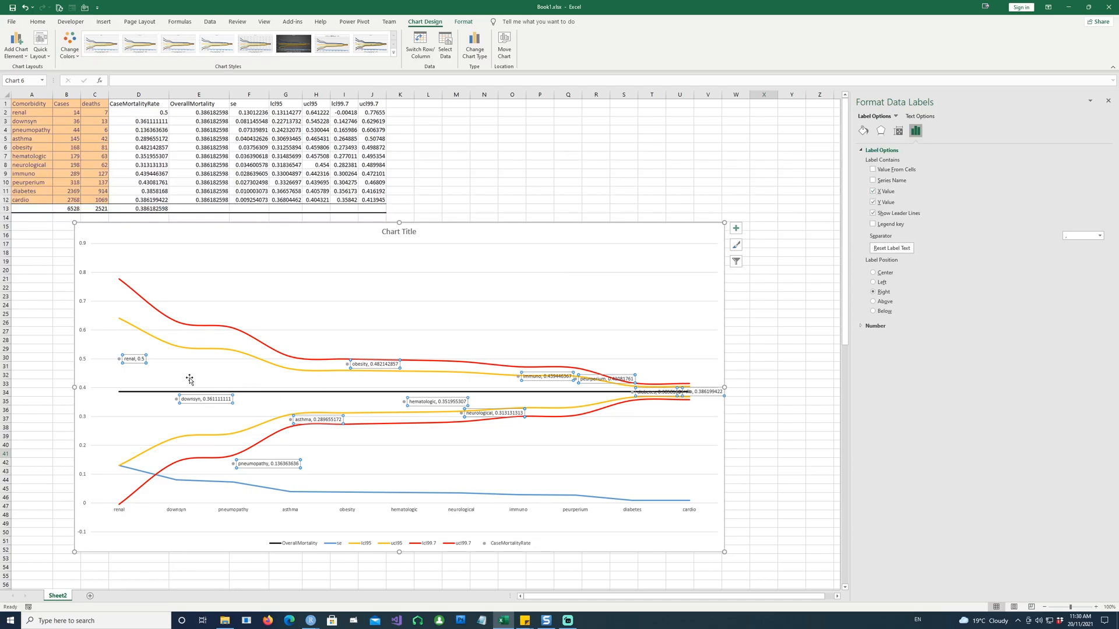
mouse_move(134, 367)
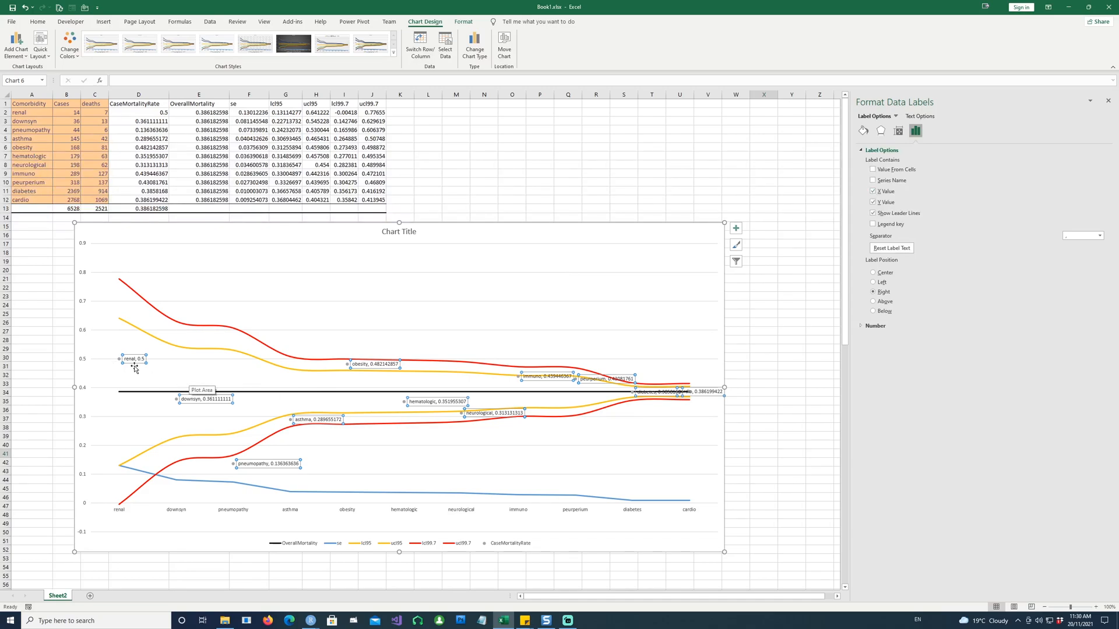
mouse_move(305, 430)
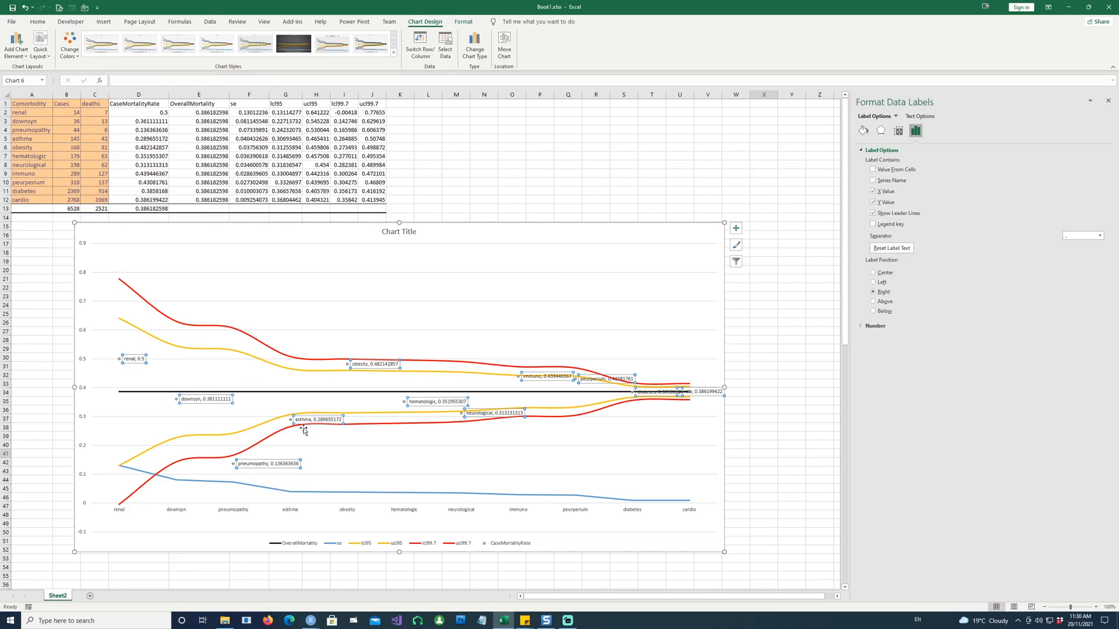
mouse_move(847, 349)
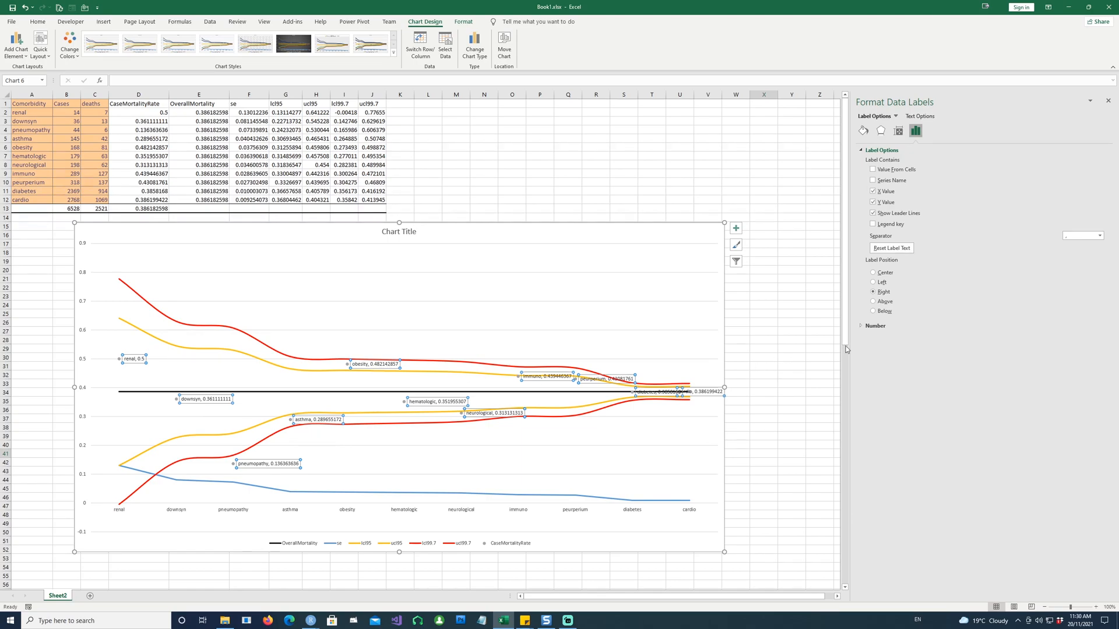
left_click(875, 325)
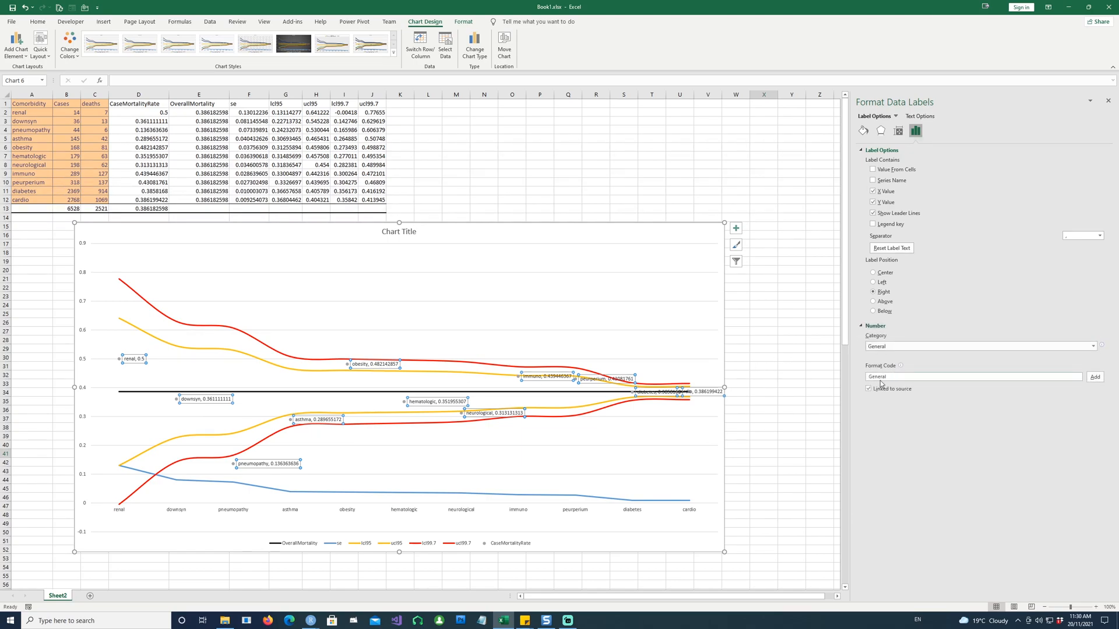
left_click(1092, 346)
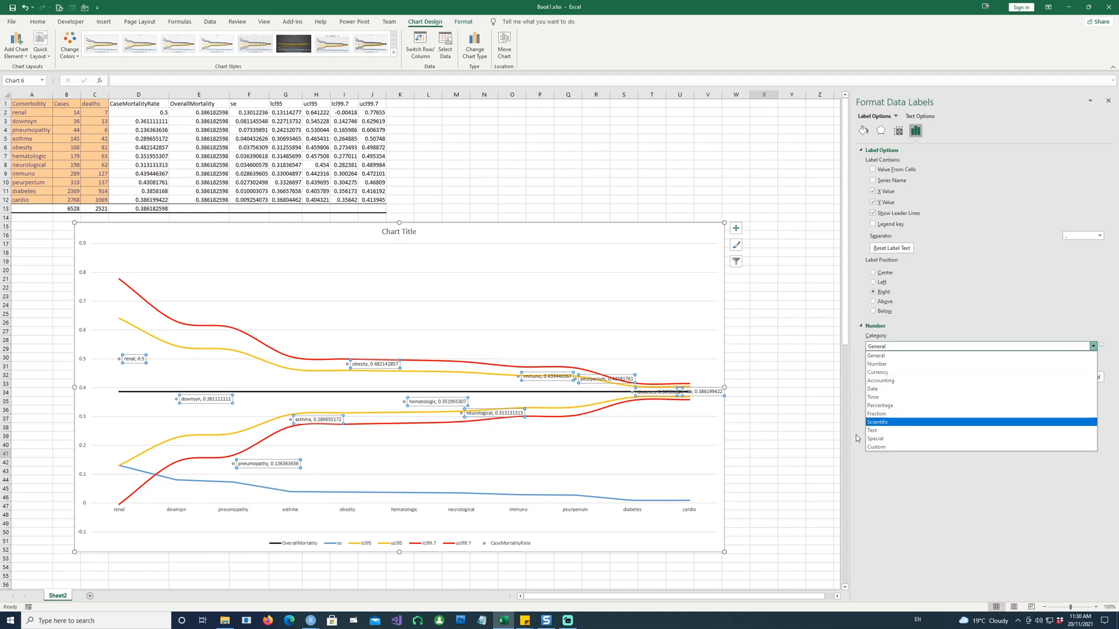
left_click(880, 406)
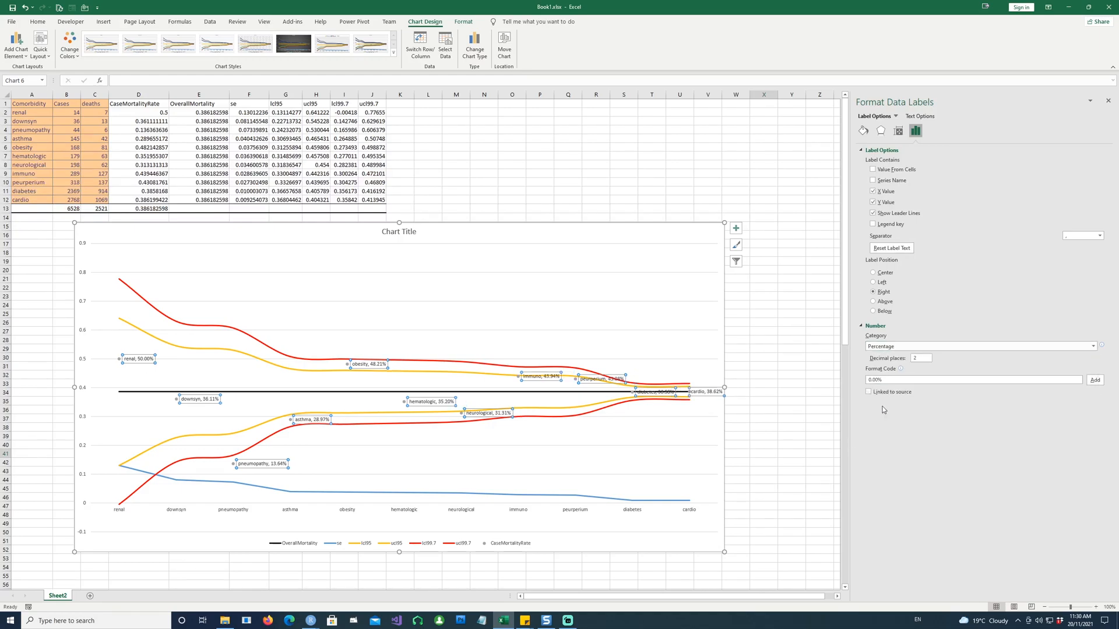
mouse_move(516, 452)
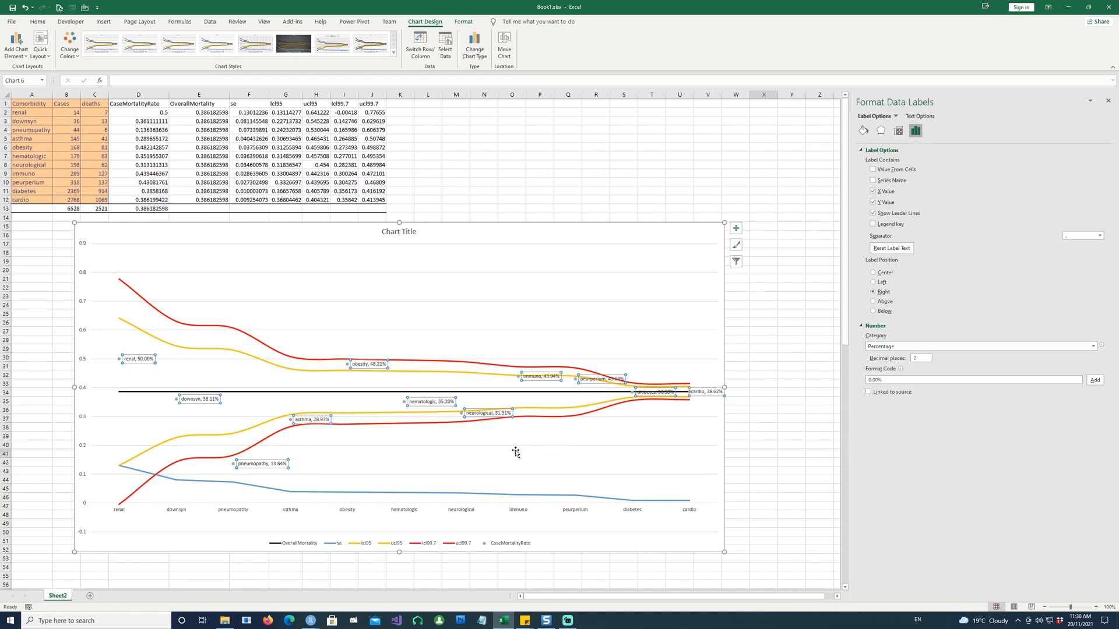
mouse_move(748, 390)
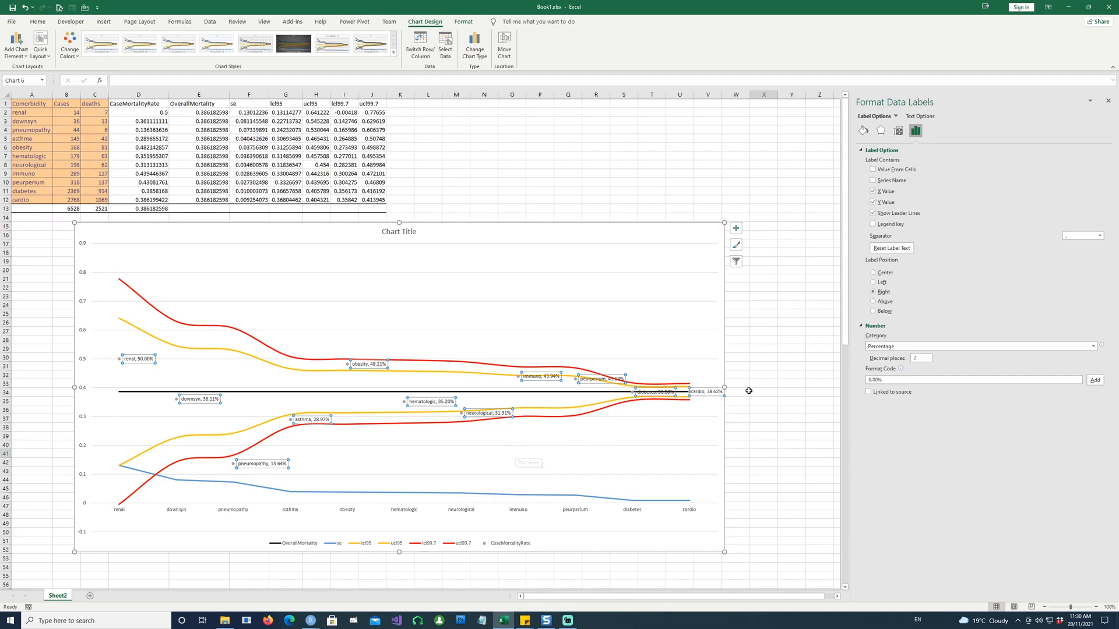
left_click(862, 131)
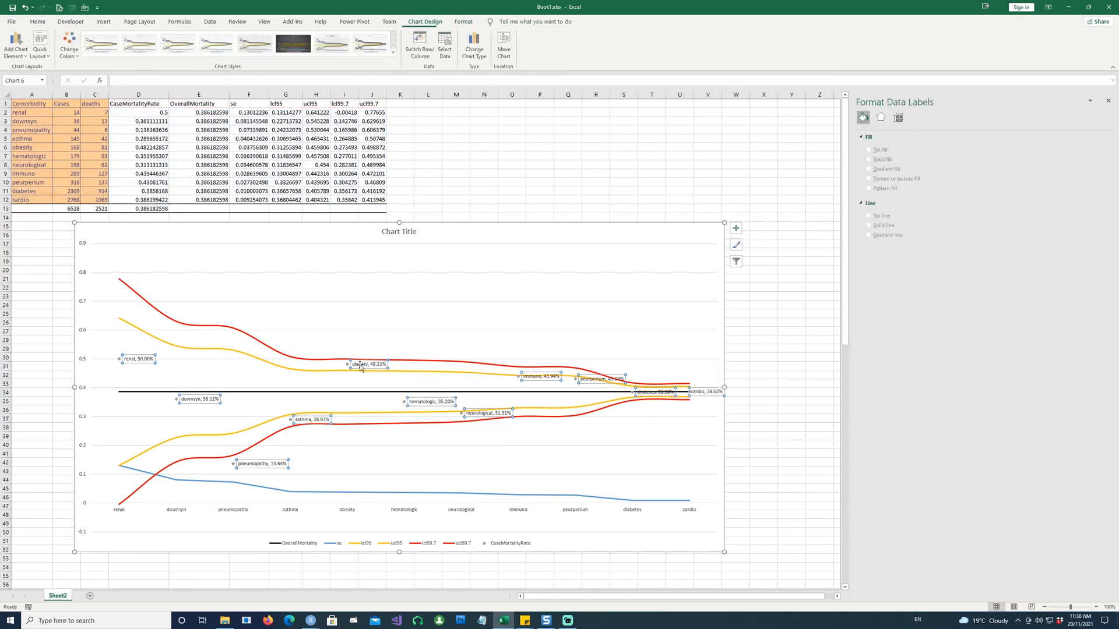
- Try Center, Left, Above and Below label positions and settle on Above
left_click(915, 130)
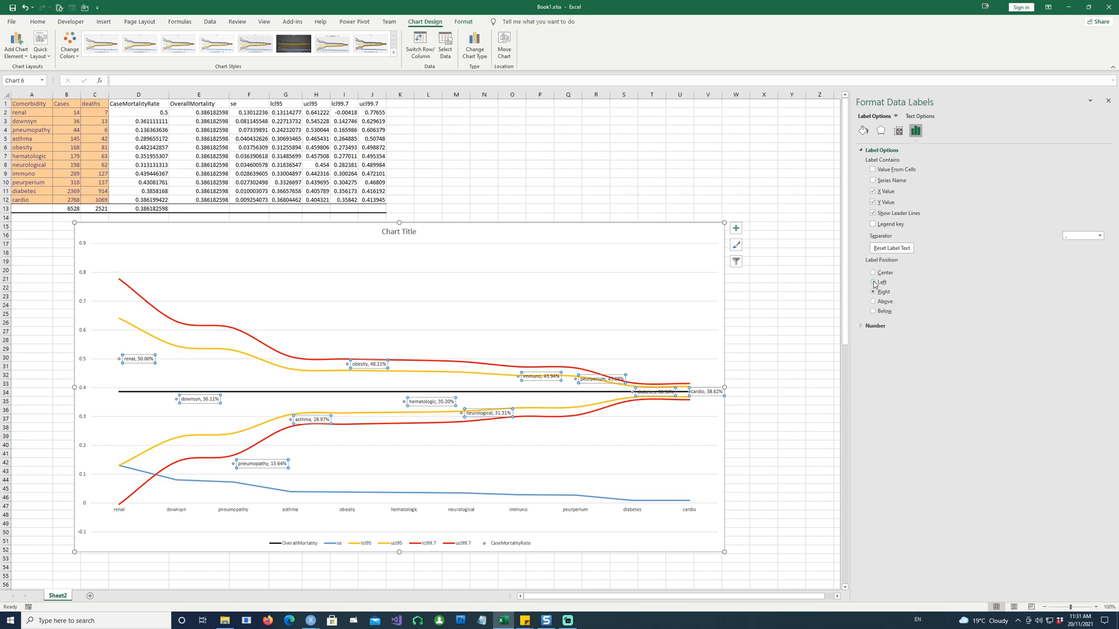
left_click(873, 273)
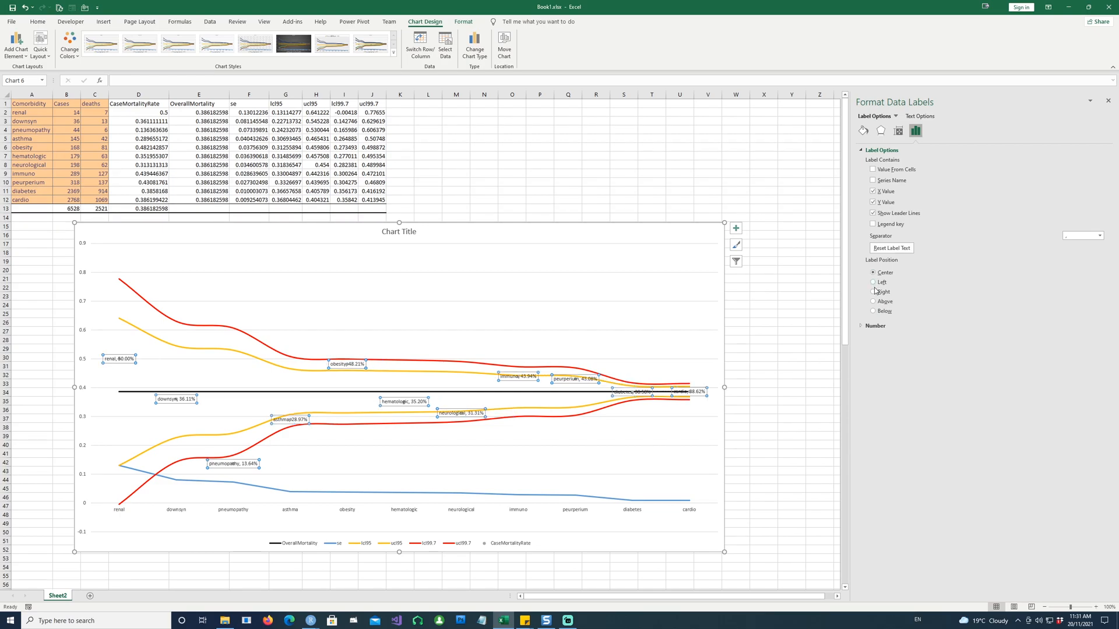
left_click(873, 282)
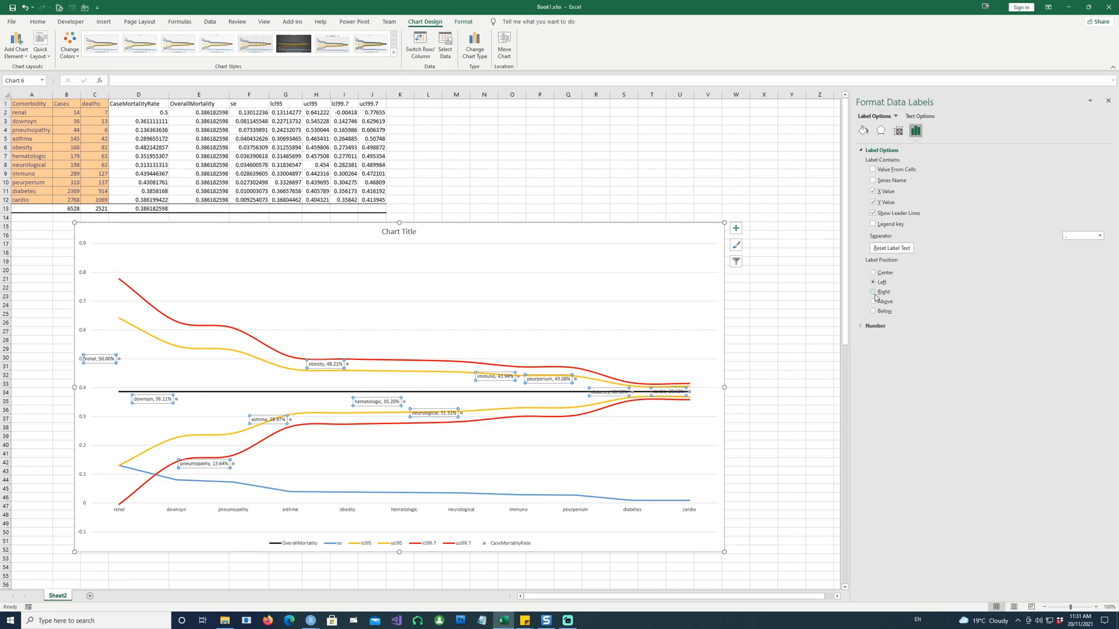
left_click(874, 301)
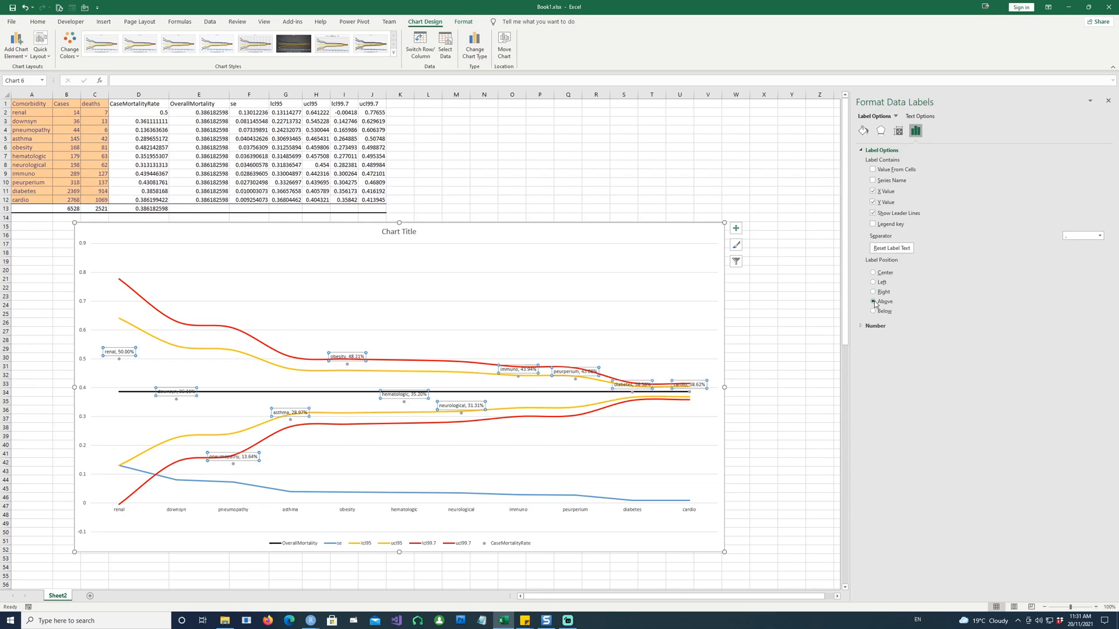
left_click(873, 310)
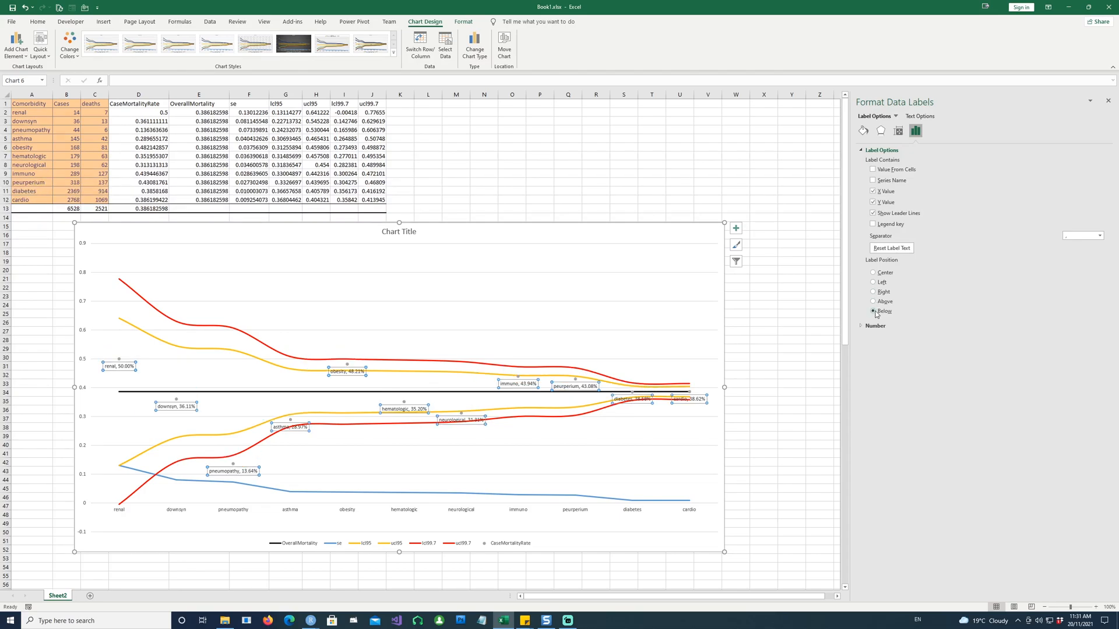
left_click(872, 300)
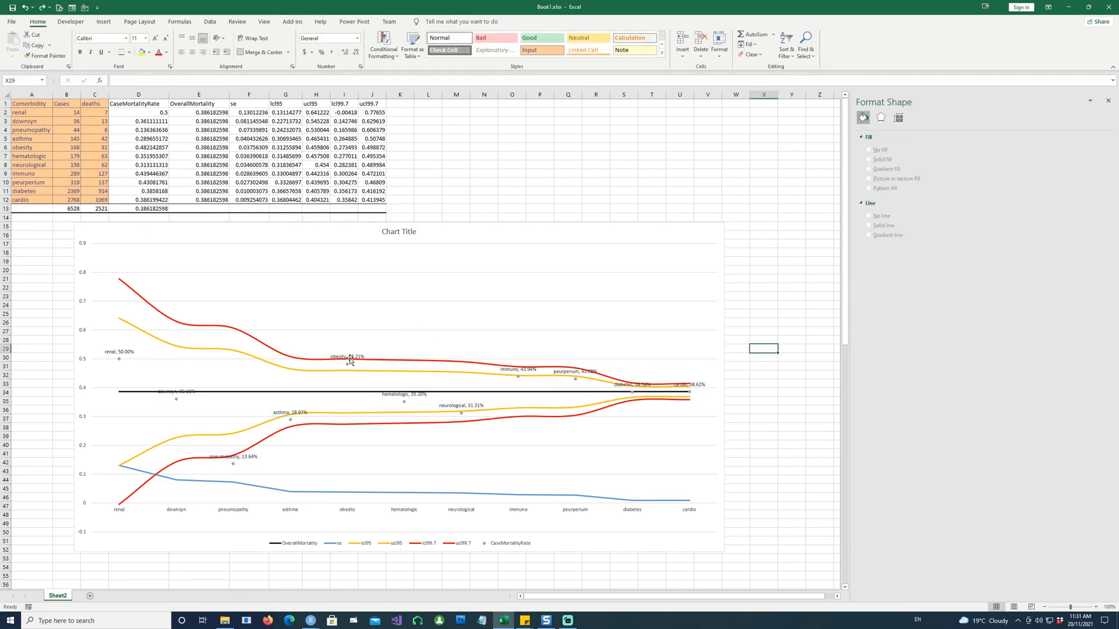
mouse_move(231, 354)
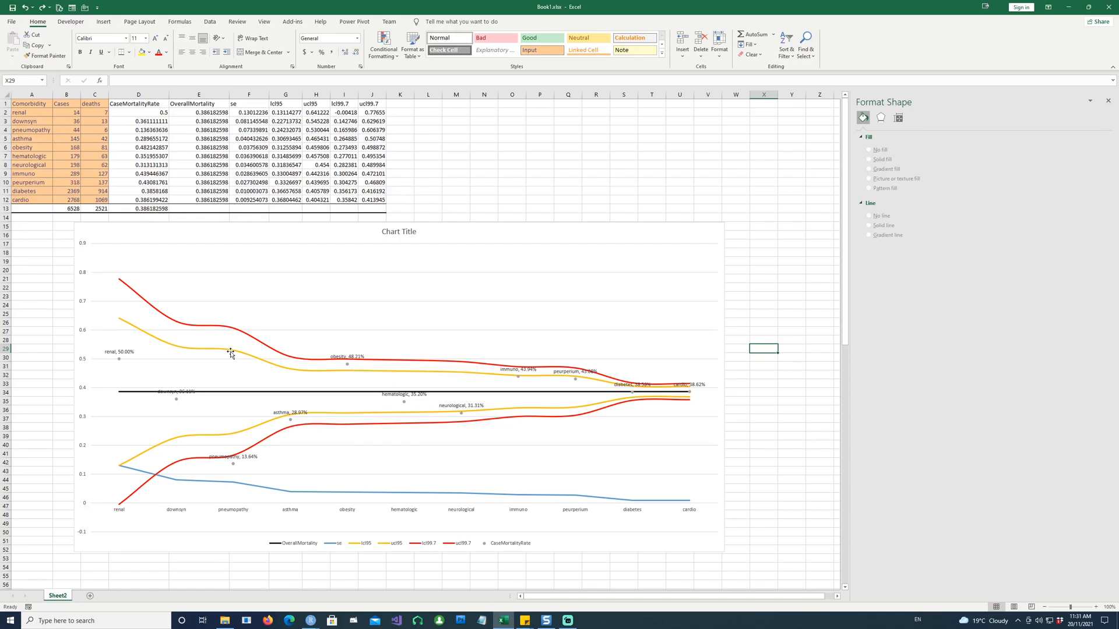
- Replace the chart title with 'Funnel Plot showing' case mortality rates across comorbidities
left_click(398, 231)
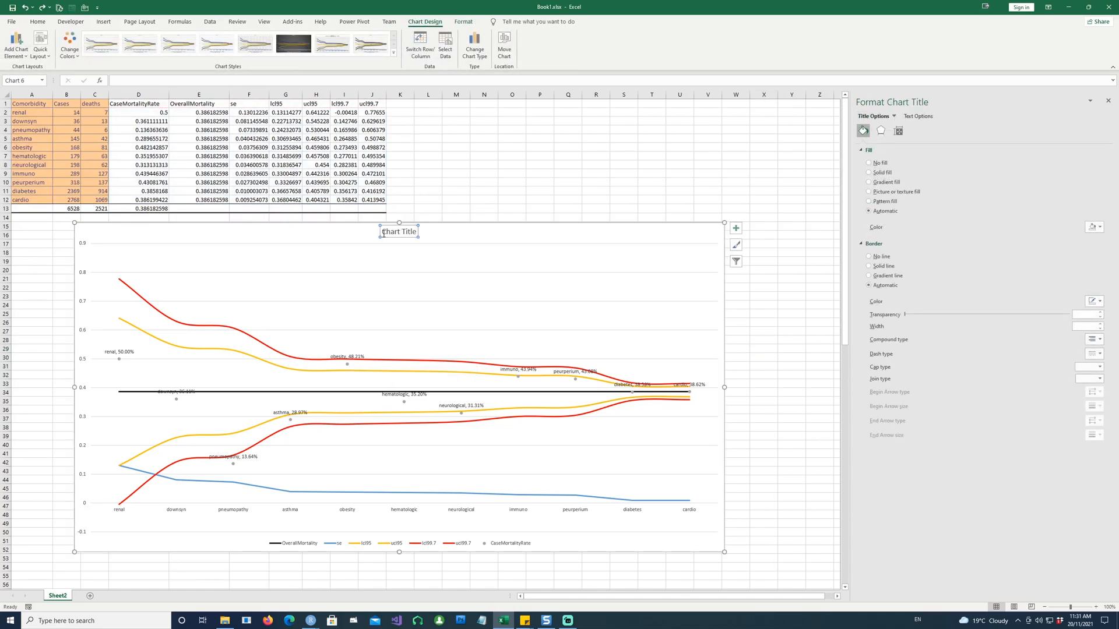
left_click(399, 231)
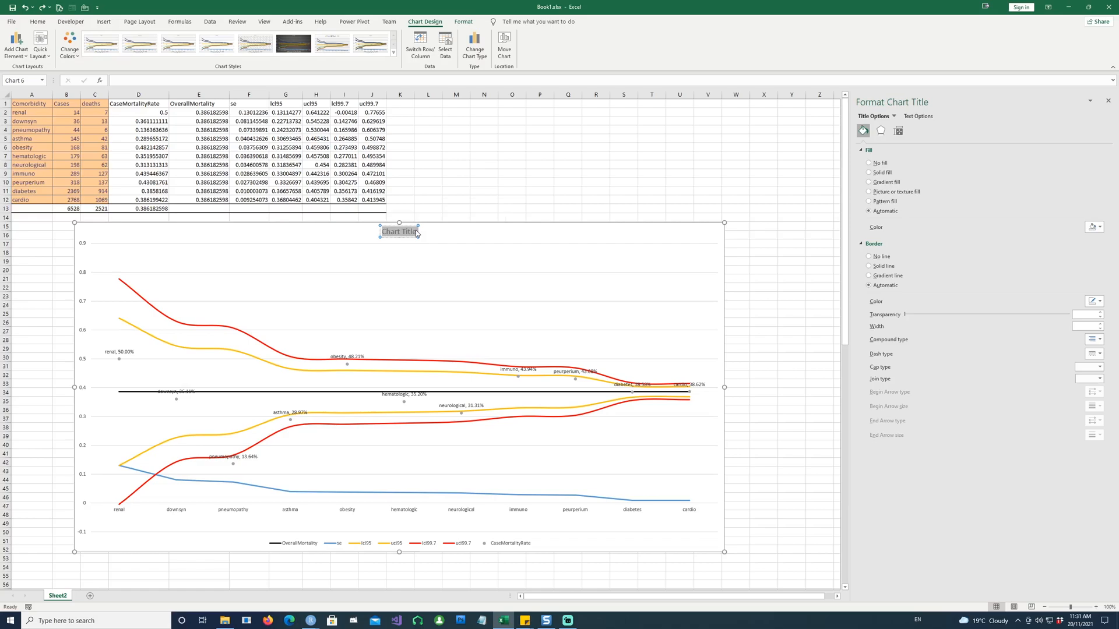
type("Funnel Plot showing the case mortalit rate for different comorbidities - fictional dat")
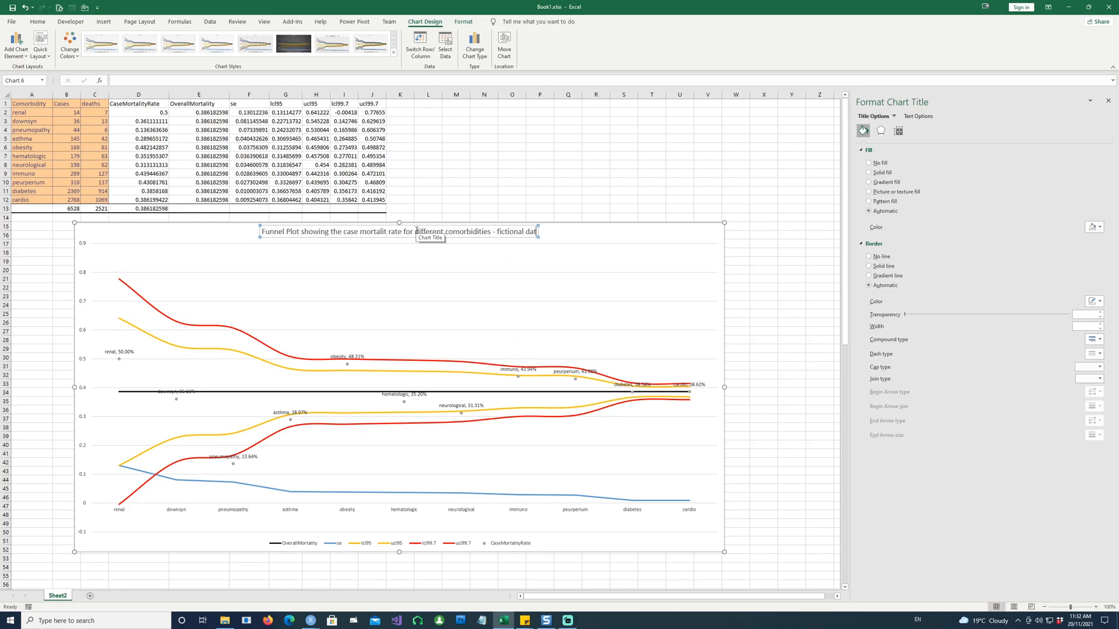
left_click(235, 487)
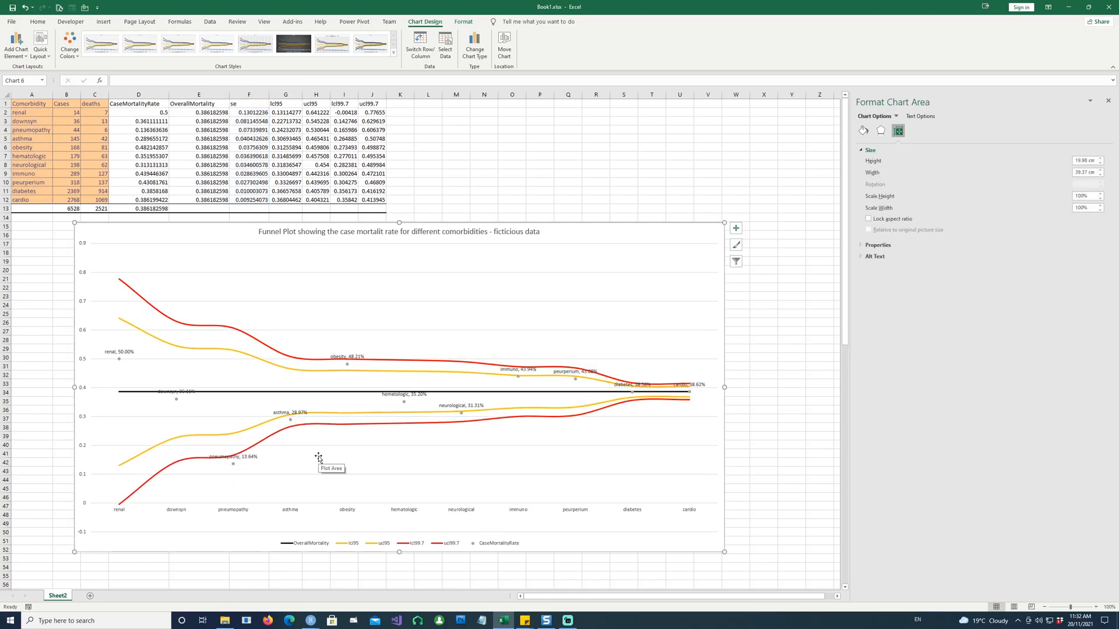
mouse_move(320, 442)
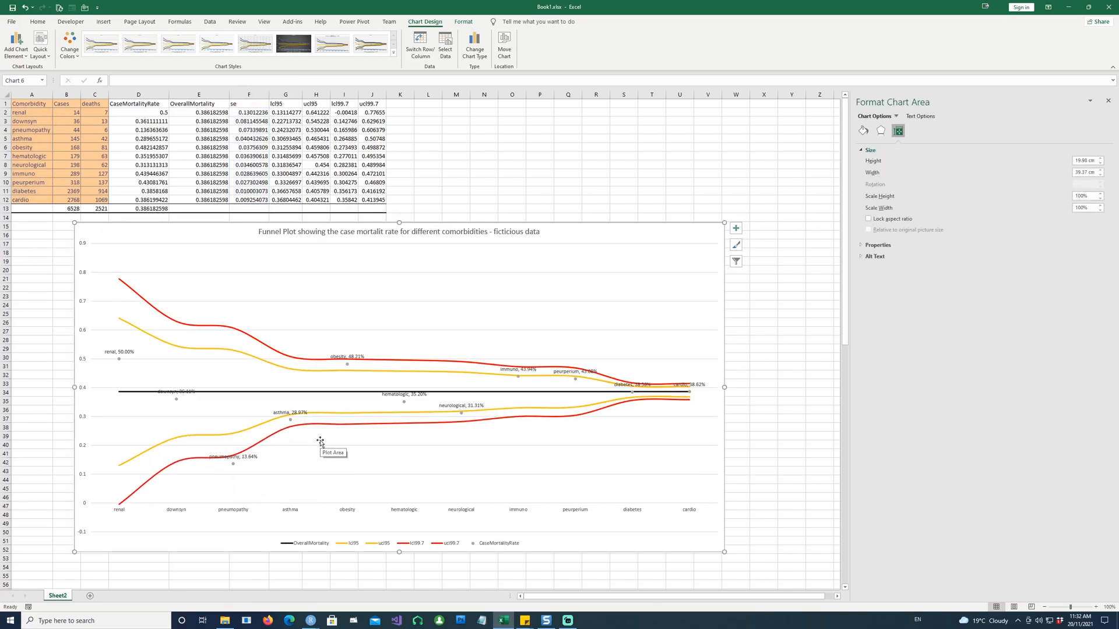
mouse_move(152, 402)
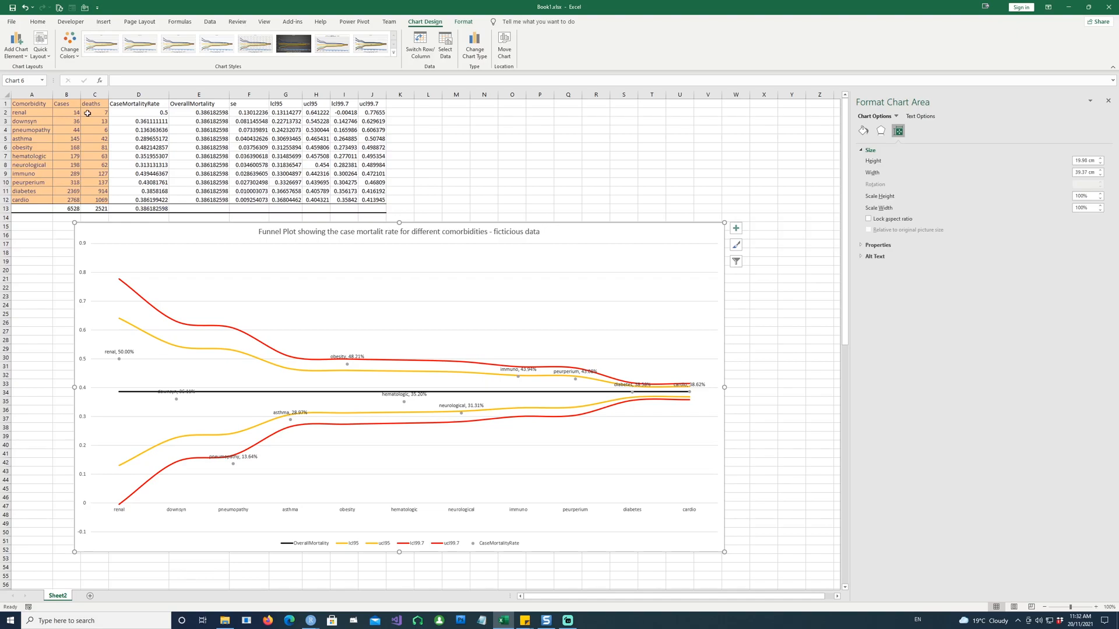
mouse_move(24, 205)
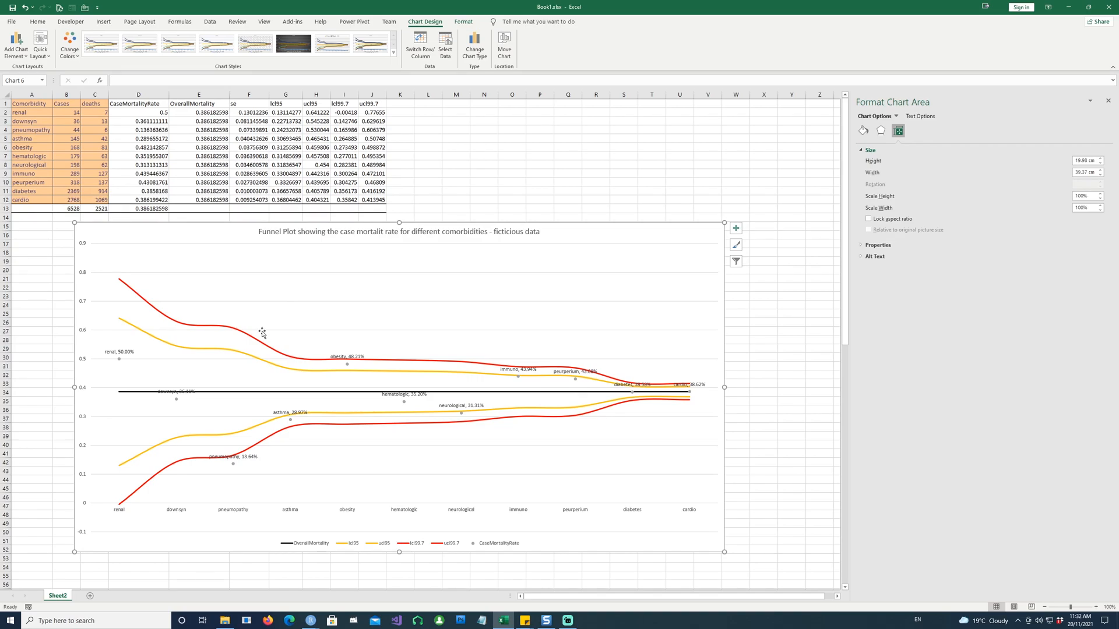
mouse_move(653, 388)
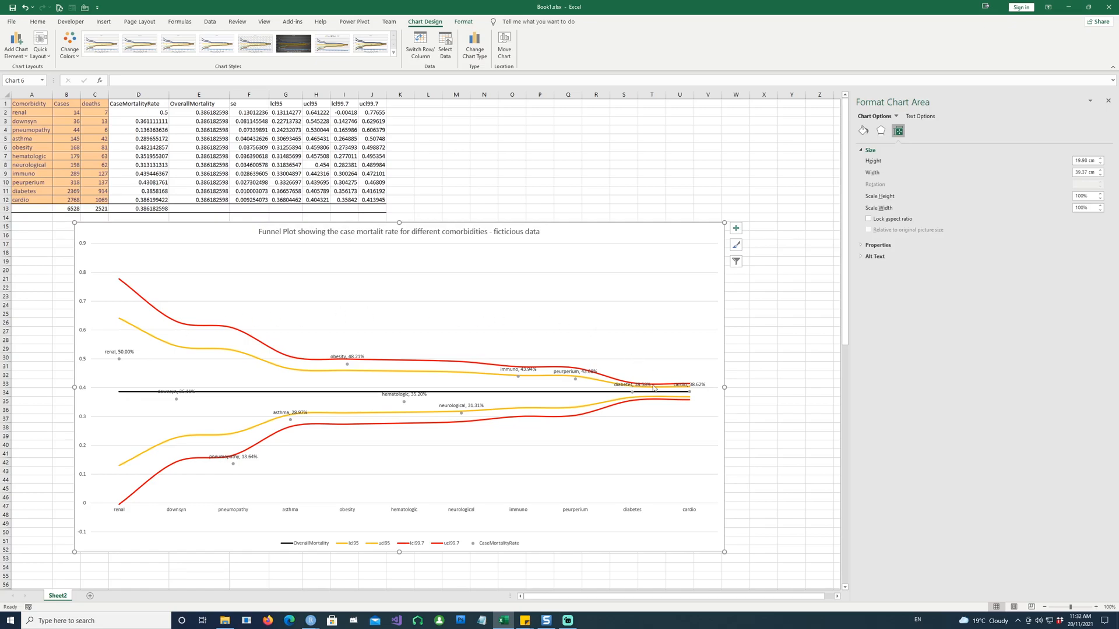
mouse_move(222, 479)
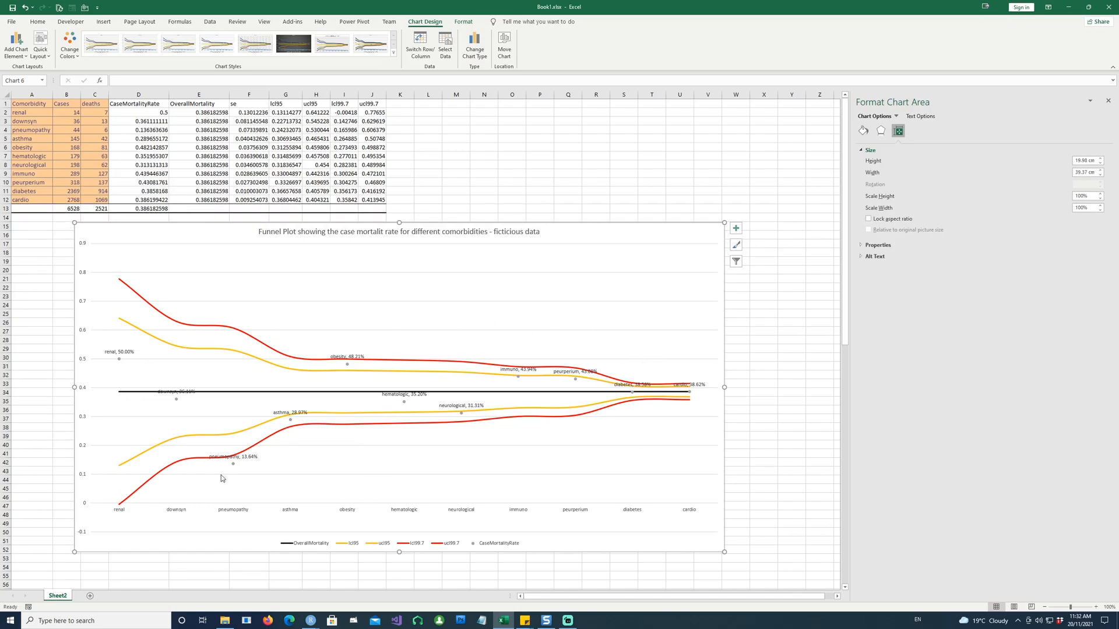
mouse_move(159, 407)
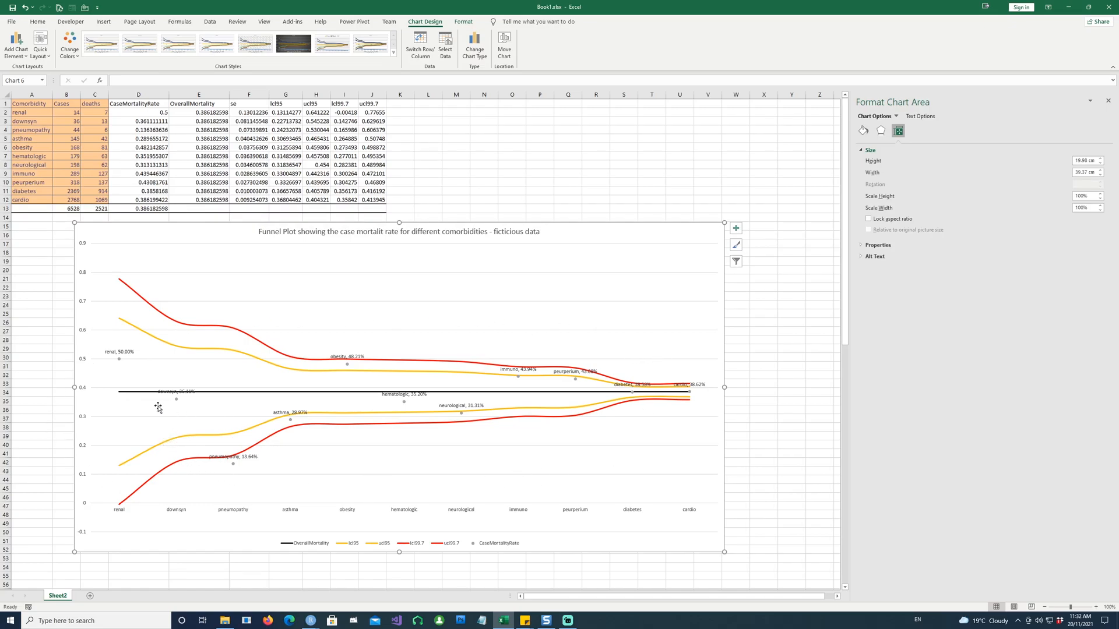
mouse_move(205, 395)
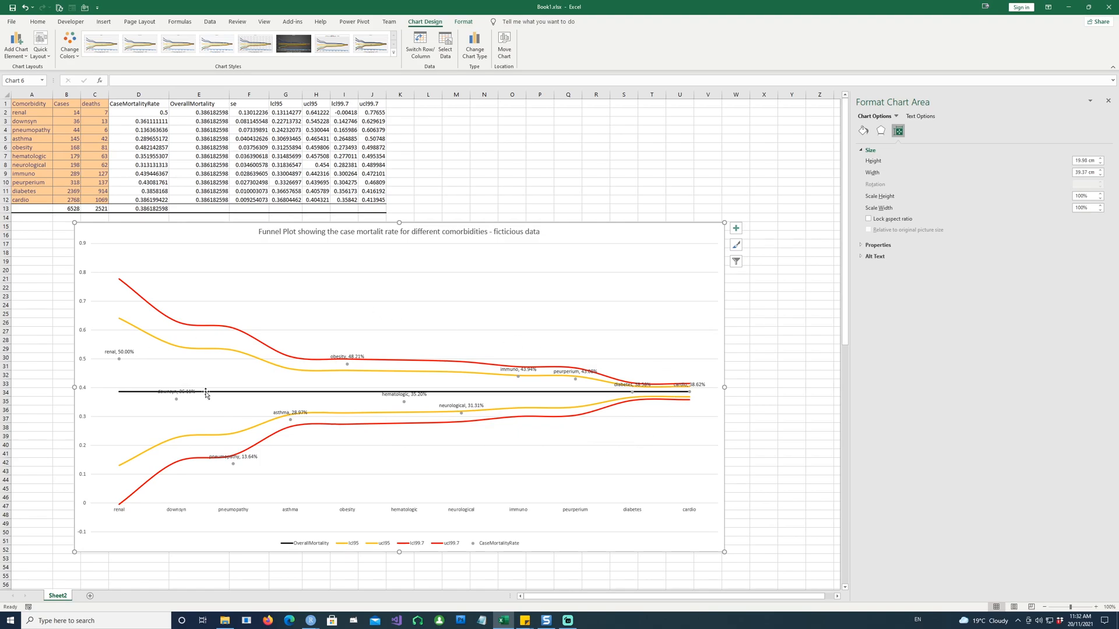
mouse_move(364, 373)
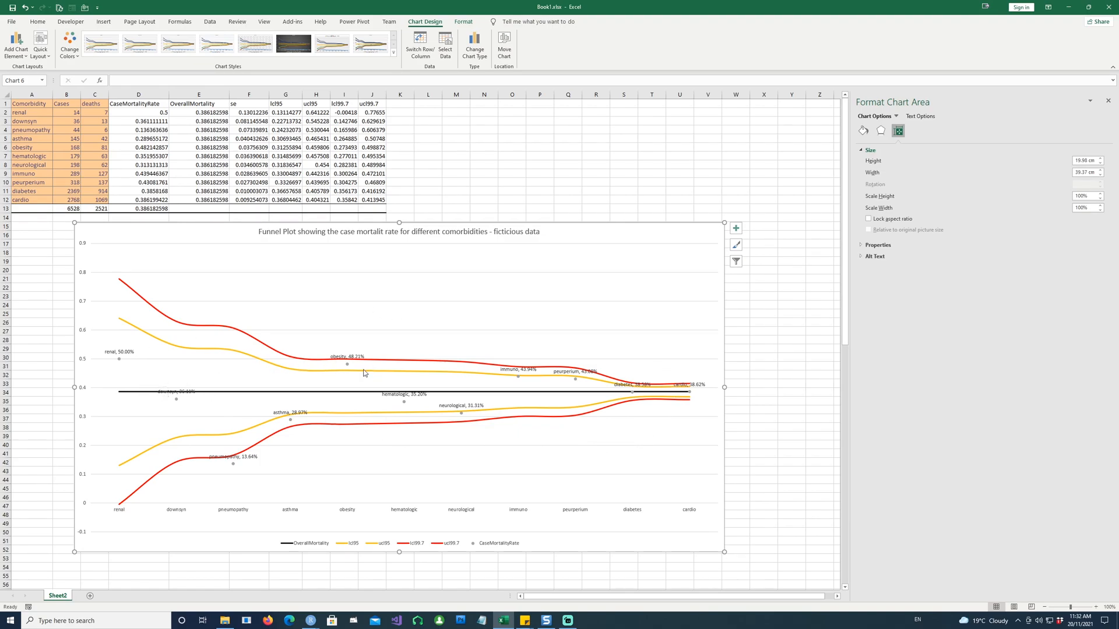
mouse_move(347, 363)
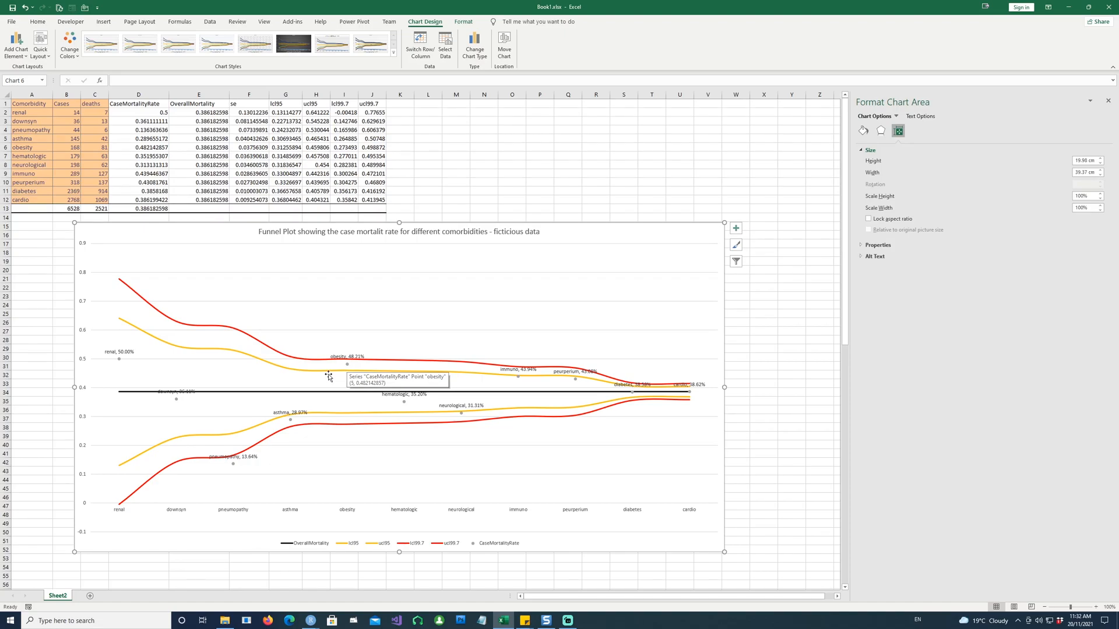
mouse_move(157, 342)
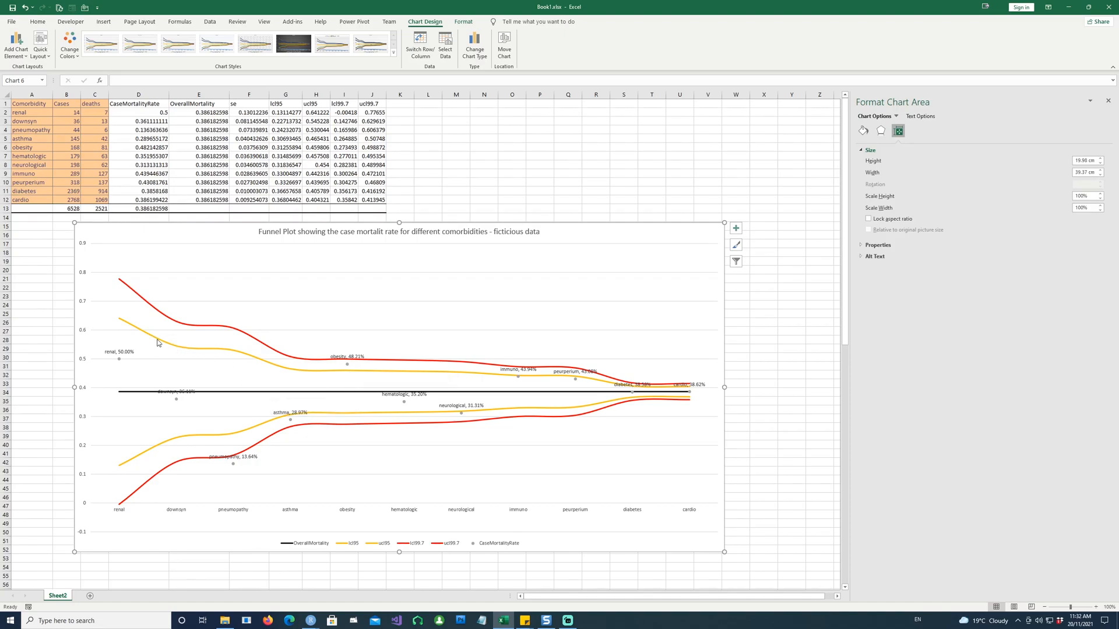
mouse_move(178, 402)
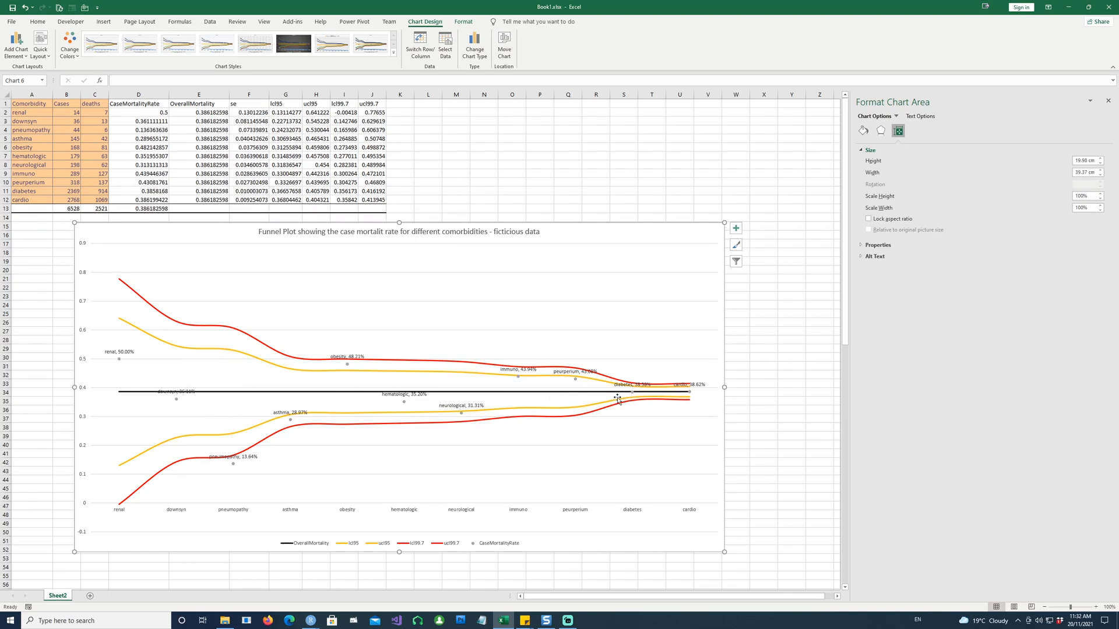
mouse_move(252, 463)
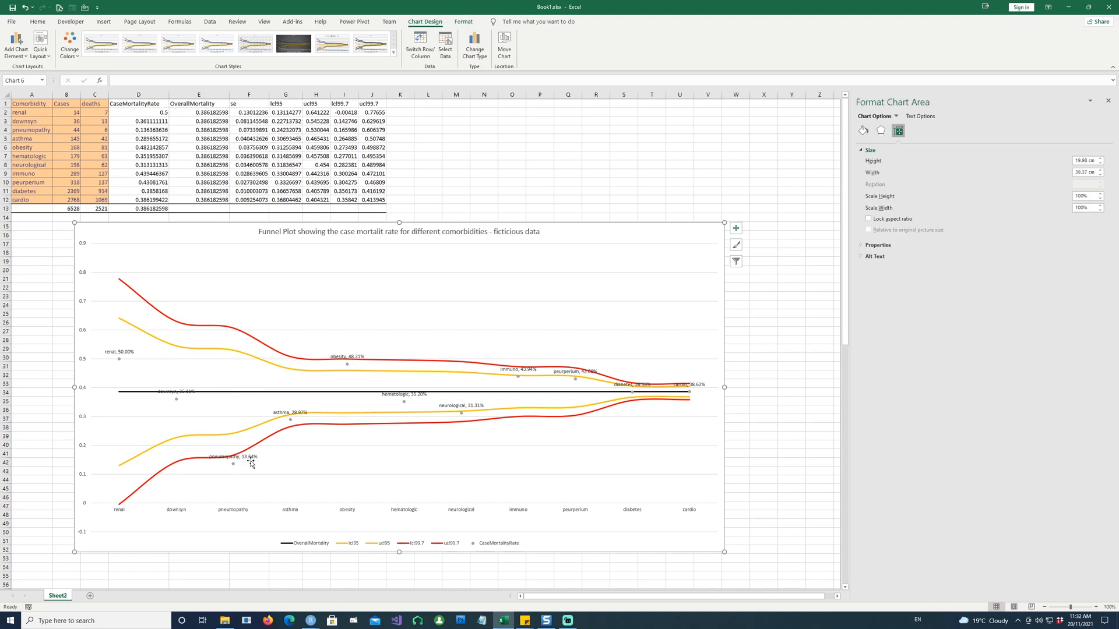
mouse_move(290, 421)
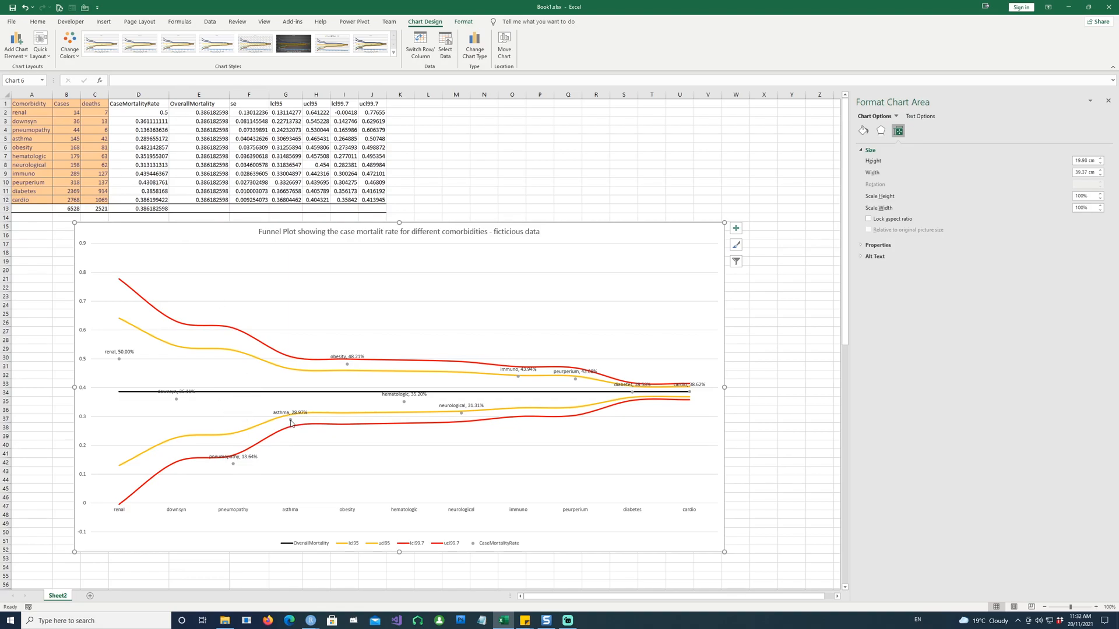
mouse_move(290, 421)
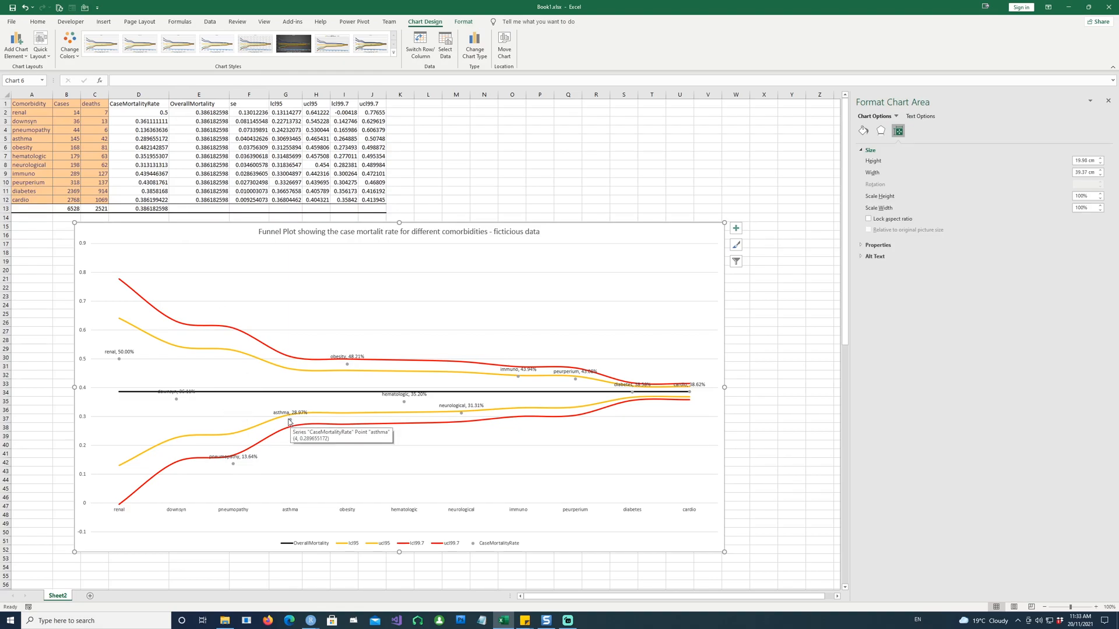
mouse_move(270, 426)
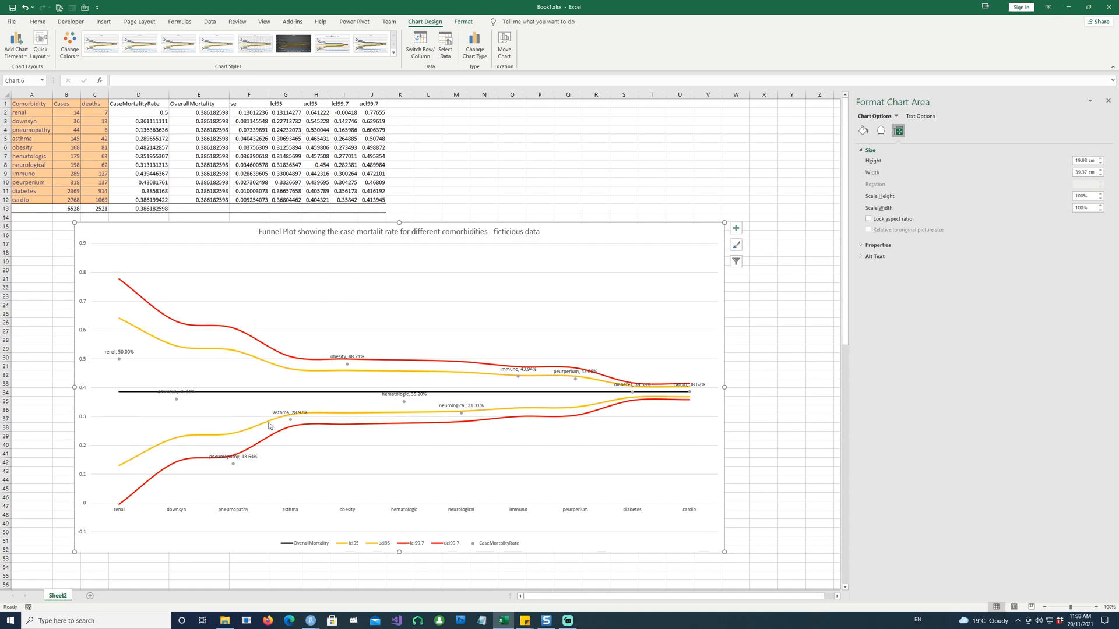
mouse_move(466, 415)
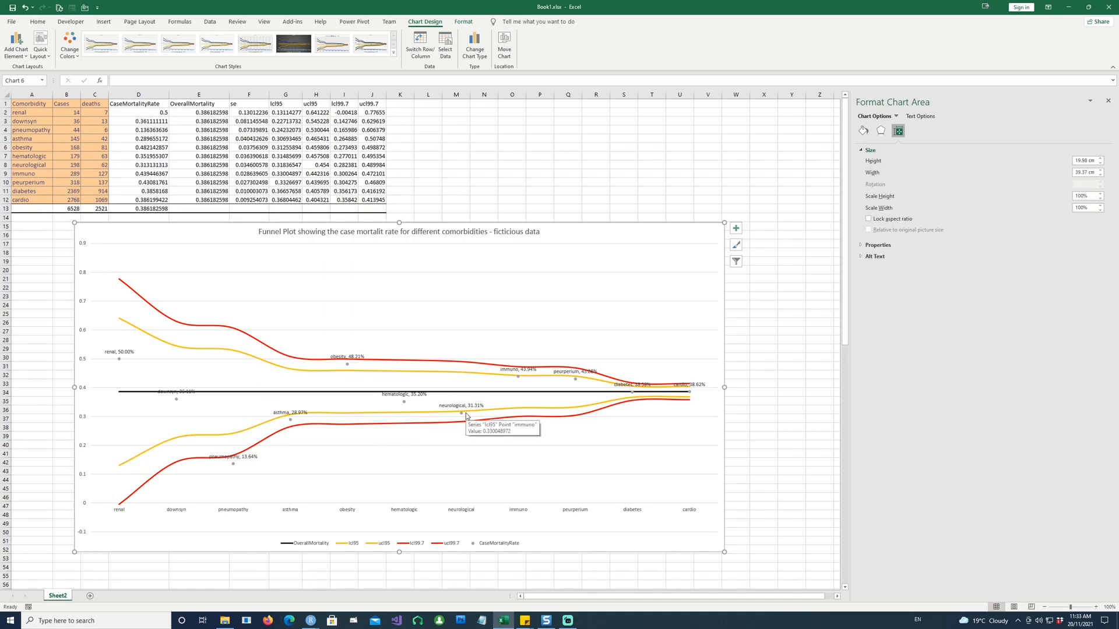
mouse_move(347, 369)
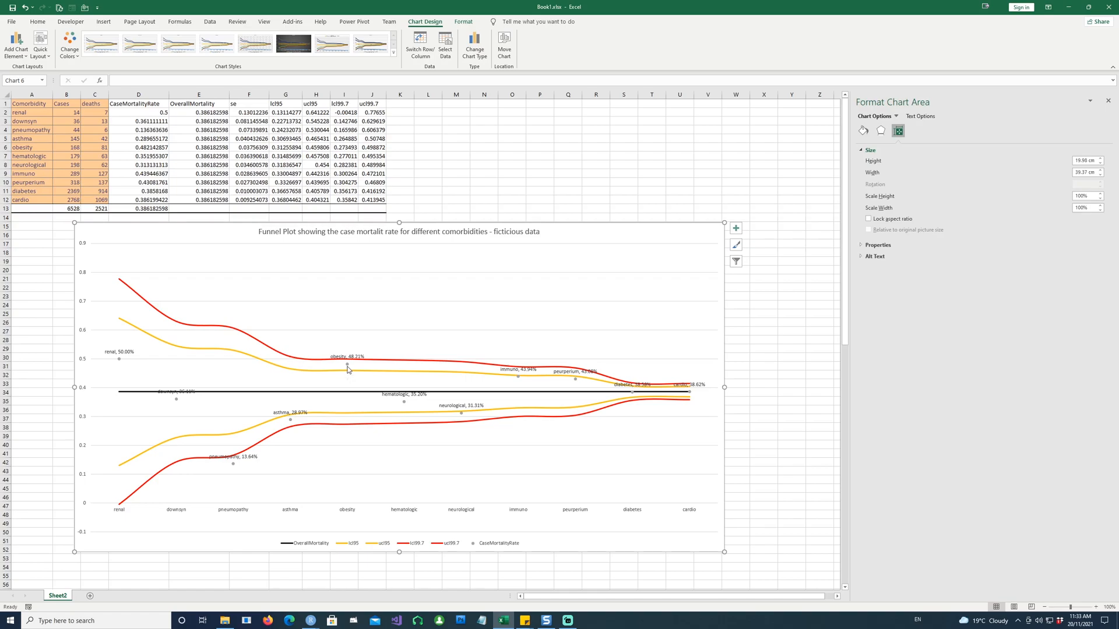
mouse_move(347, 367)
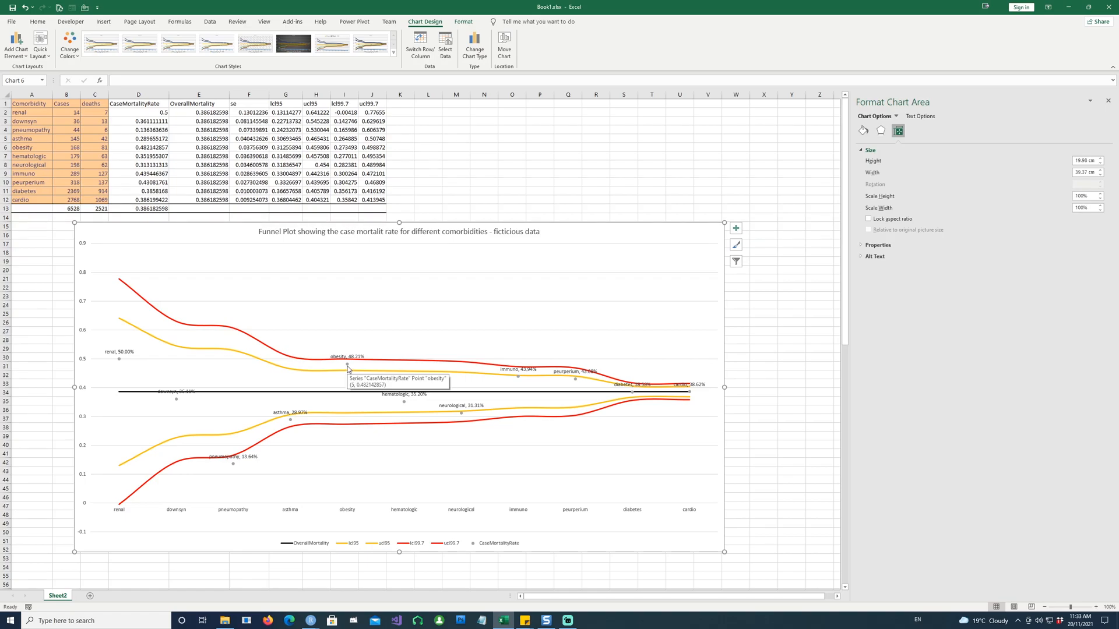
mouse_move(290, 423)
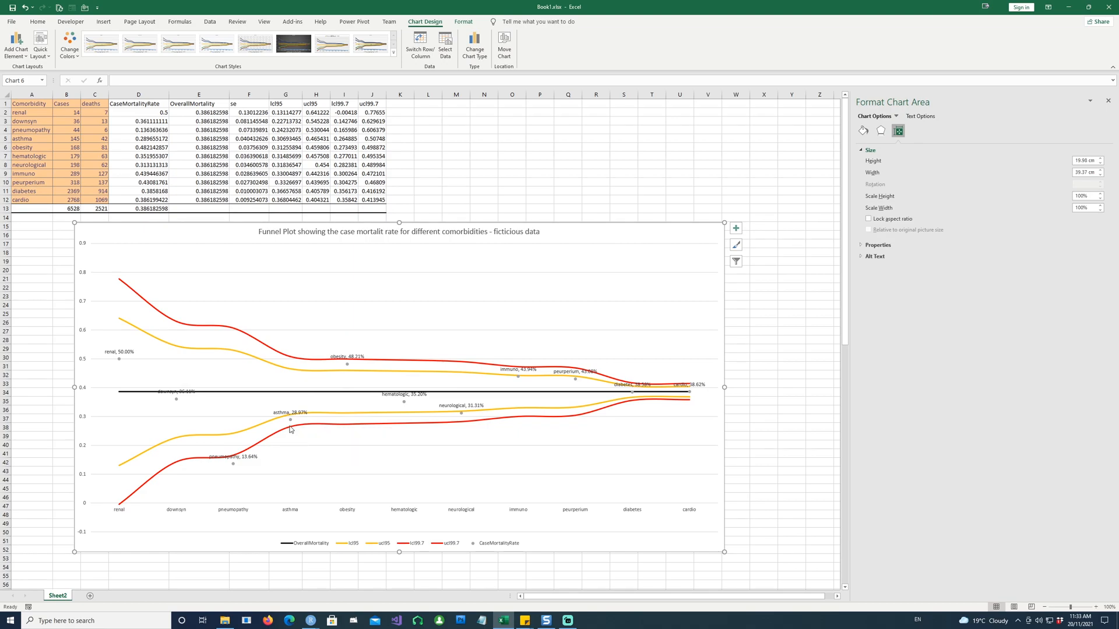
mouse_move(290, 421)
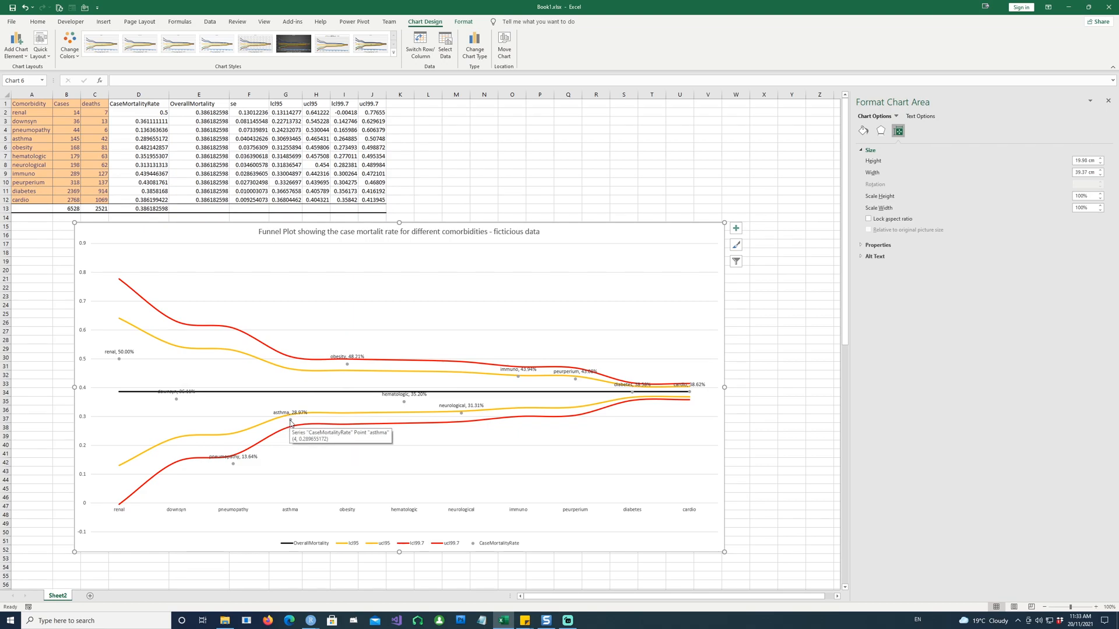
mouse_move(319, 456)
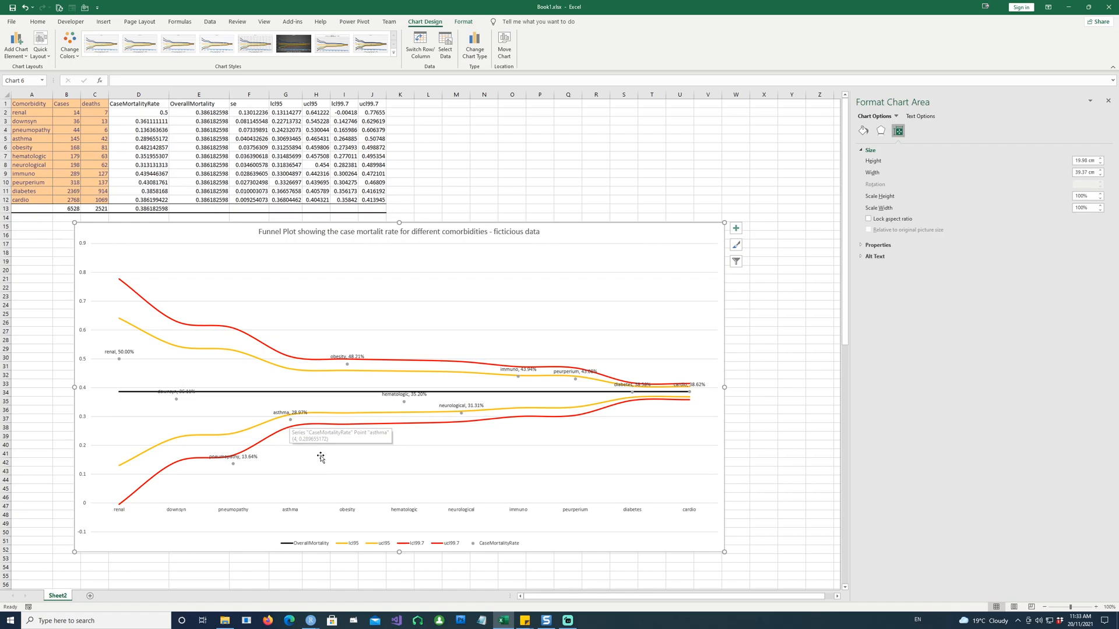
mouse_move(470, 435)
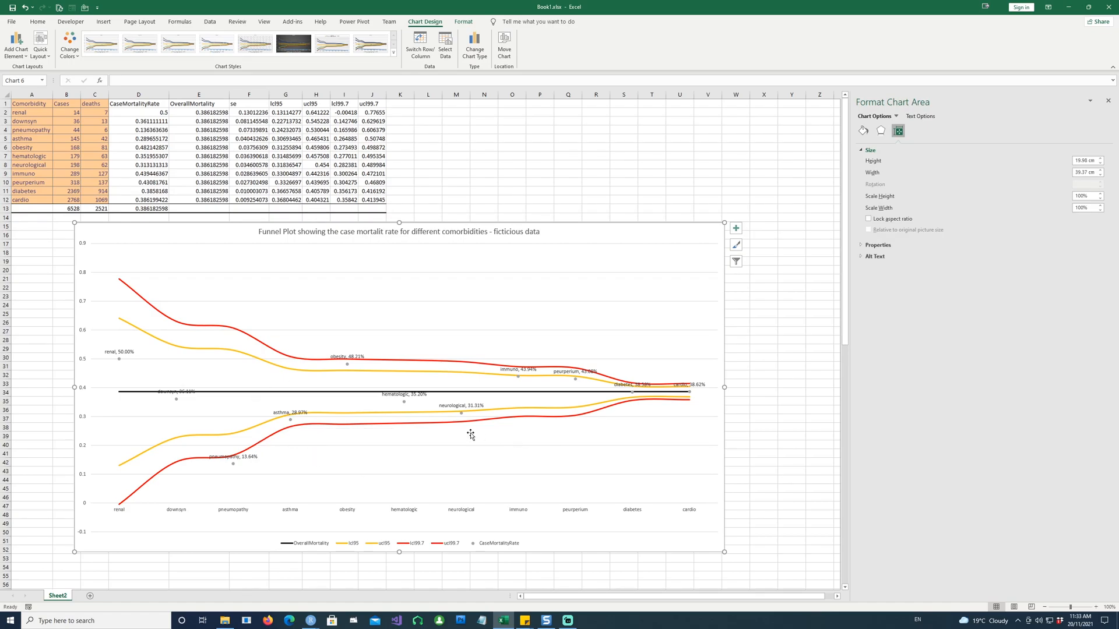
mouse_move(360, 386)
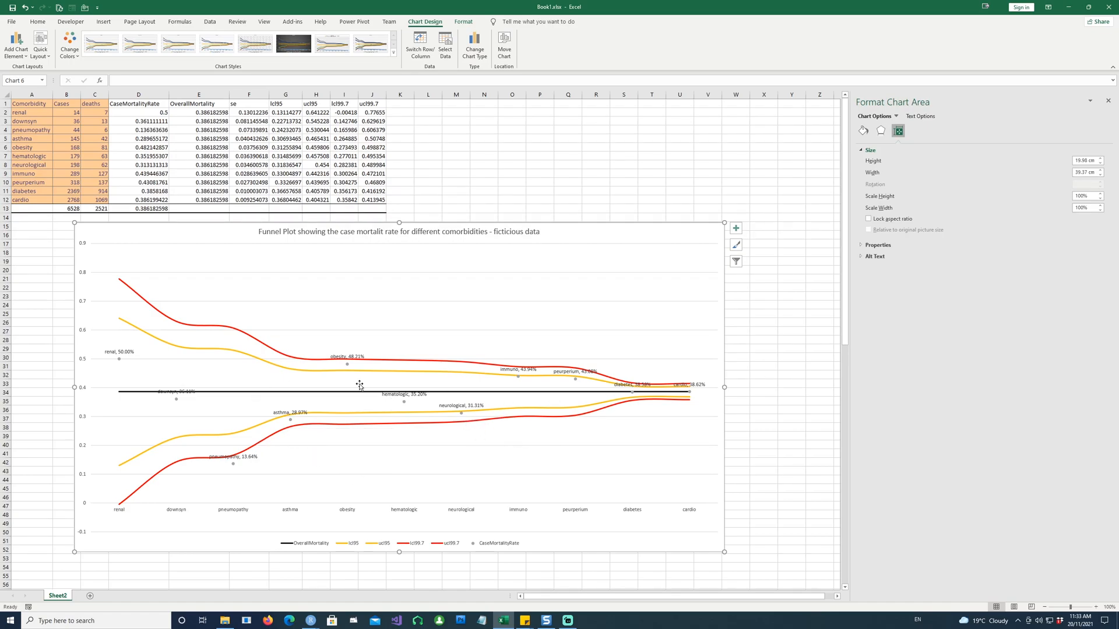
mouse_move(480, 325)
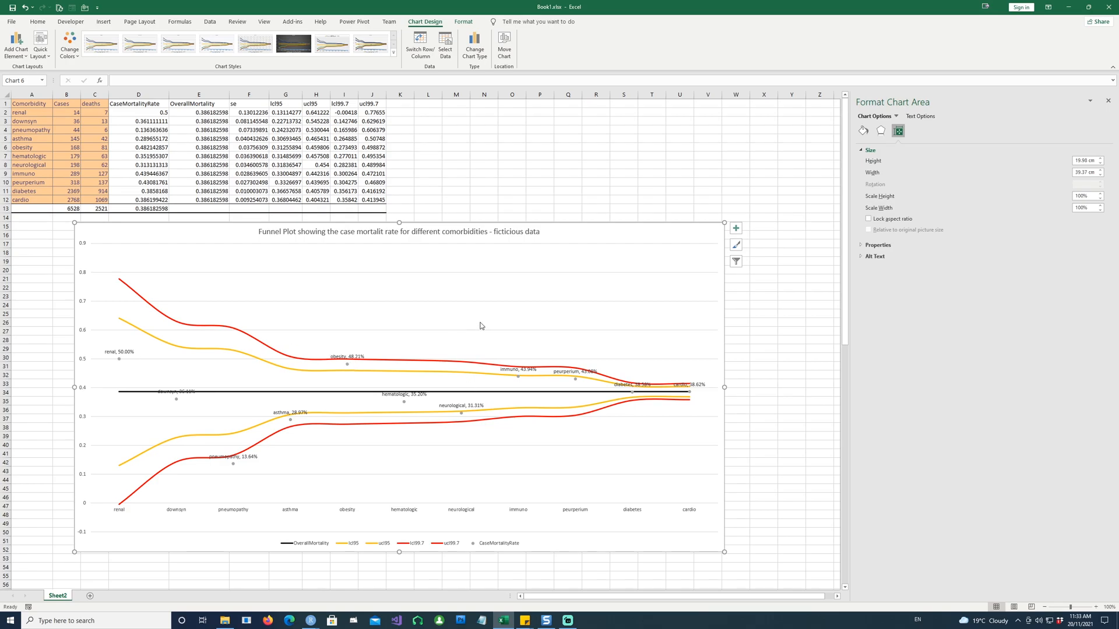
mouse_move(347, 370)
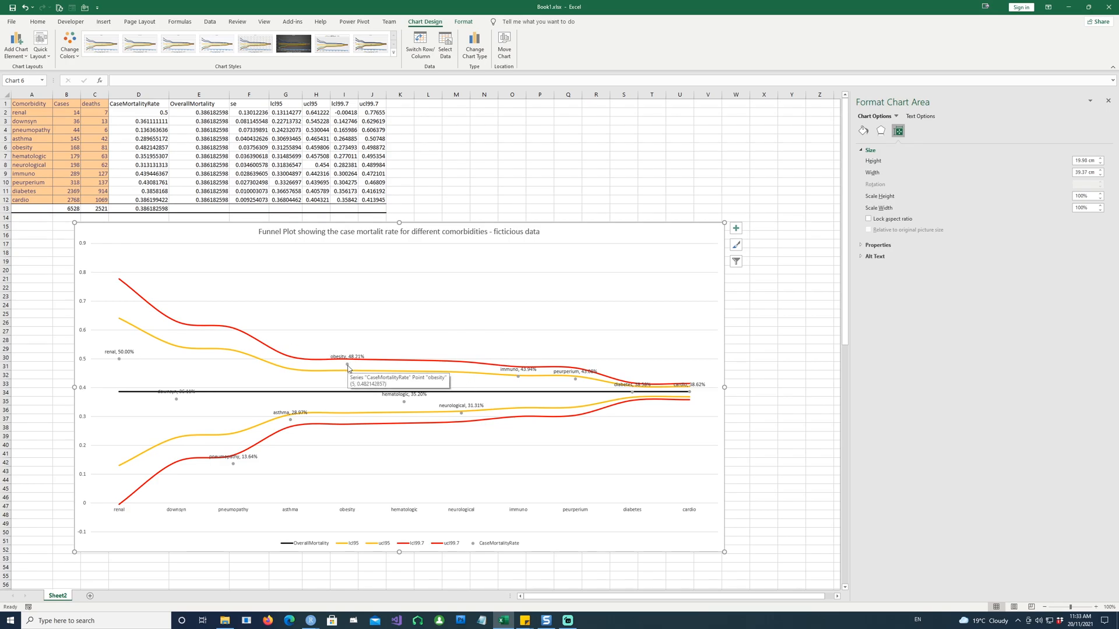
mouse_move(348, 375)
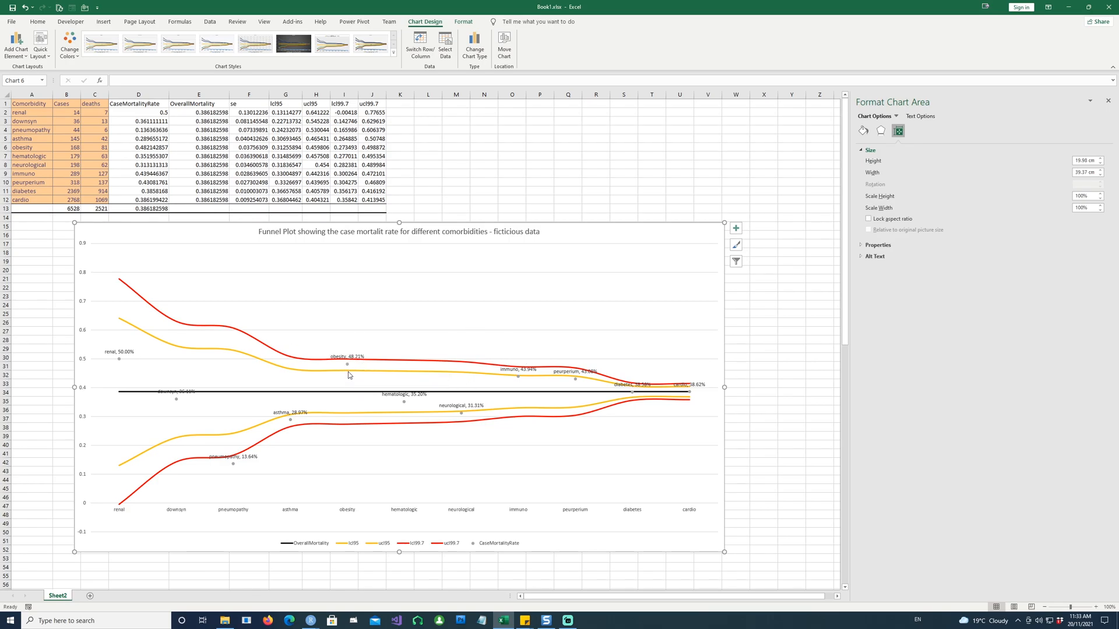
mouse_move(345, 359)
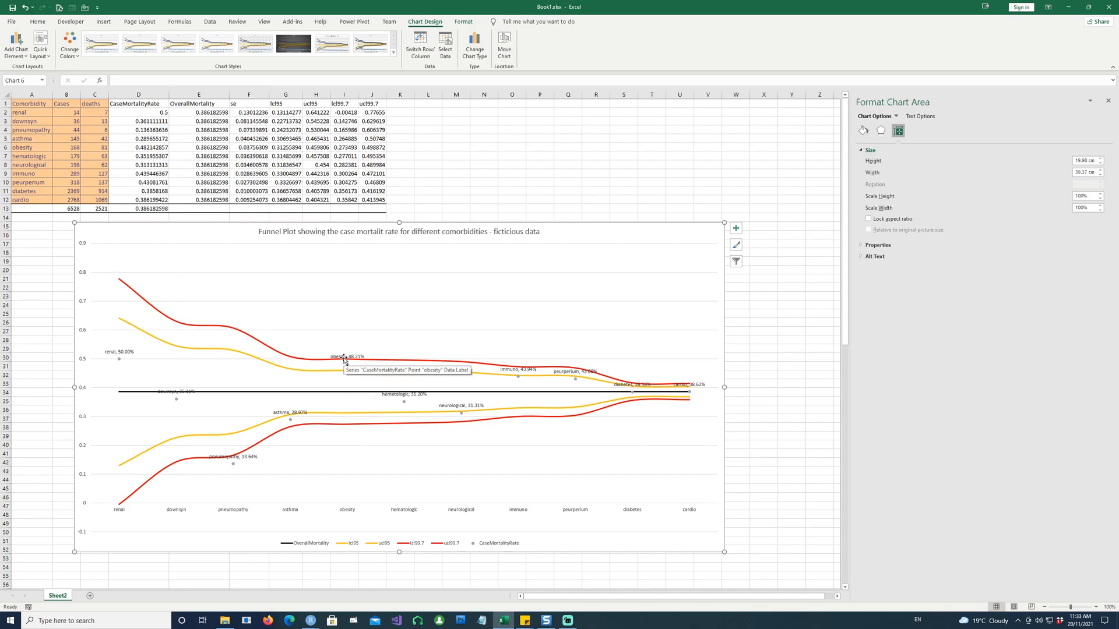
mouse_move(226, 467)
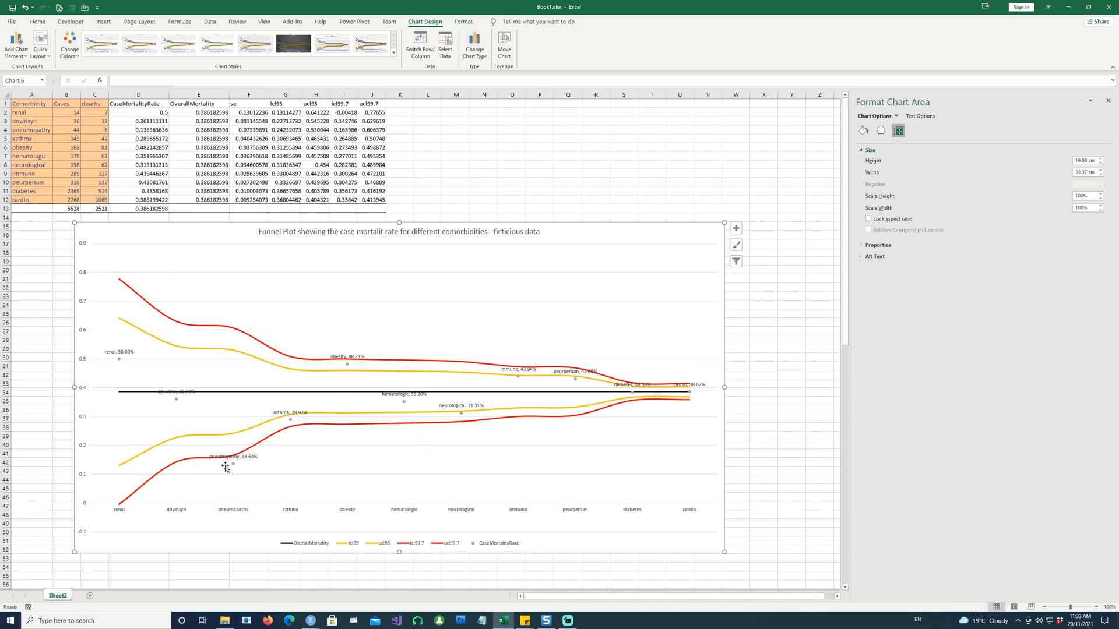
mouse_move(233, 466)
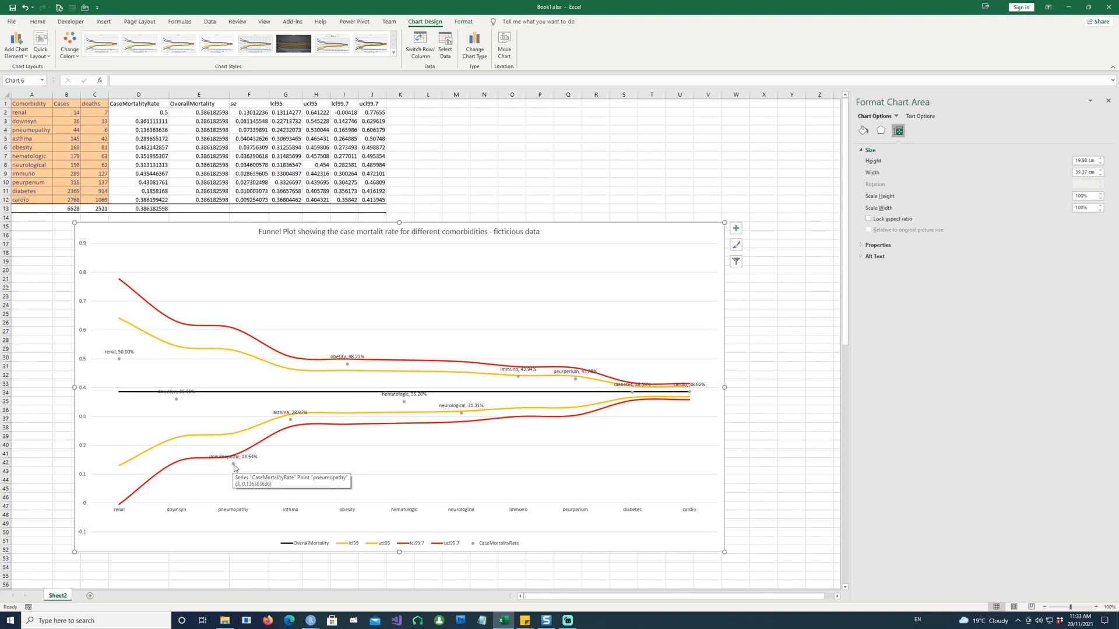
mouse_move(252, 484)
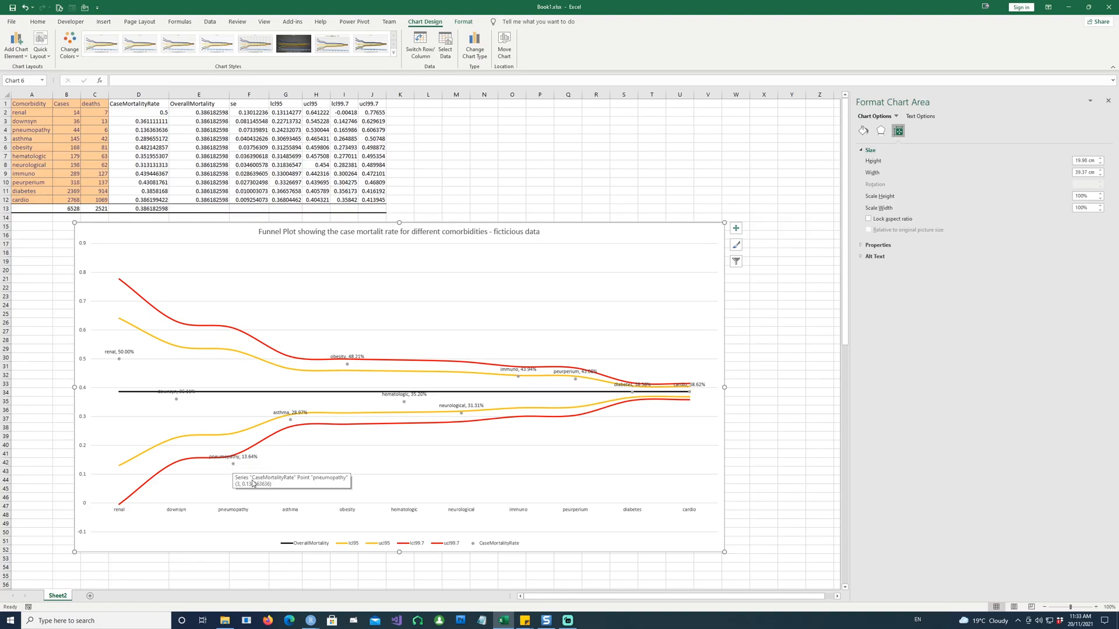
mouse_move(230, 470)
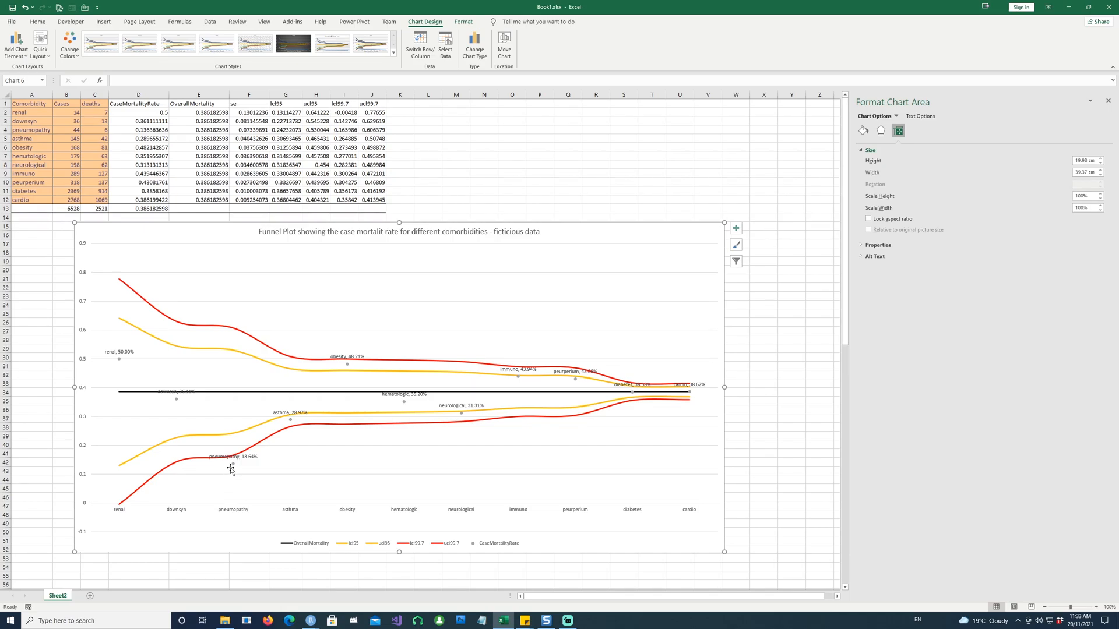
mouse_move(209, 393)
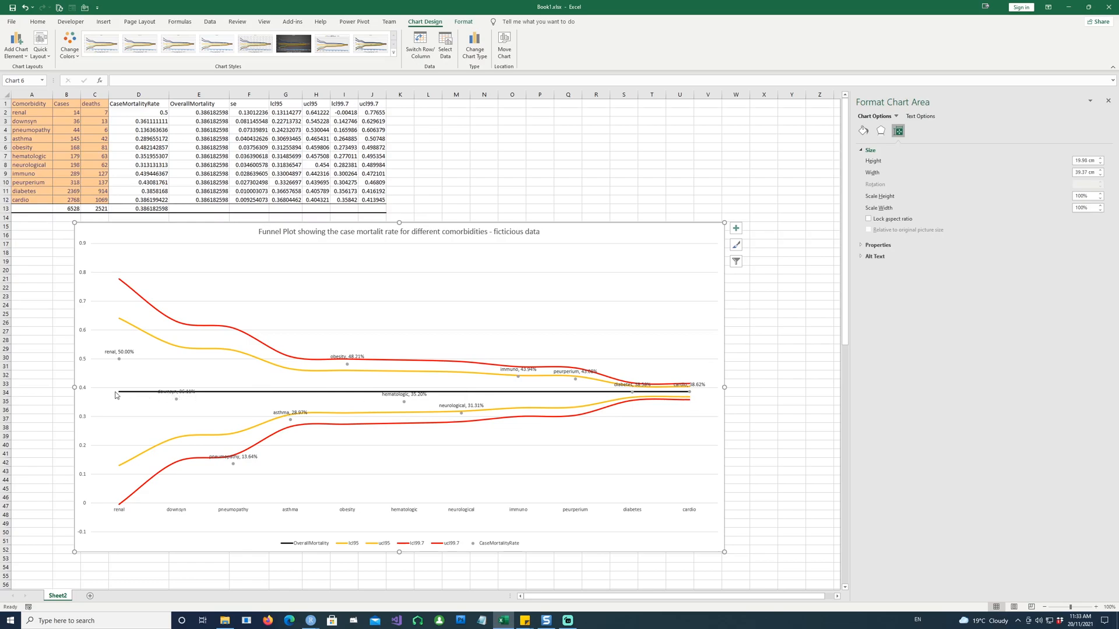
mouse_move(200, 376)
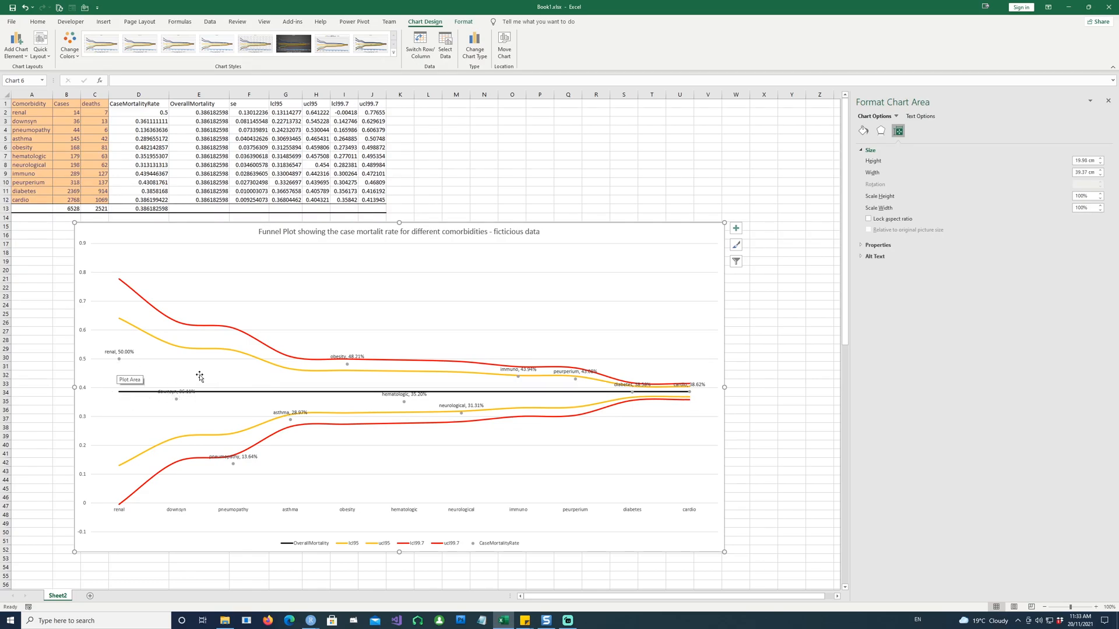
mouse_move(690, 397)
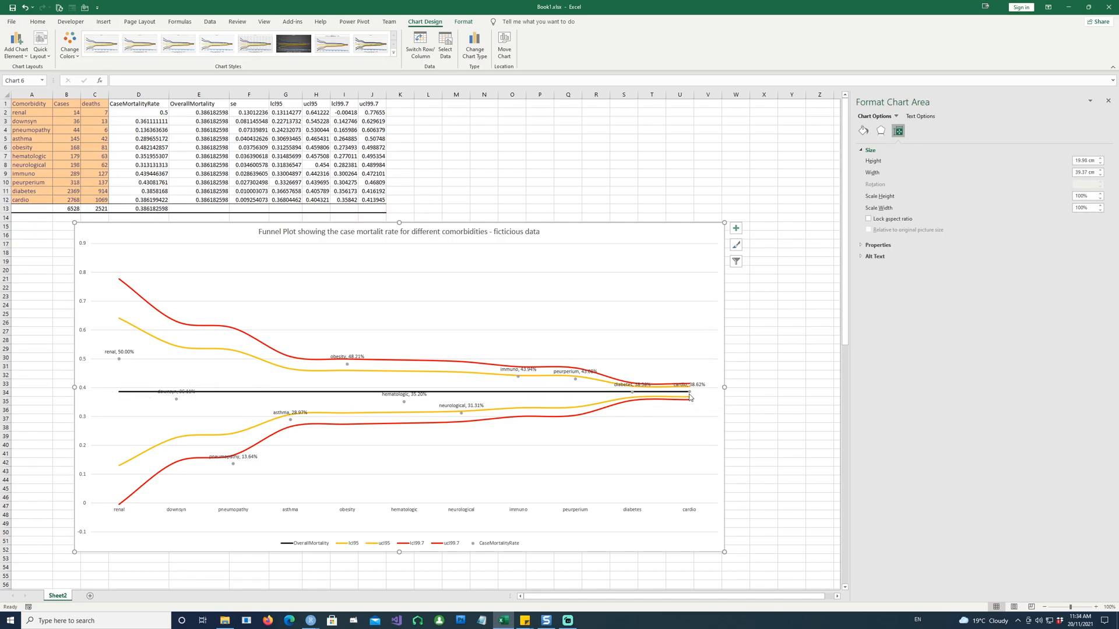
mouse_move(133, 367)
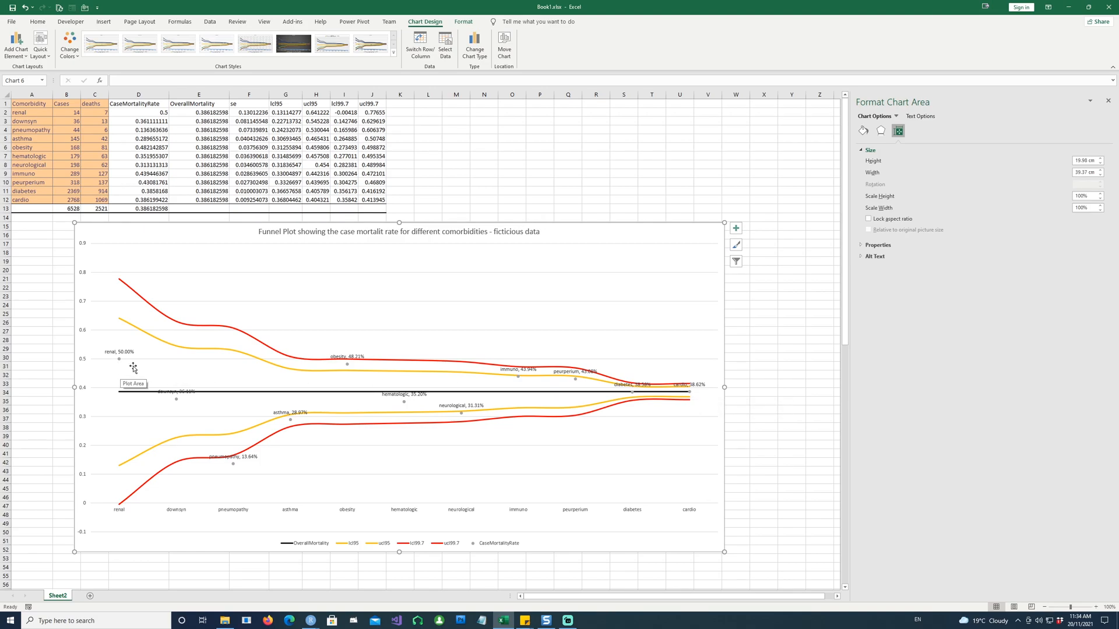
mouse_move(121, 365)
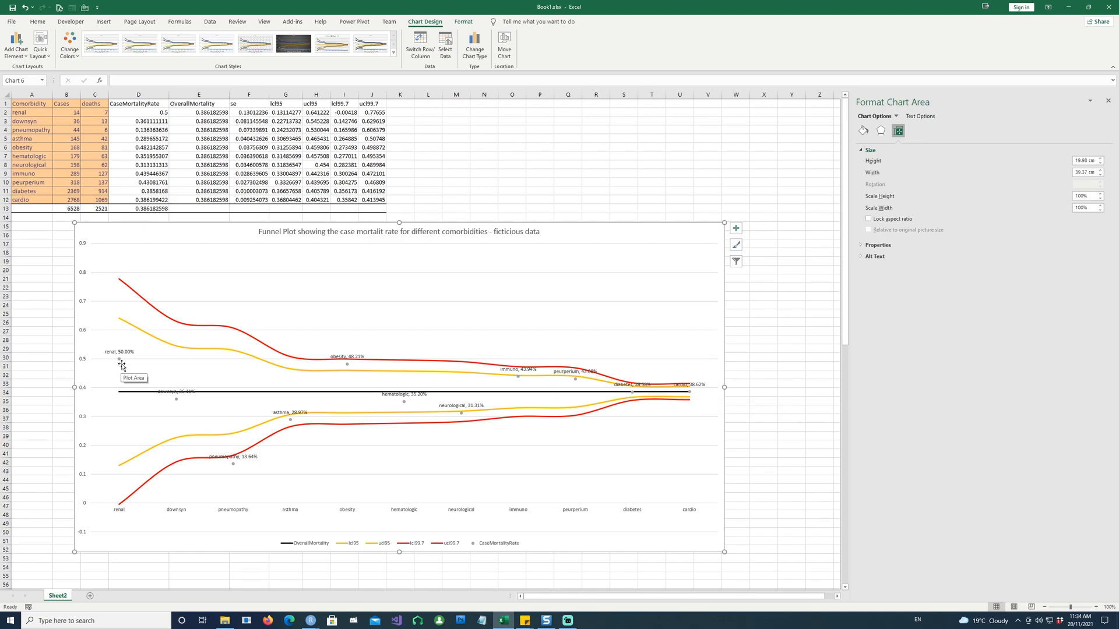
mouse_move(120, 364)
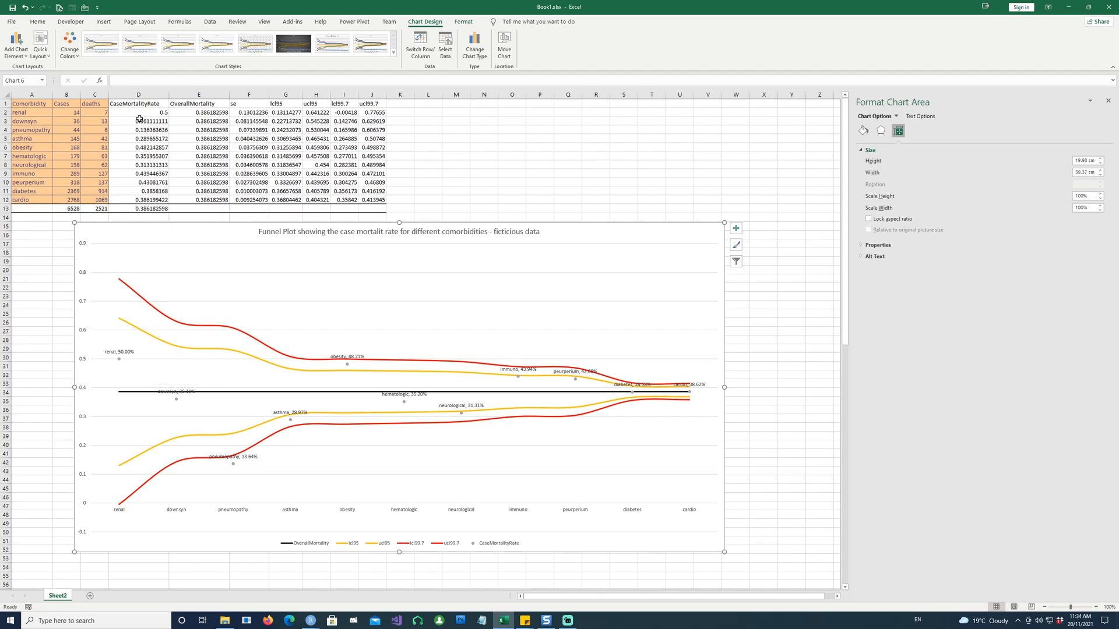
mouse_move(81, 272)
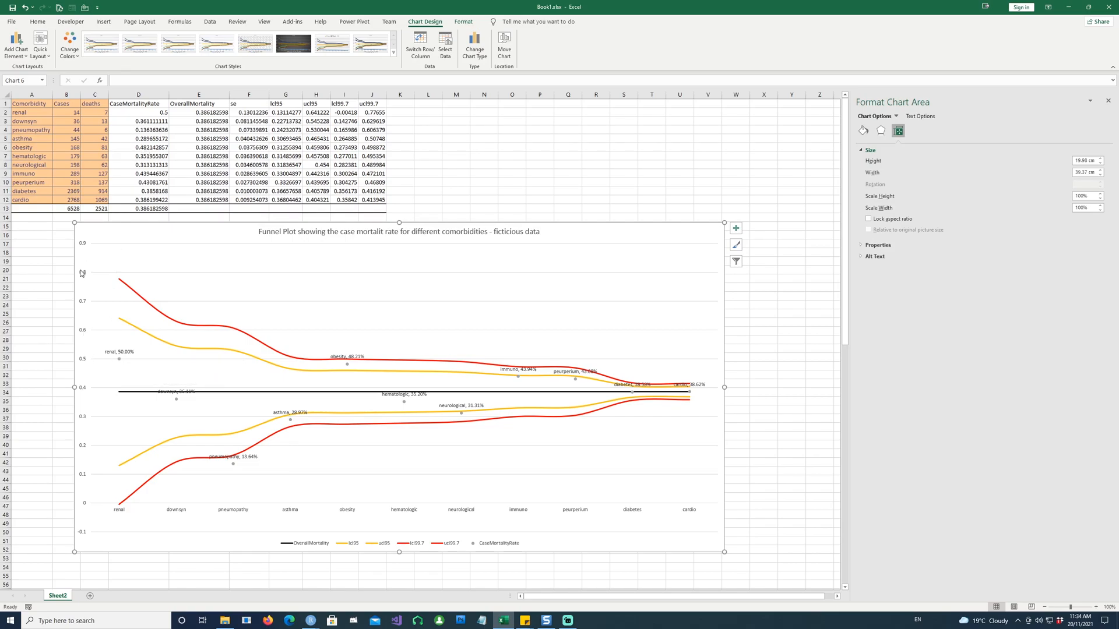
mouse_move(113, 474)
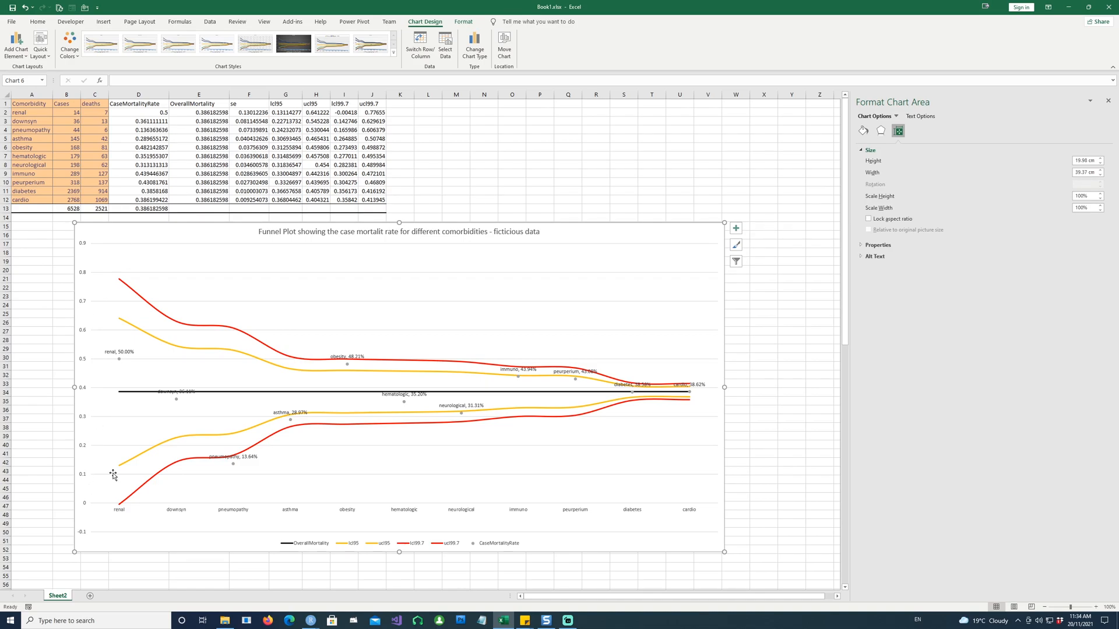
mouse_move(314, 501)
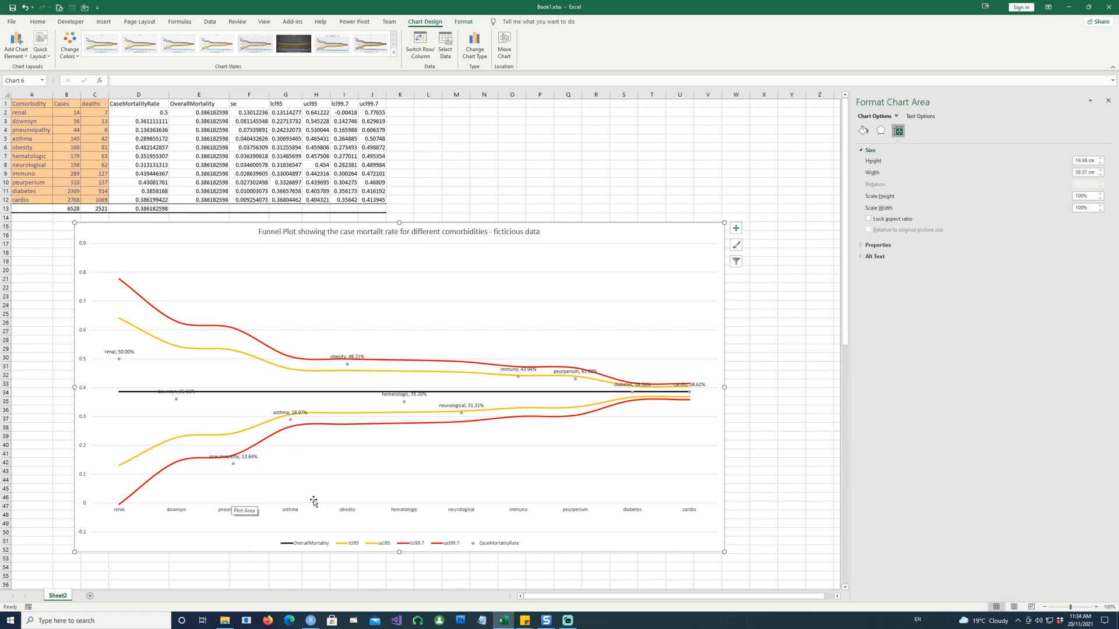
mouse_move(796, 206)
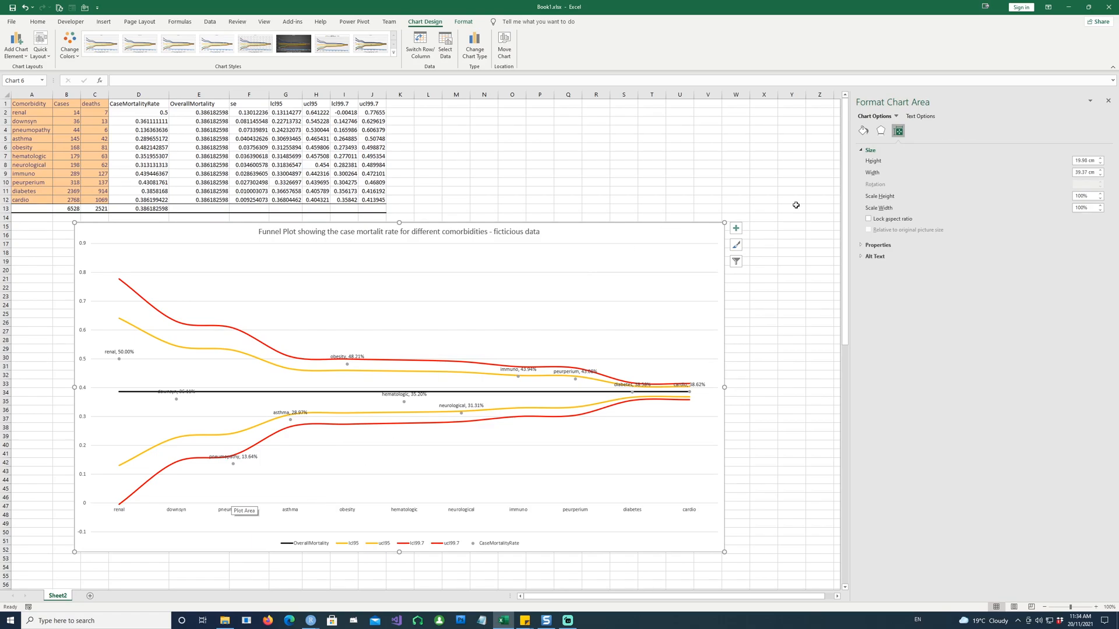